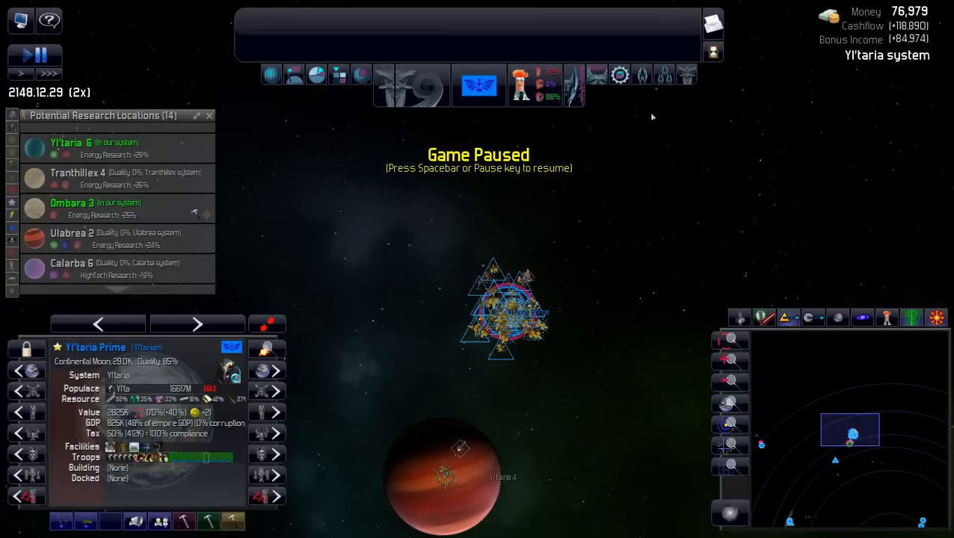
mouse_move(583, 277)
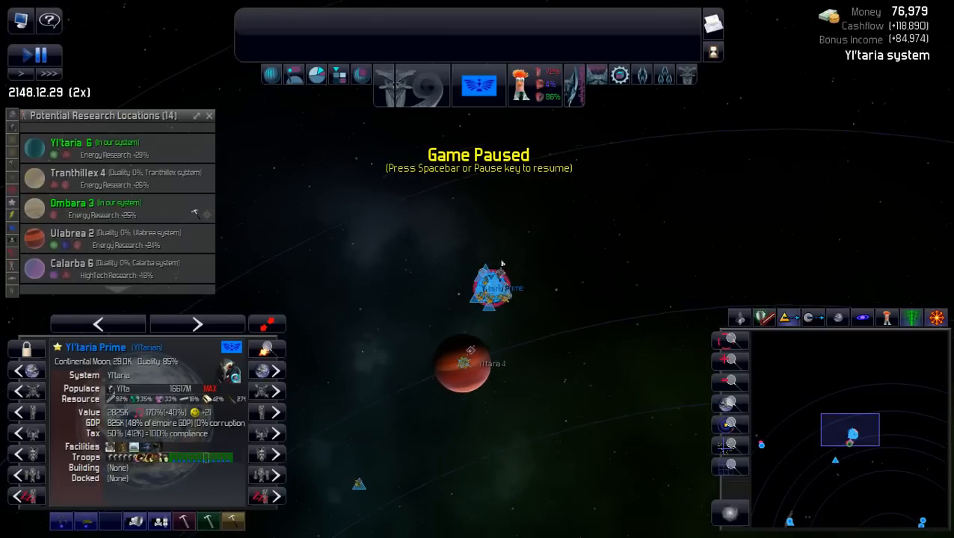
Bring up the Ships and Bases overview from the top toolbar
click(491, 287)
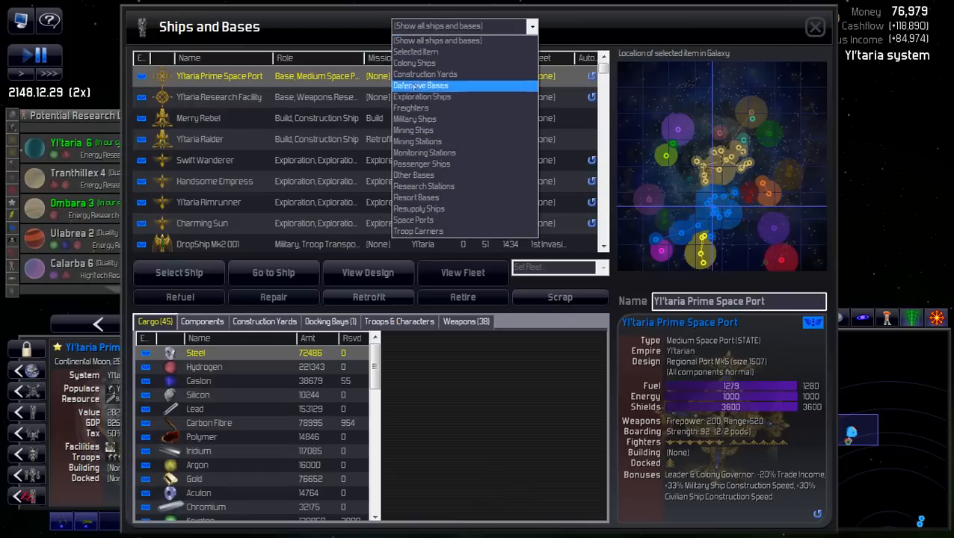
mouse_move(413, 130)
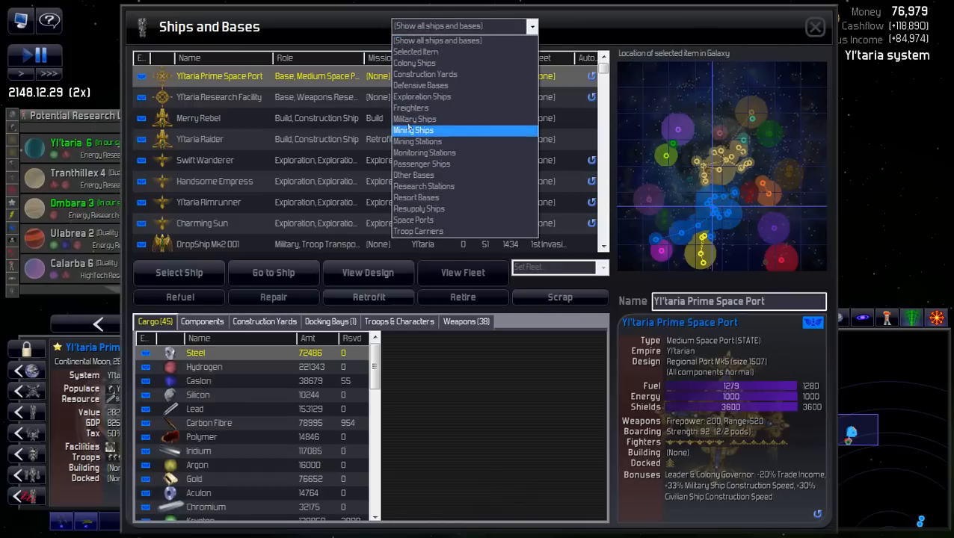
mouse_move(424, 153)
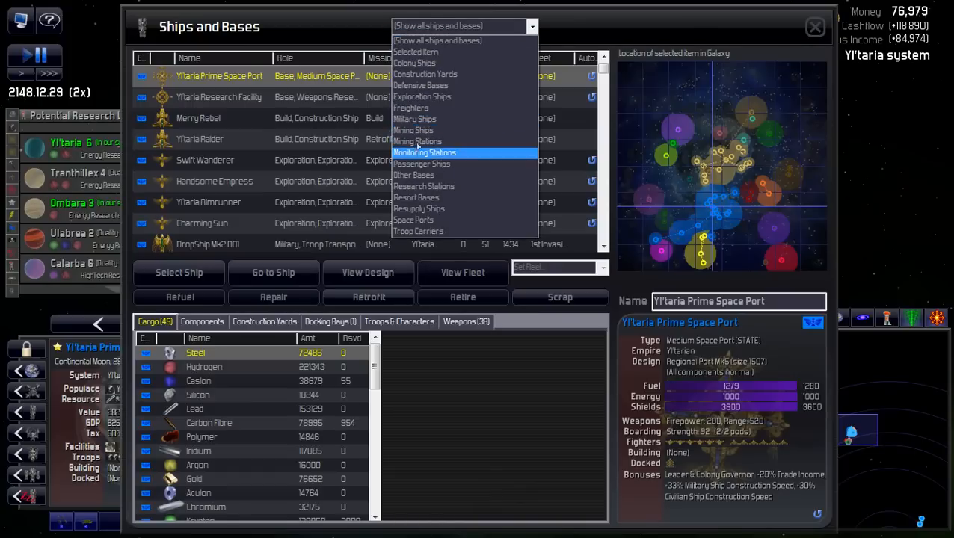
Filter the roster to Mining Stations, review the list, and return to the map
click(417, 141)
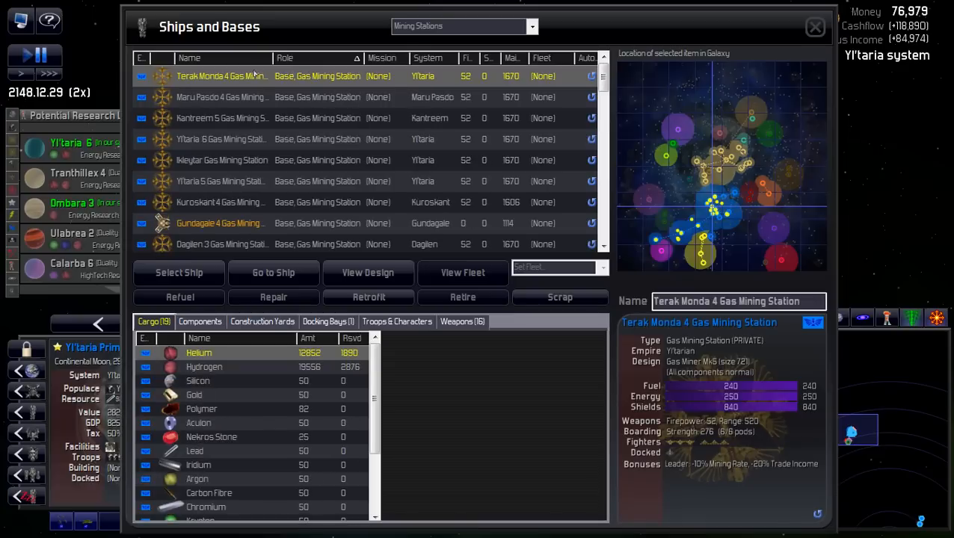
scroll(down, 3)
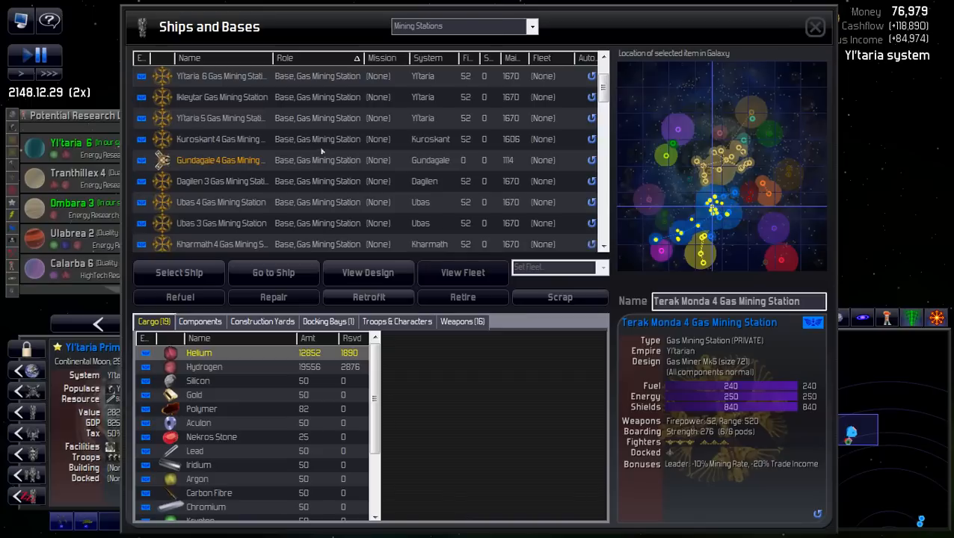
mouse_move(672, 104)
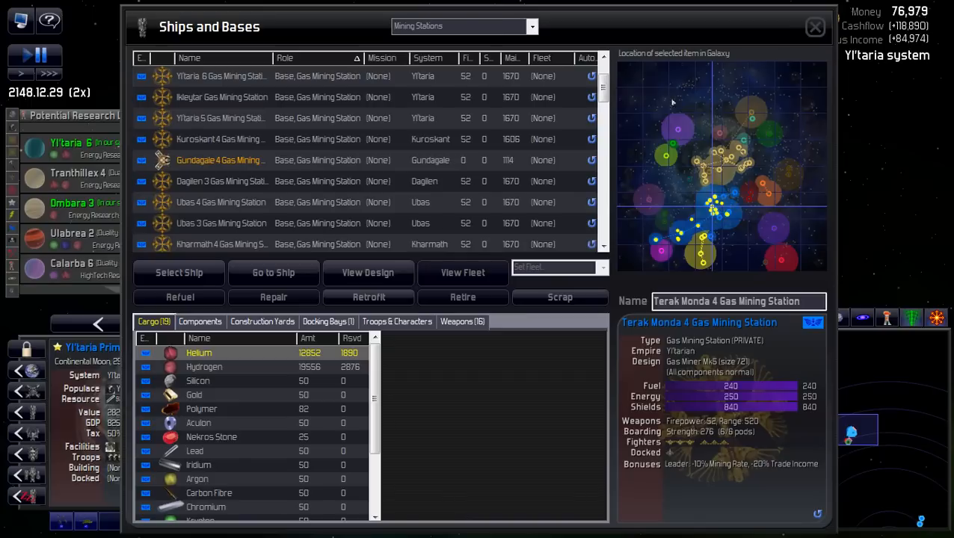
click(816, 27)
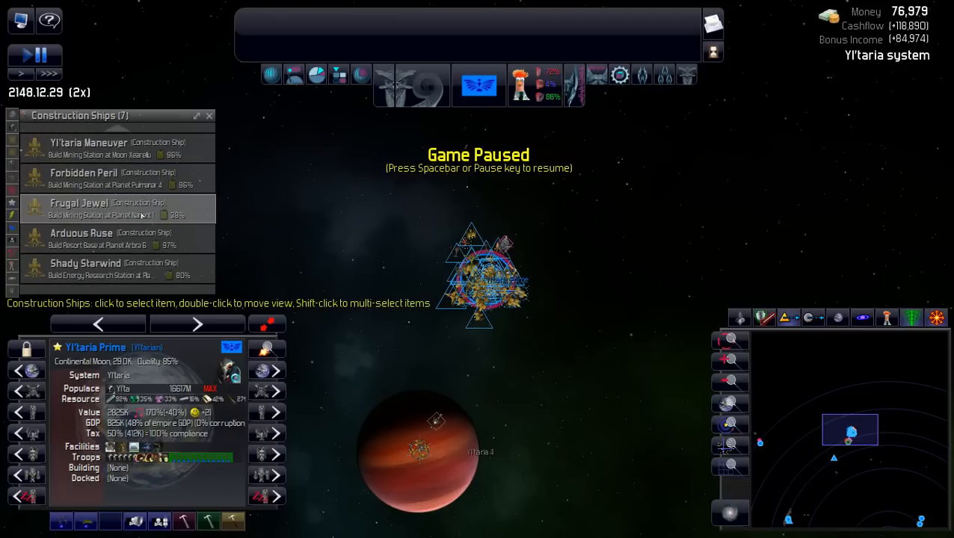
Select the construction ship Shady Starwind and jump to its location
click(101, 269)
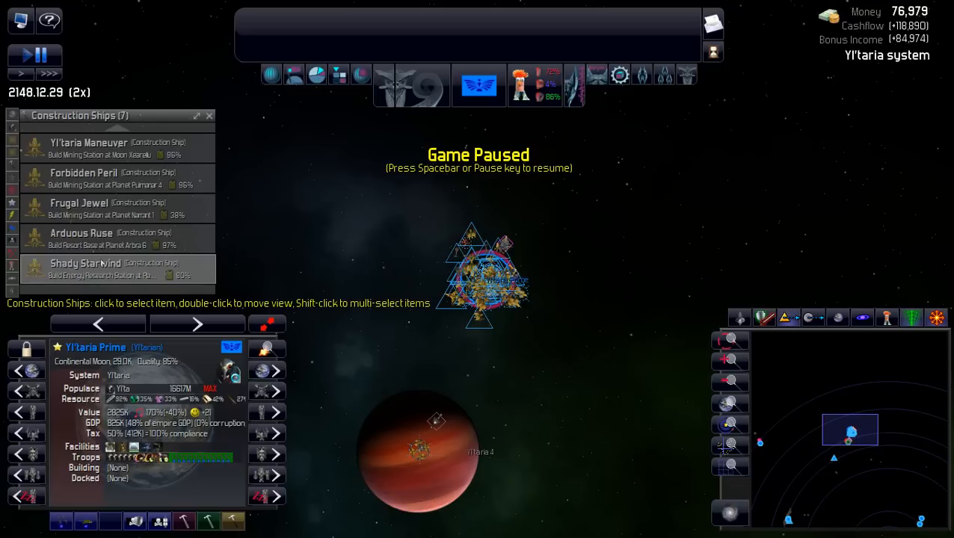
click(85, 269)
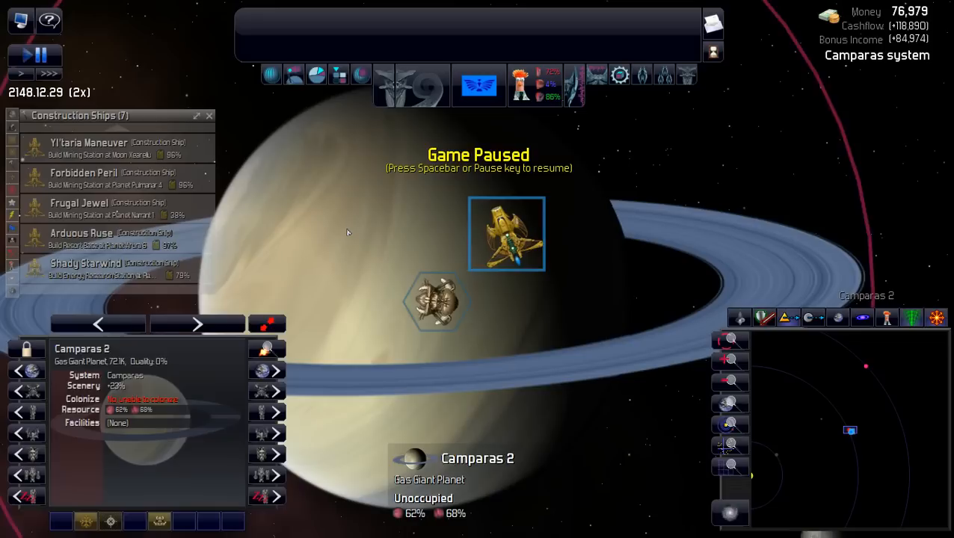
click(507, 233)
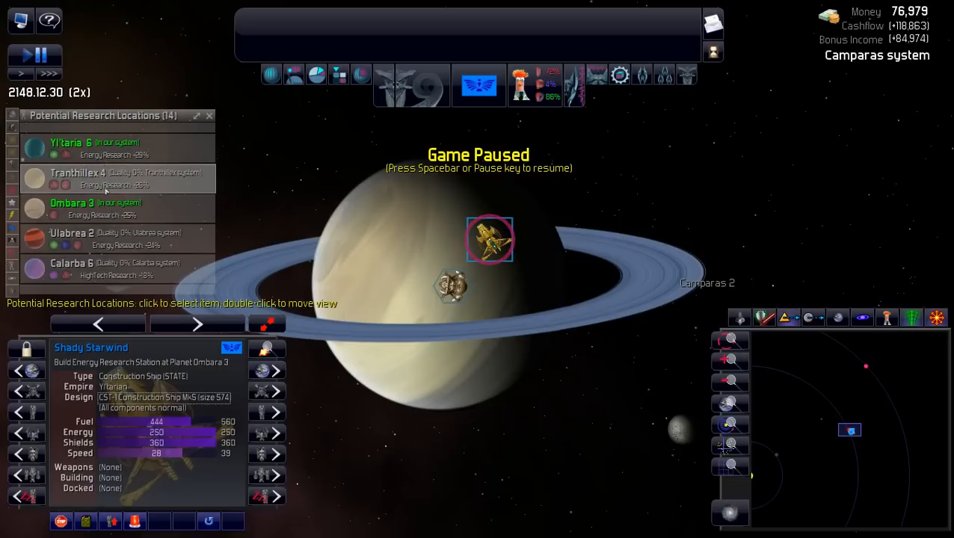
Centre the view on research location Ombara 3 from the Potential Research Locations list
click(112, 210)
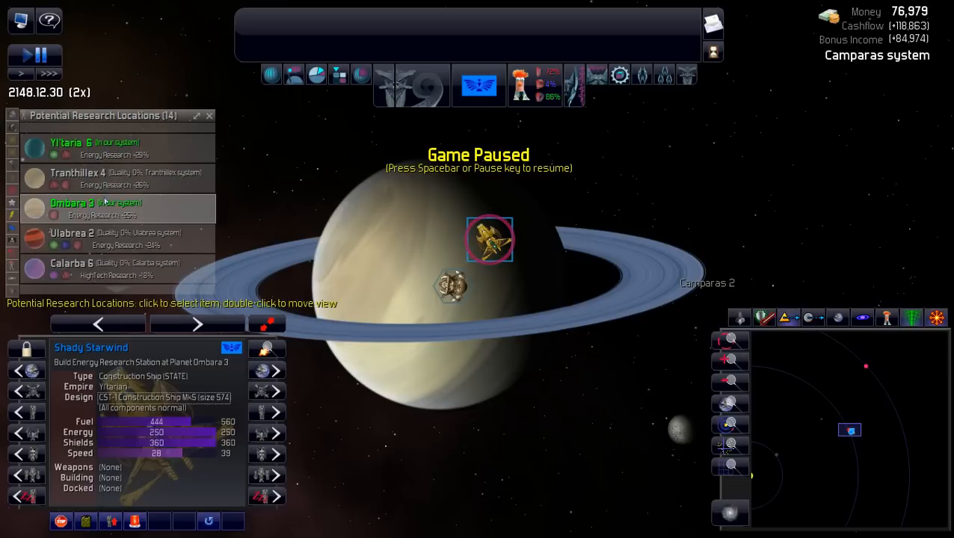
double_click(72, 203)
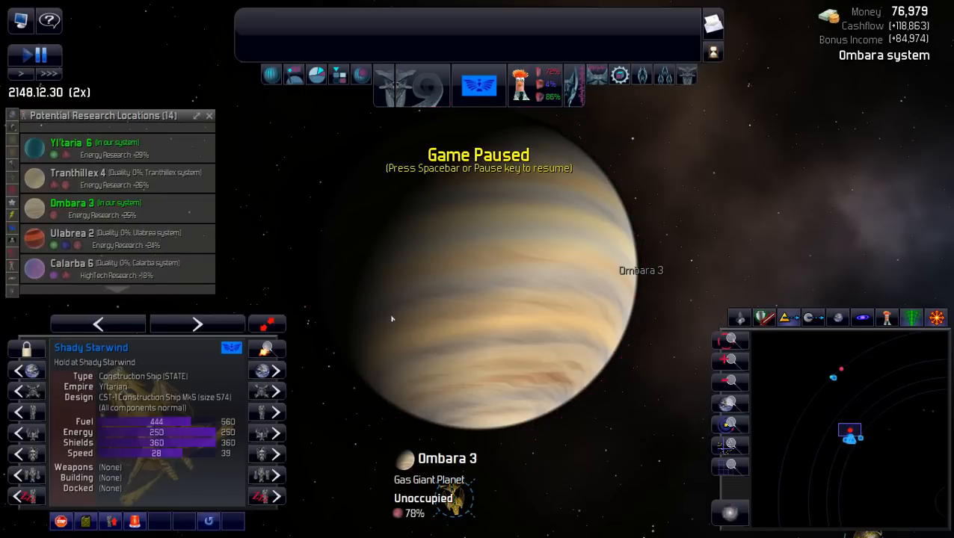
mouse_move(469, 275)
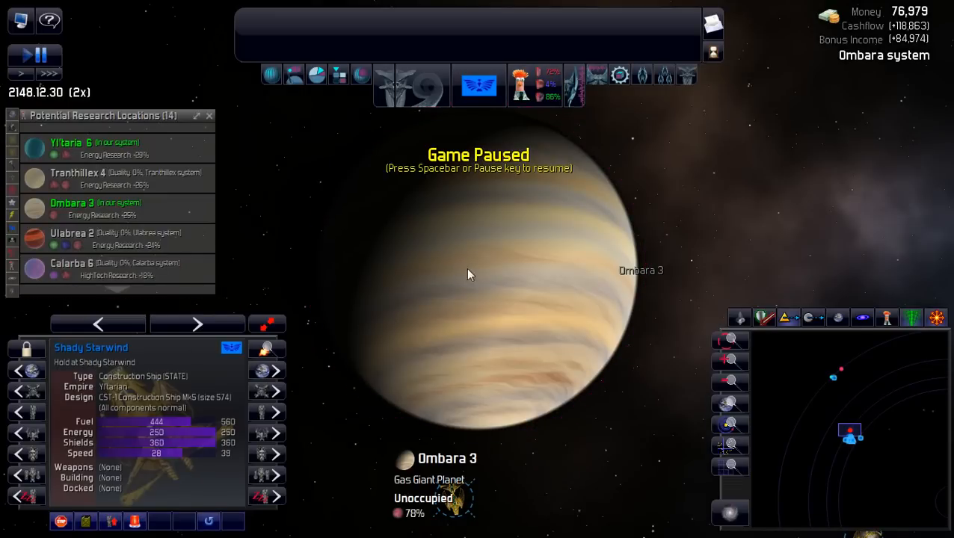
Order an Energy Research Station built at Planet Ombara 3
right_click(466, 275)
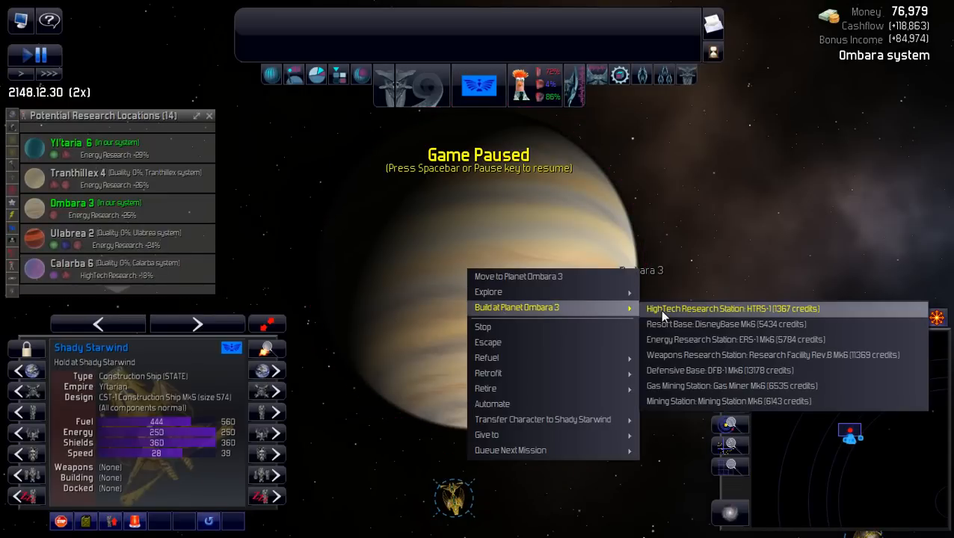
mouse_move(664, 340)
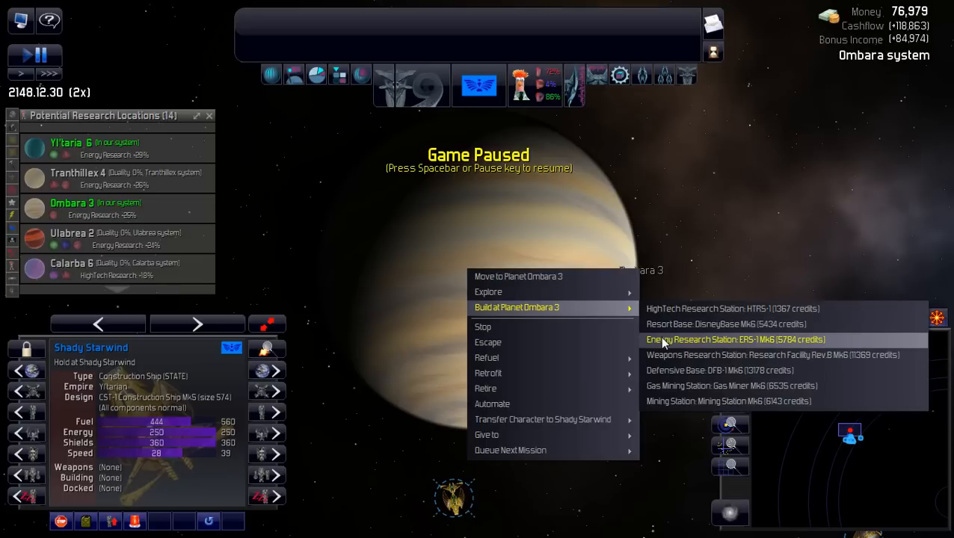
click(736, 339)
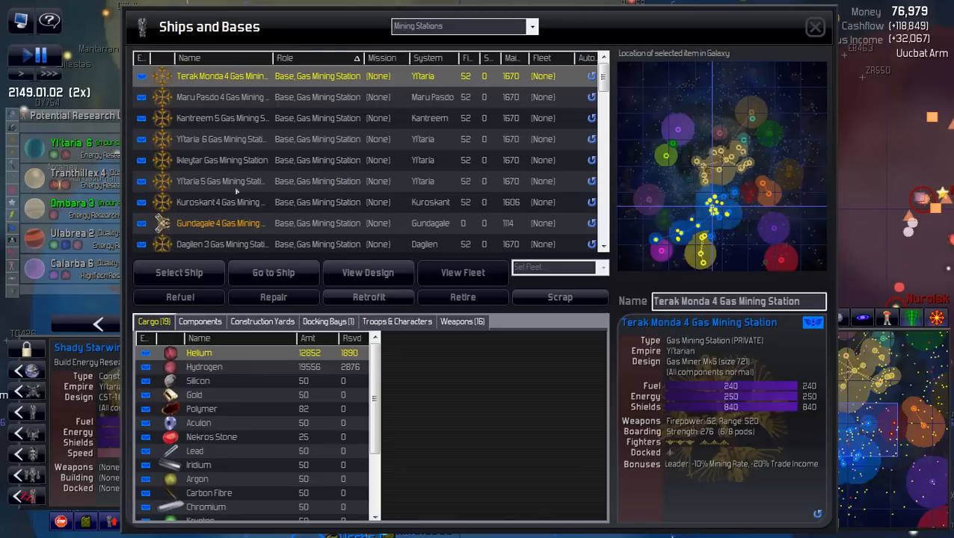
mouse_move(315, 126)
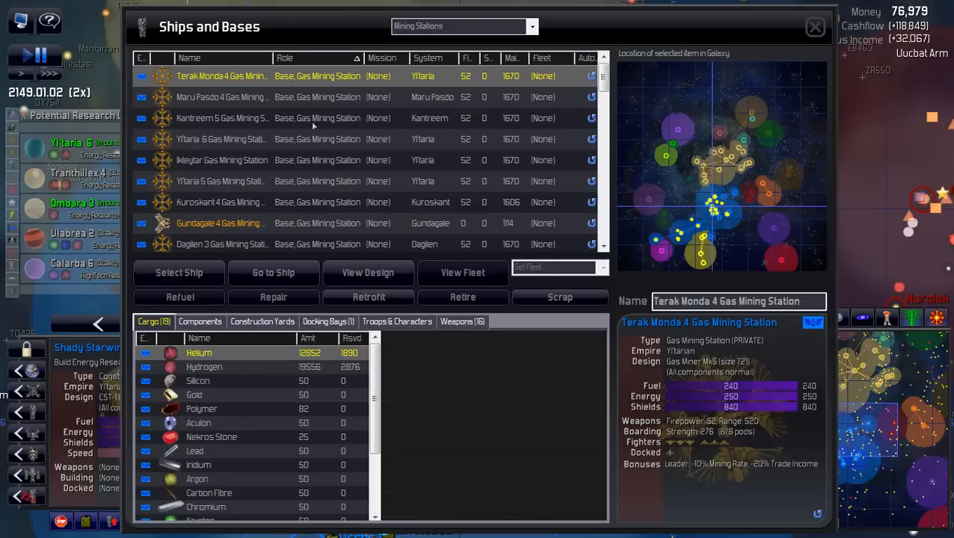
Retrofit the selected gas mining stations to the new gas miner design
scroll(down, 3)
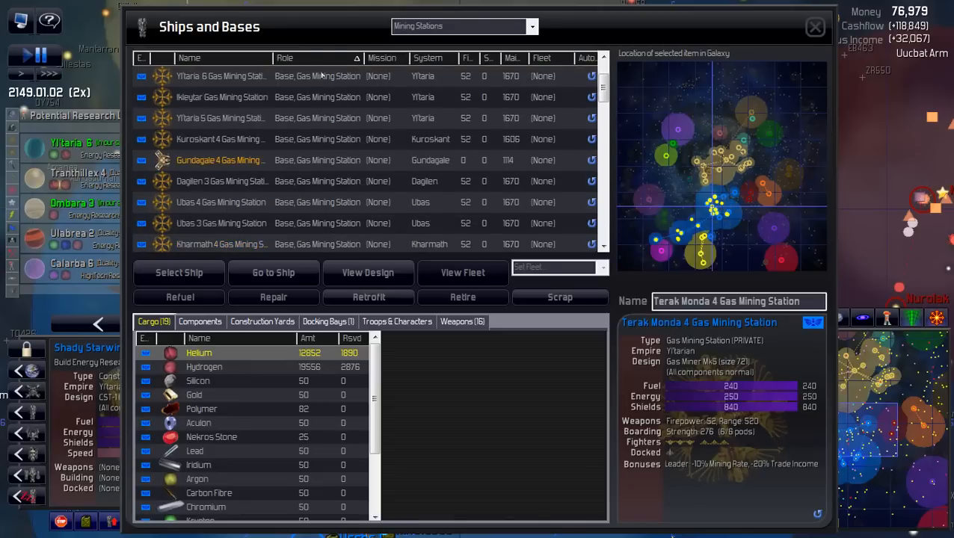
scroll(down, 3)
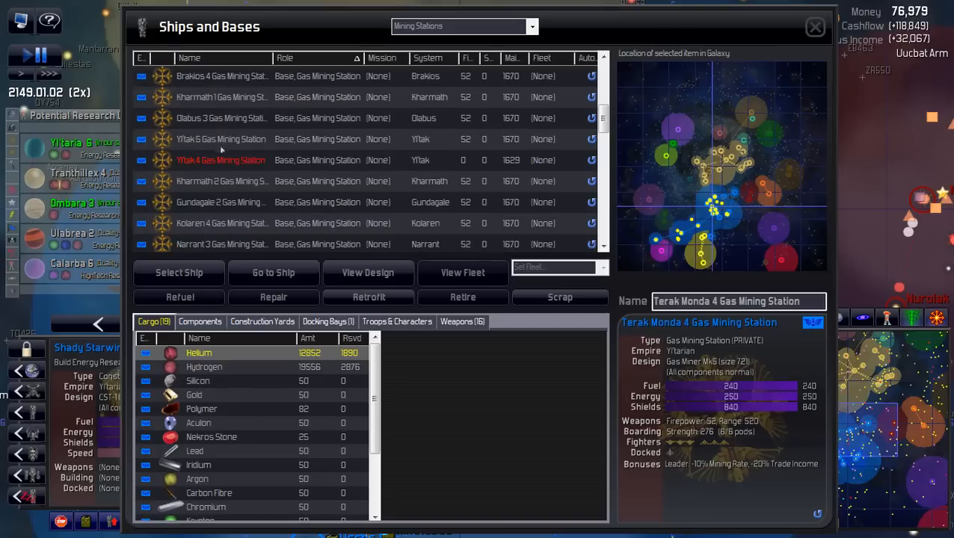
mouse_move(222, 160)
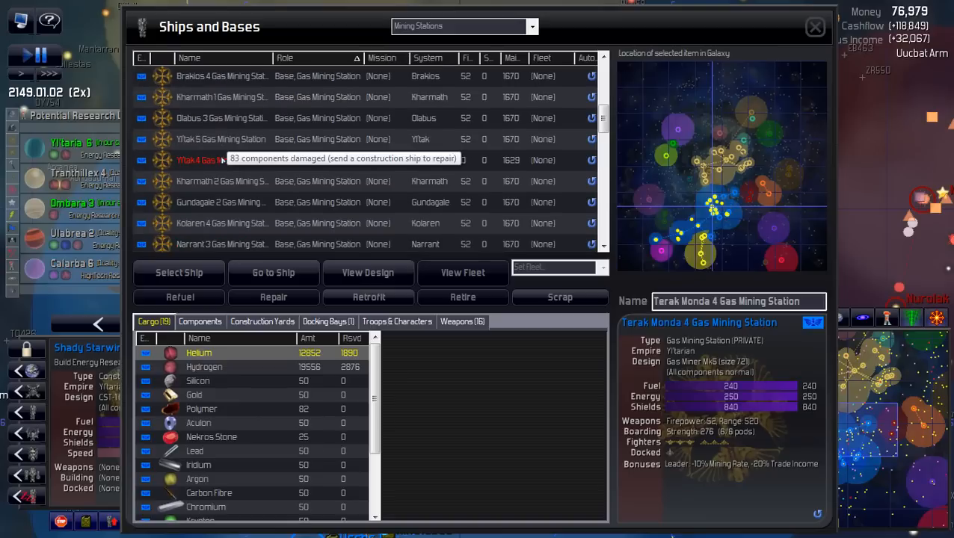
scroll(down, 3)
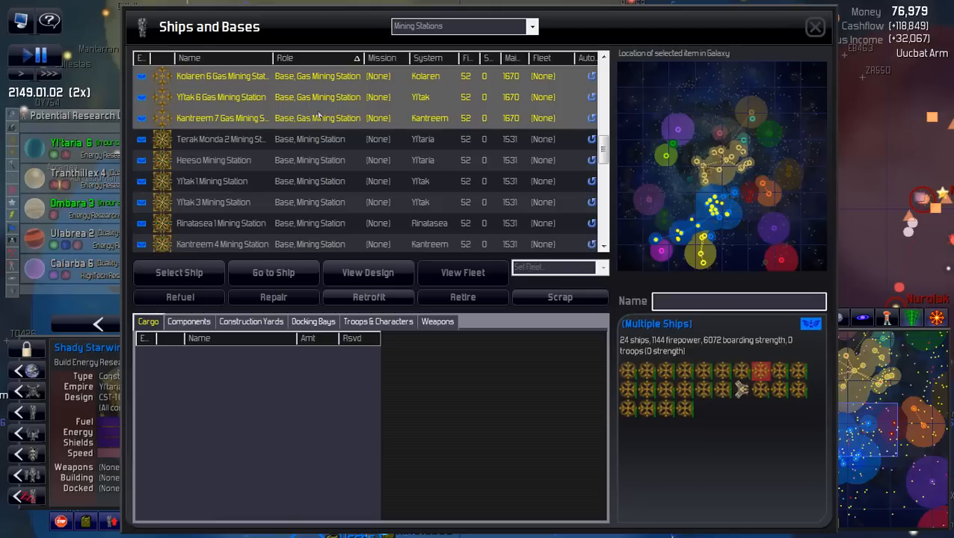
scroll(down, 3)
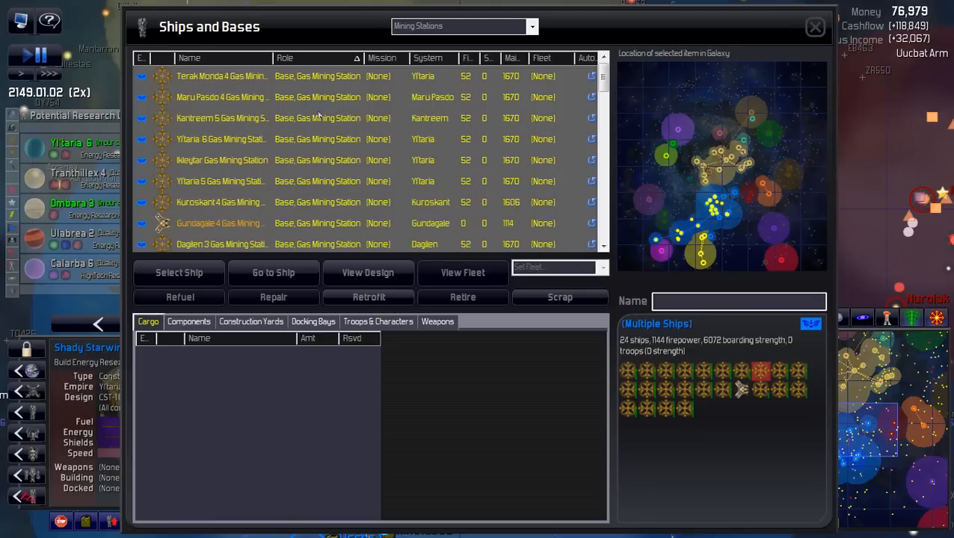
mouse_move(345, 290)
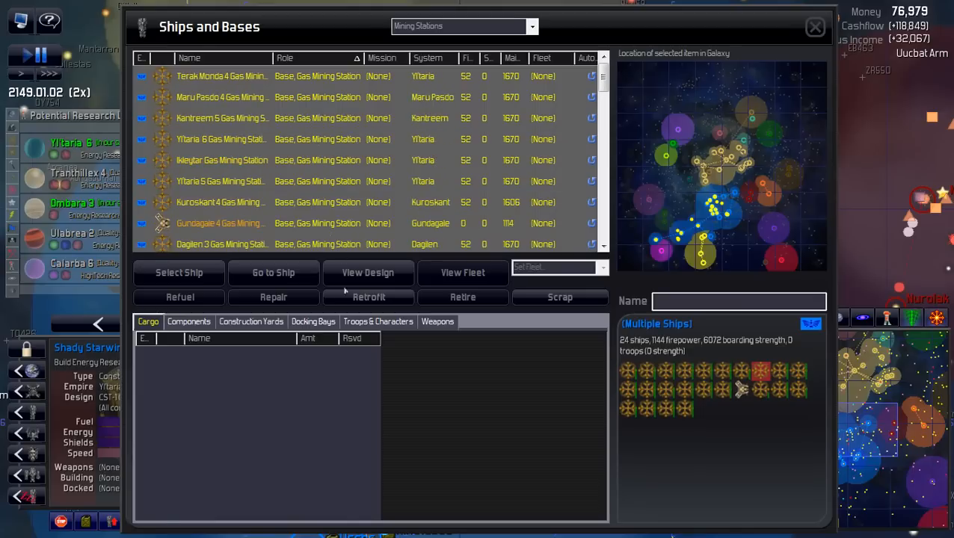
click(368, 296)
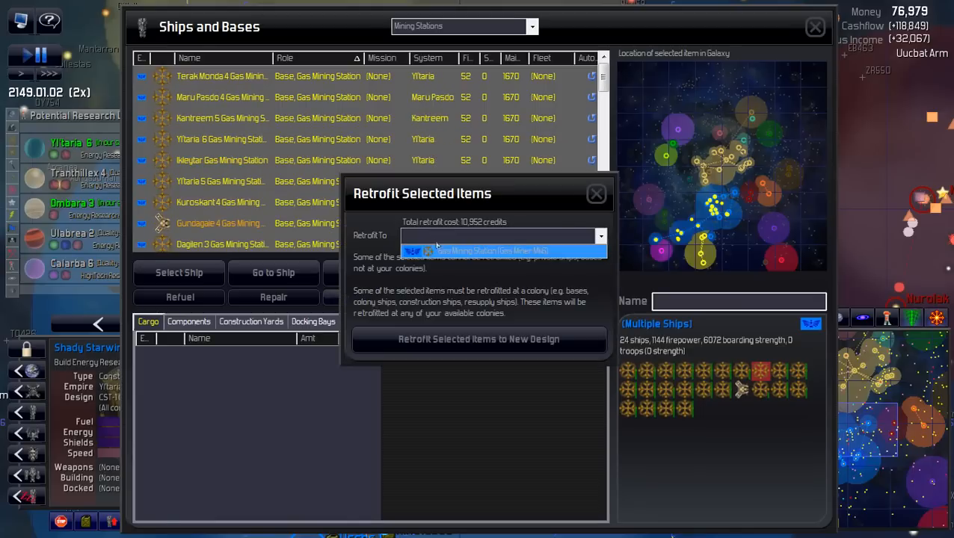
click(595, 194)
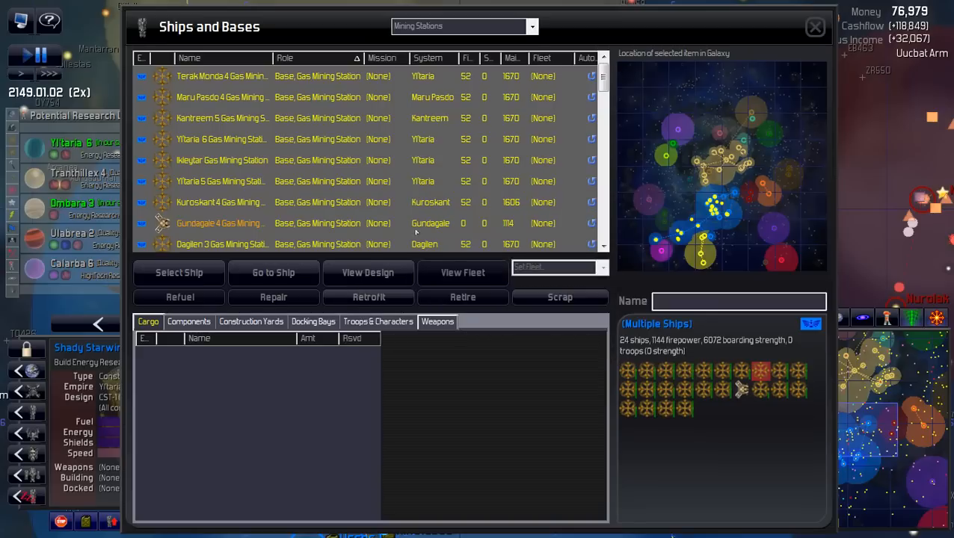
Inspect the Ikkeytar gas mining station in the roster
click(222, 160)
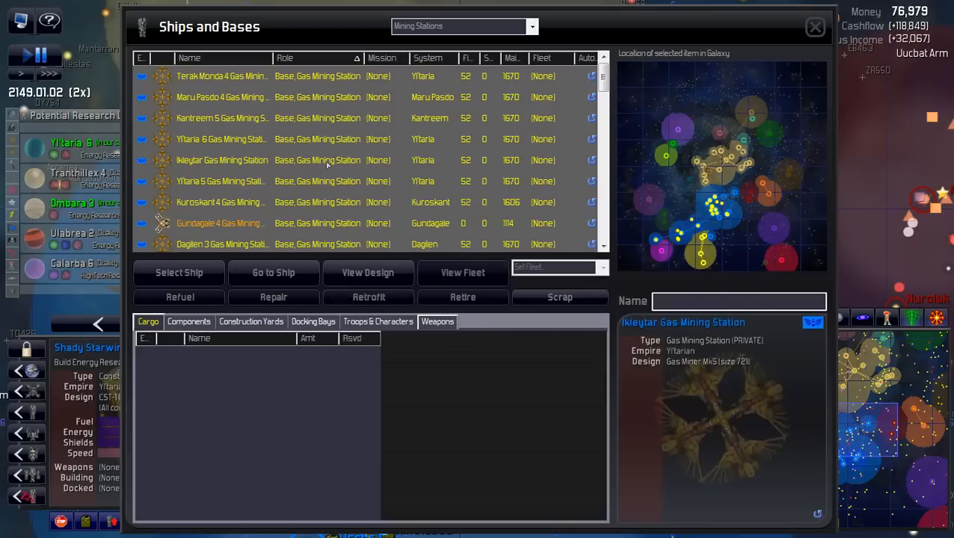
click(221, 160)
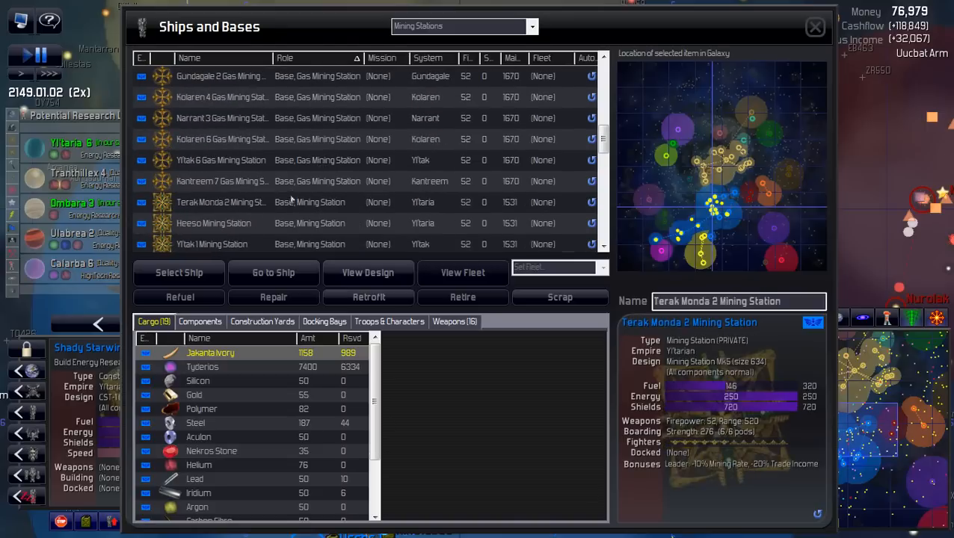
Retrofit the selected regular mining stations to the new design and return to the map
scroll(down, 3)
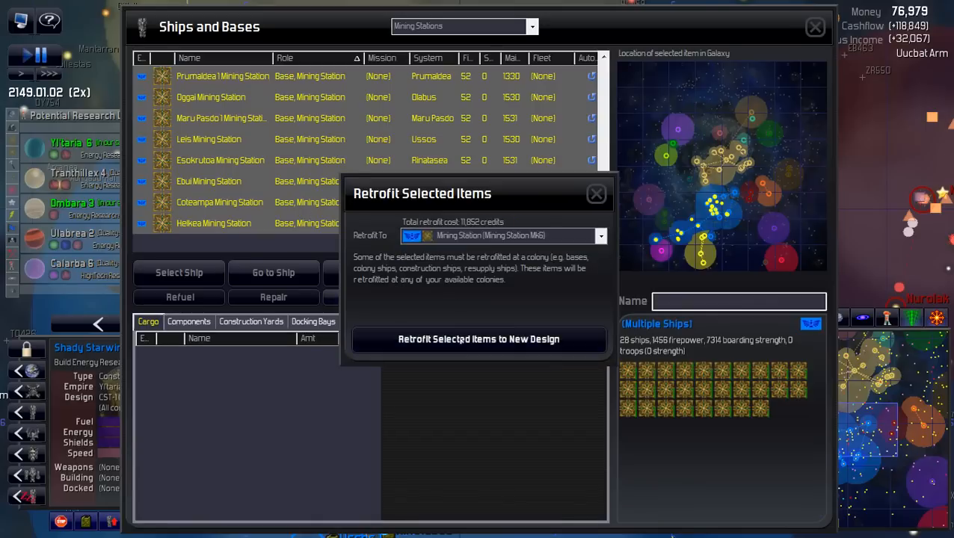
click(596, 193)
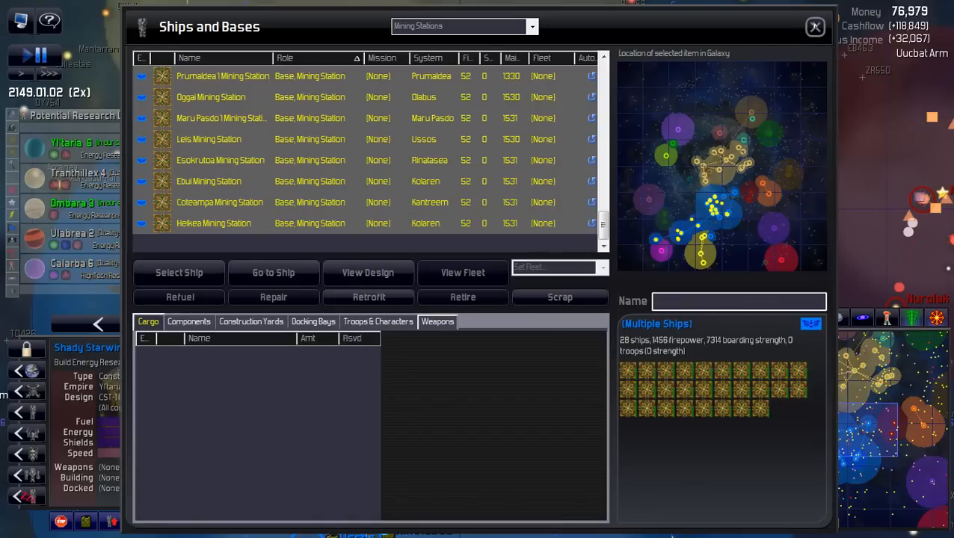
click(813, 27)
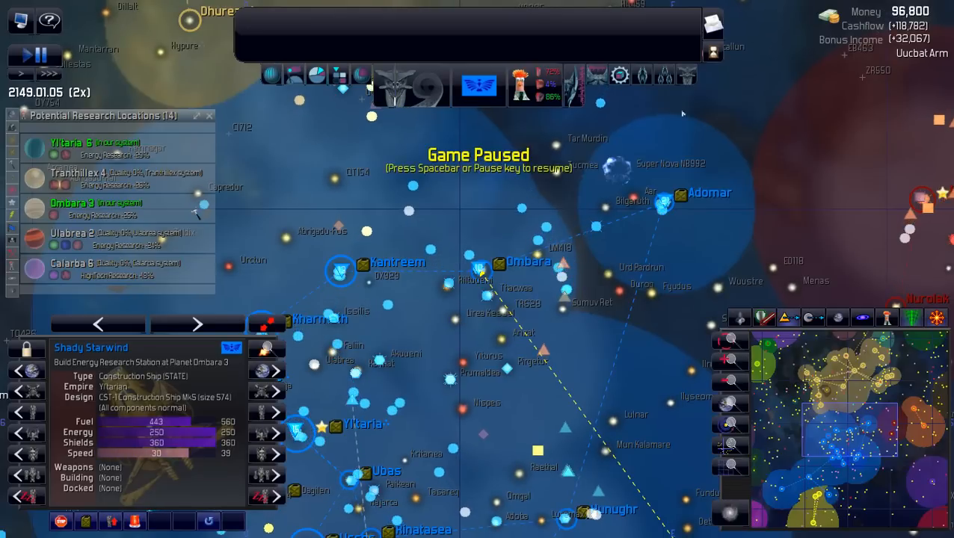
mouse_move(640, 74)
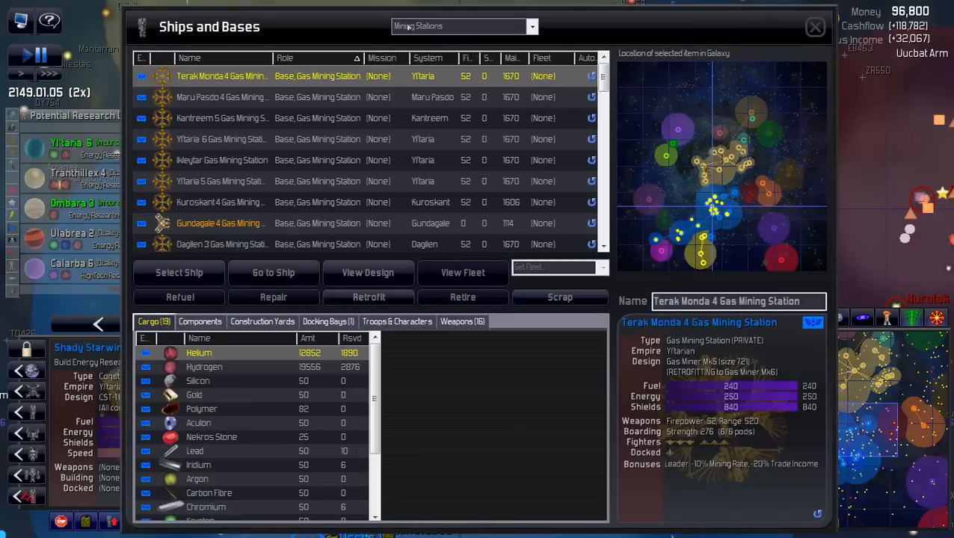
Filter the roster to Space Ports and select the six medium space ports
click(532, 27)
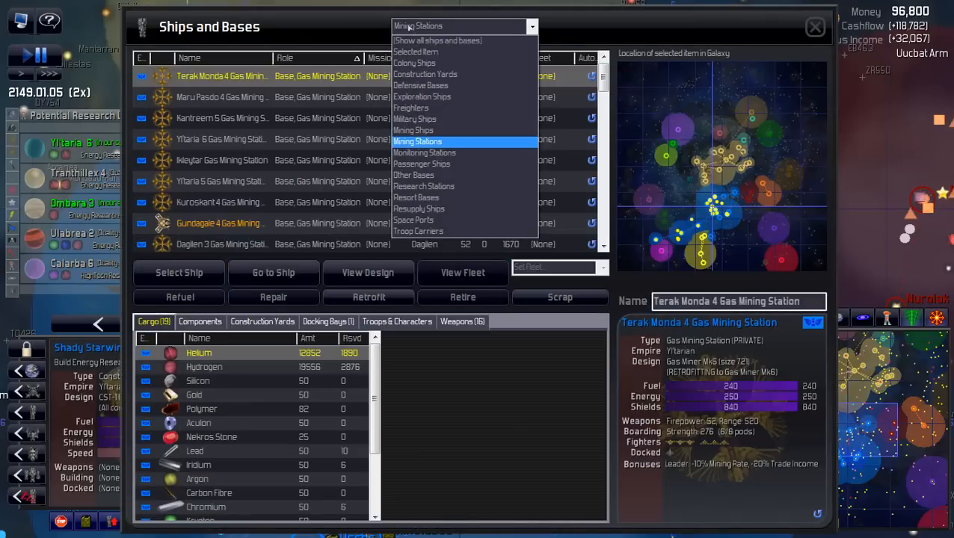
mouse_move(422, 96)
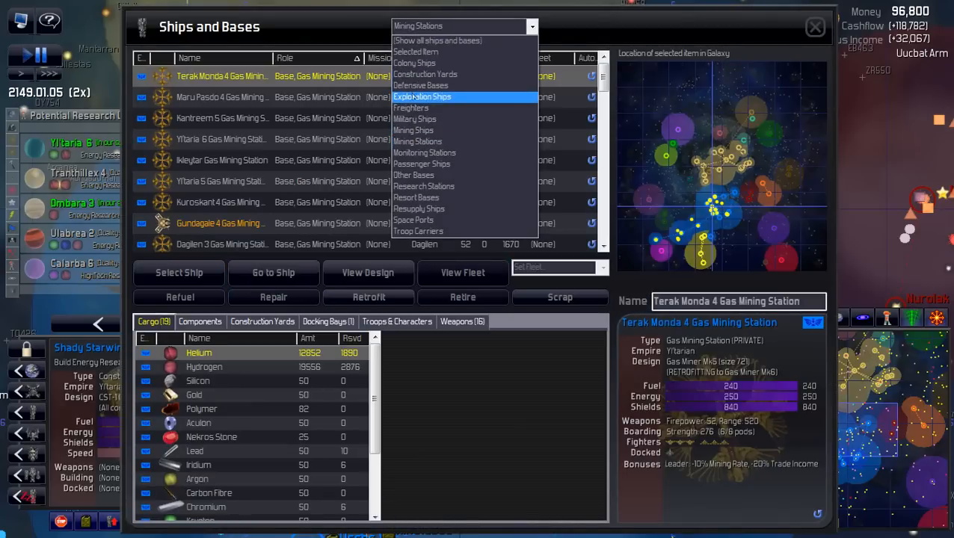
mouse_move(410, 107)
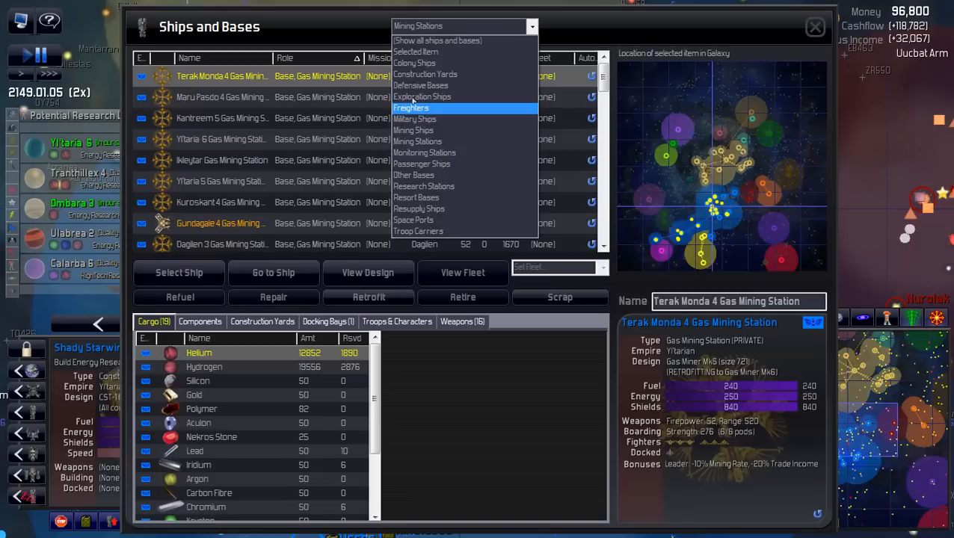
mouse_move(437, 102)
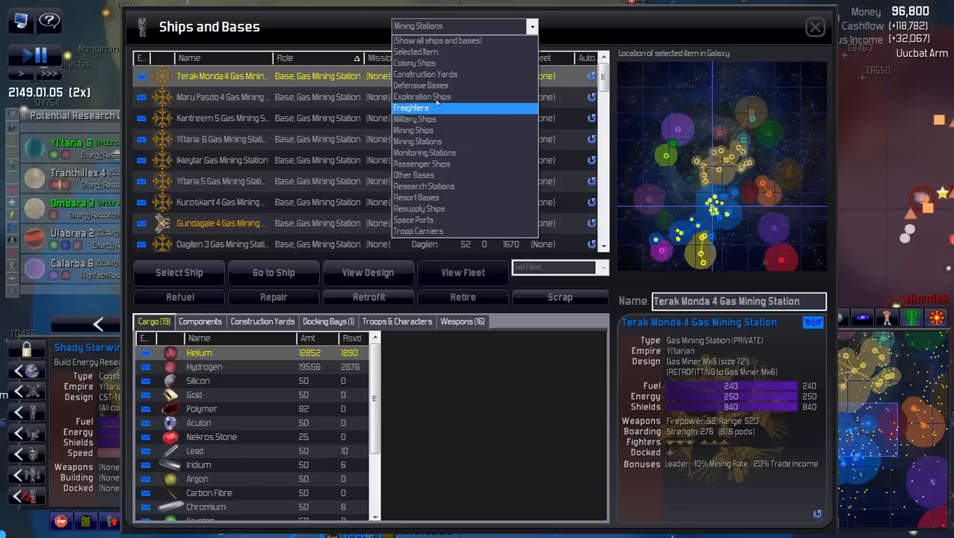
mouse_move(422, 96)
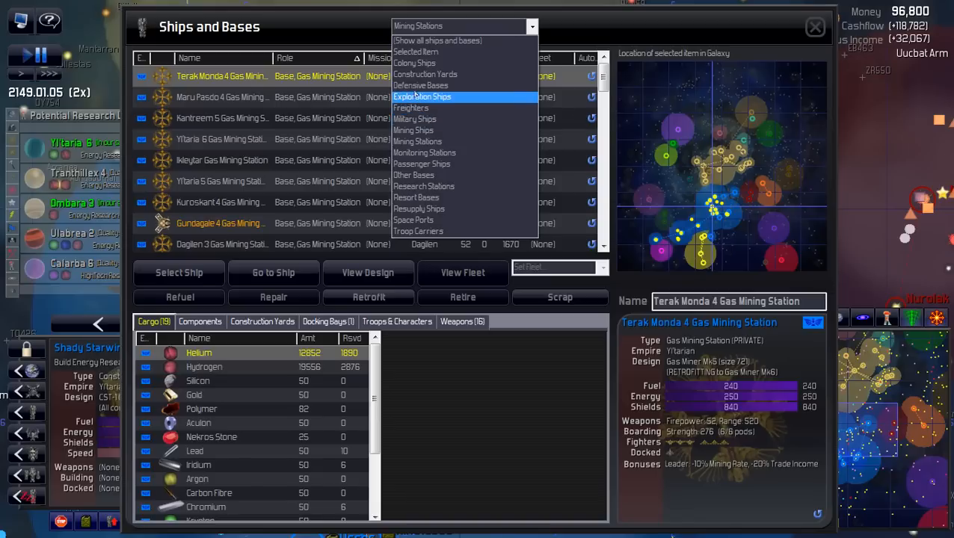
mouse_move(419, 209)
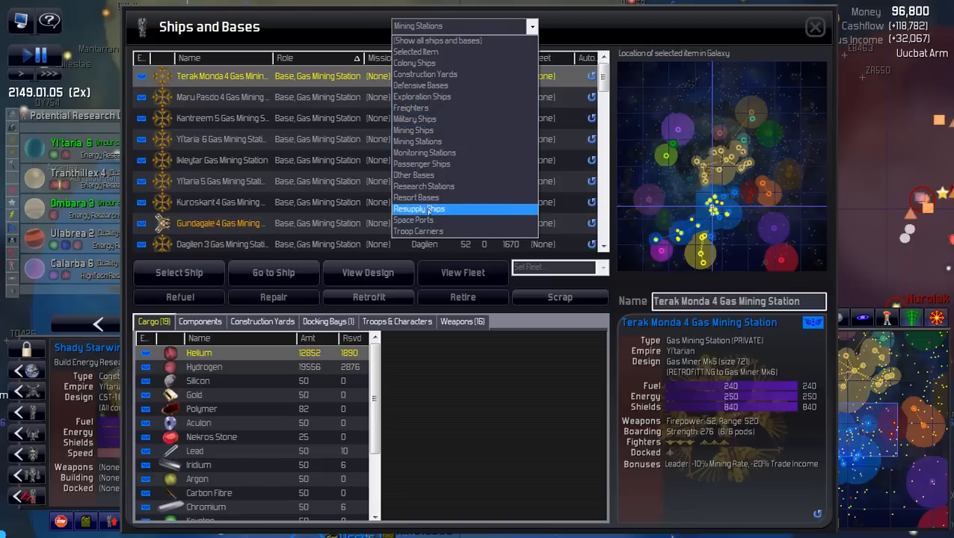
click(413, 220)
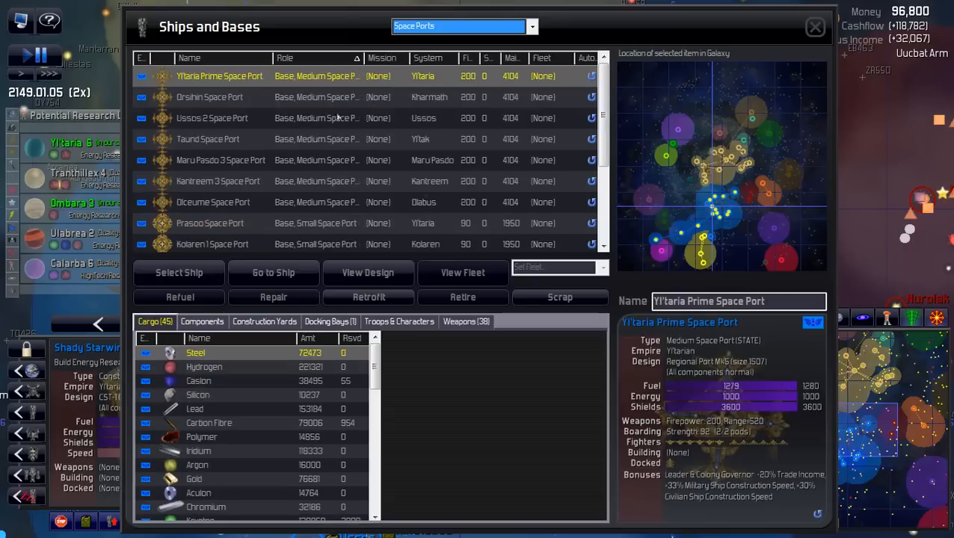
mouse_move(271, 198)
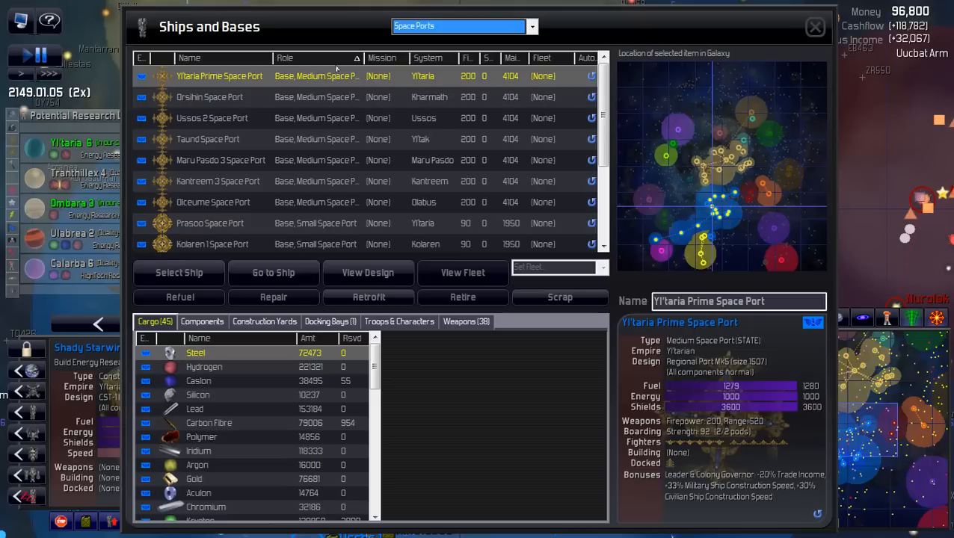
mouse_move(336, 75)
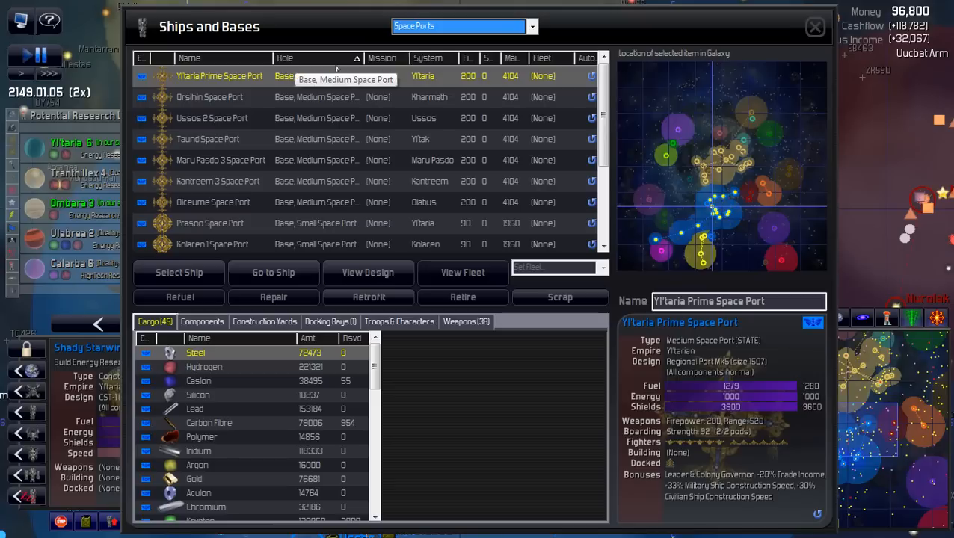
click(210, 96)
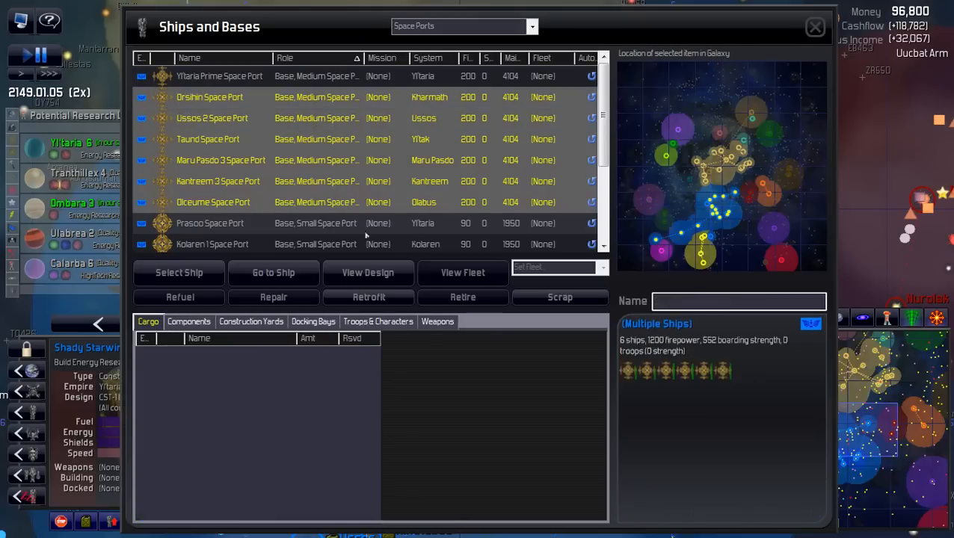
Retrofit the medium space ports, then the small space ports, to their newer designs
click(368, 296)
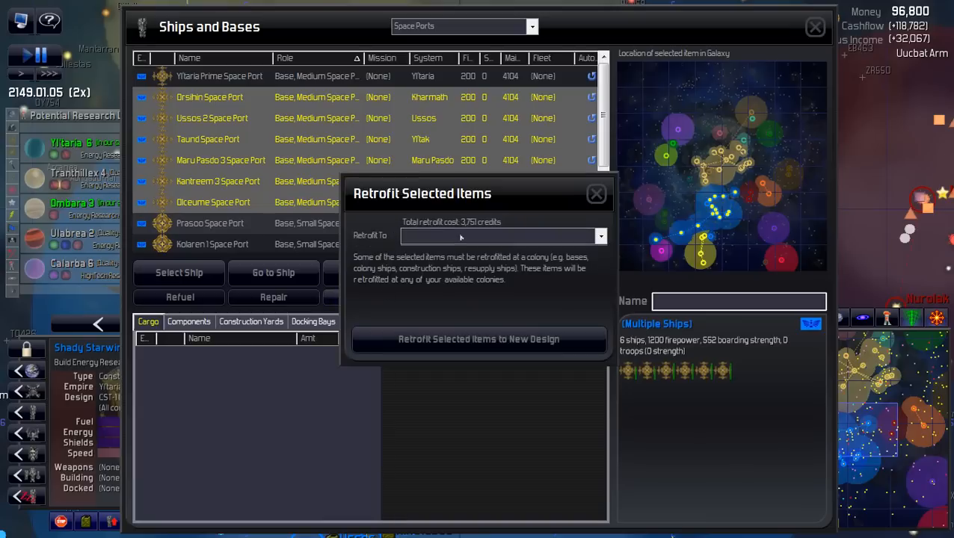
click(595, 194)
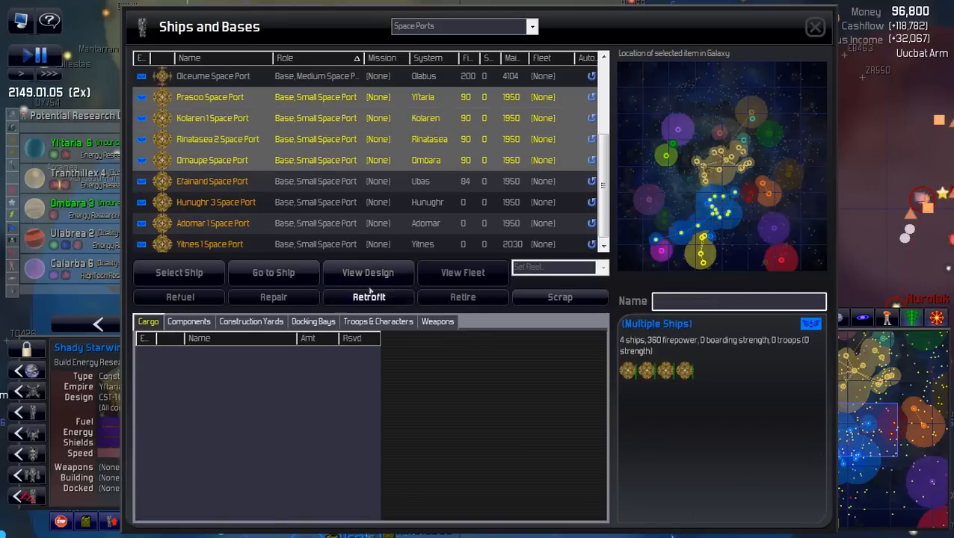
click(368, 296)
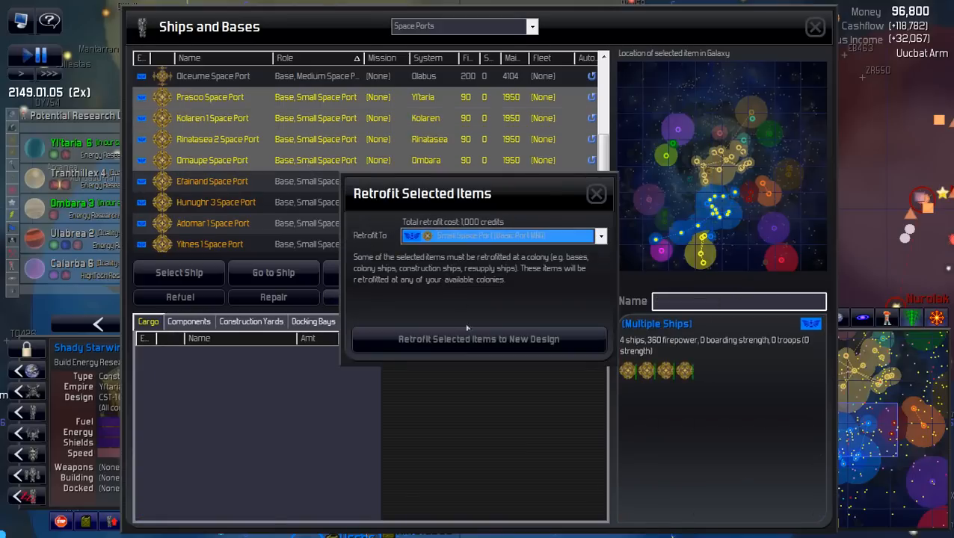
click(596, 194)
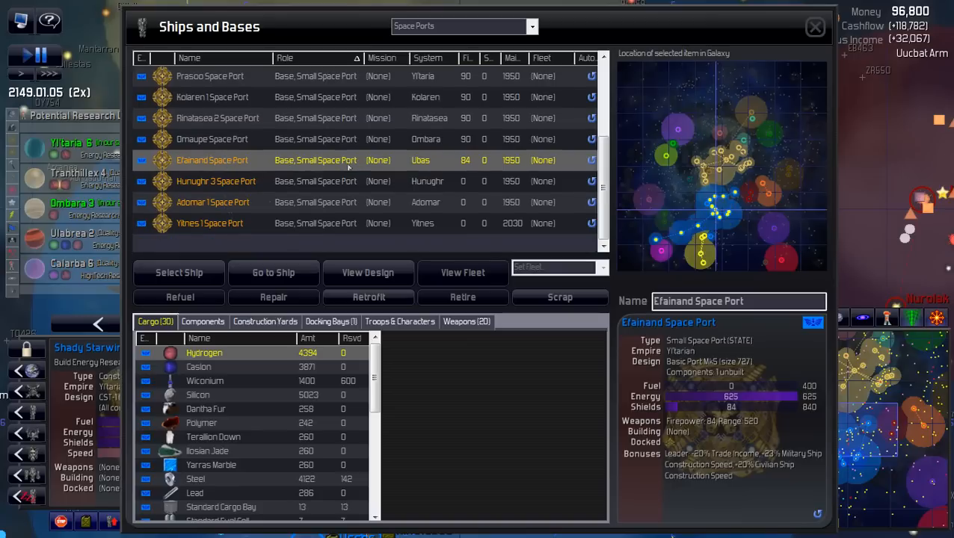
mouse_move(298, 148)
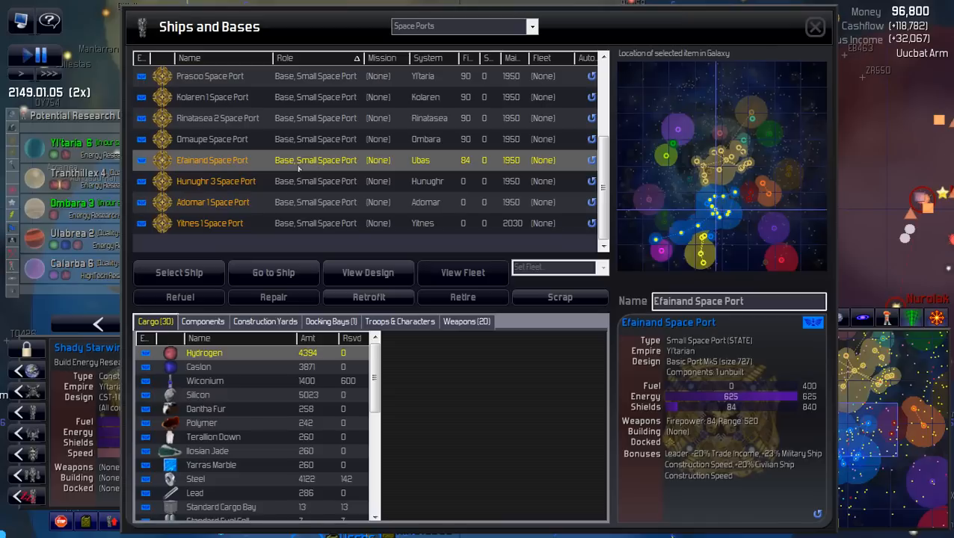
Check the resort bases, then retrofit the five defensive bases to the newer design
click(532, 27)
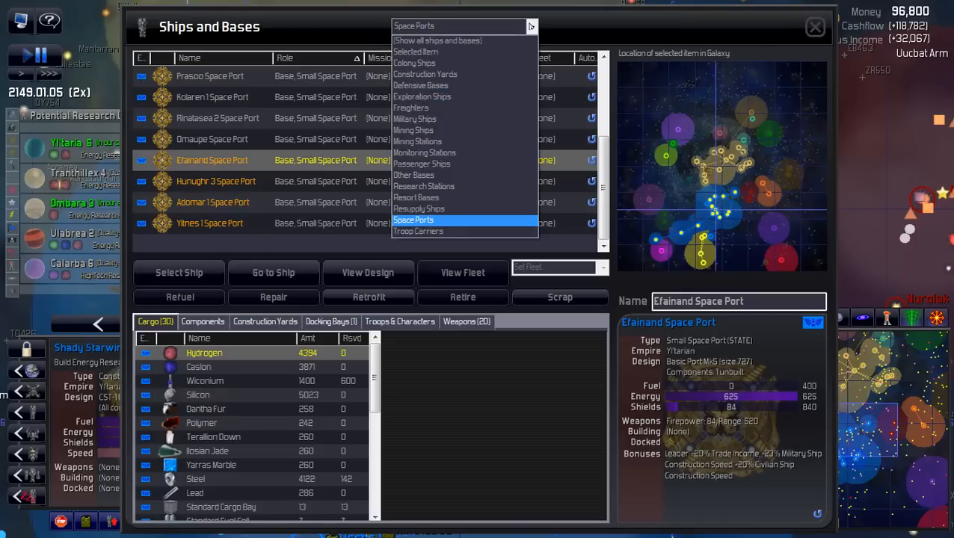
click(416, 198)
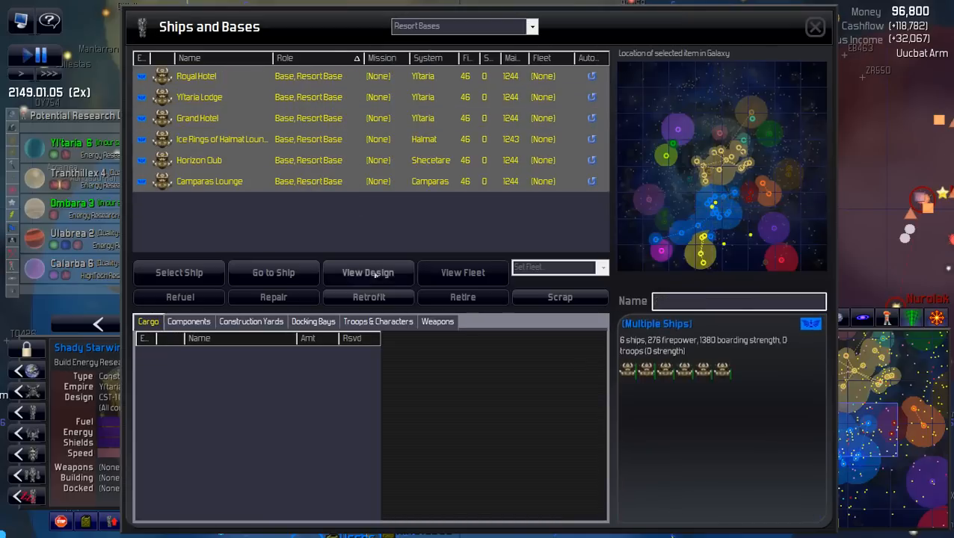
click(367, 296)
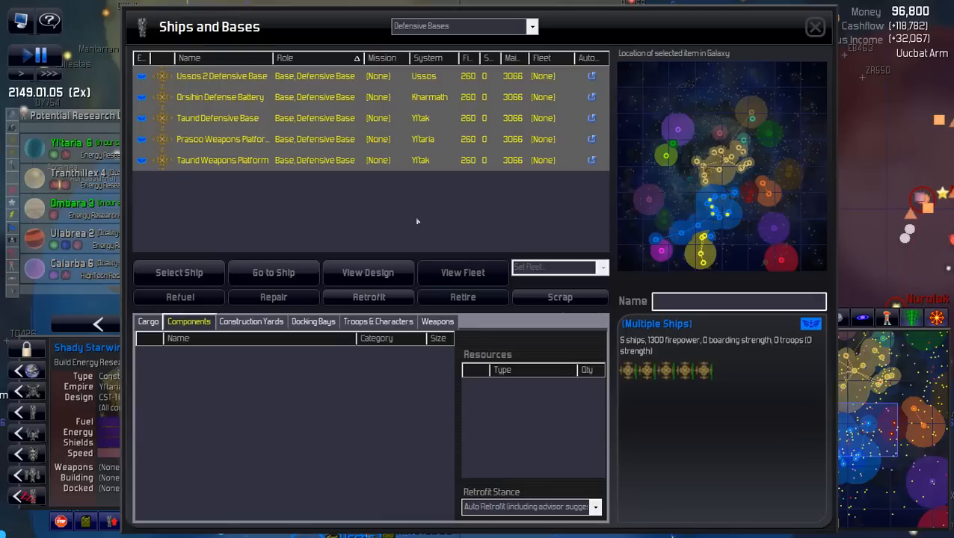
click(368, 296)
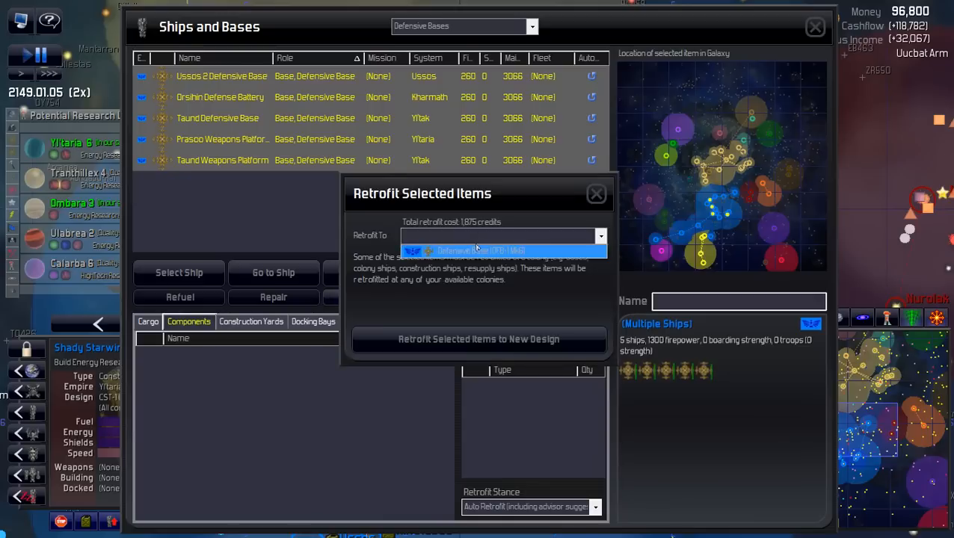
click(596, 195)
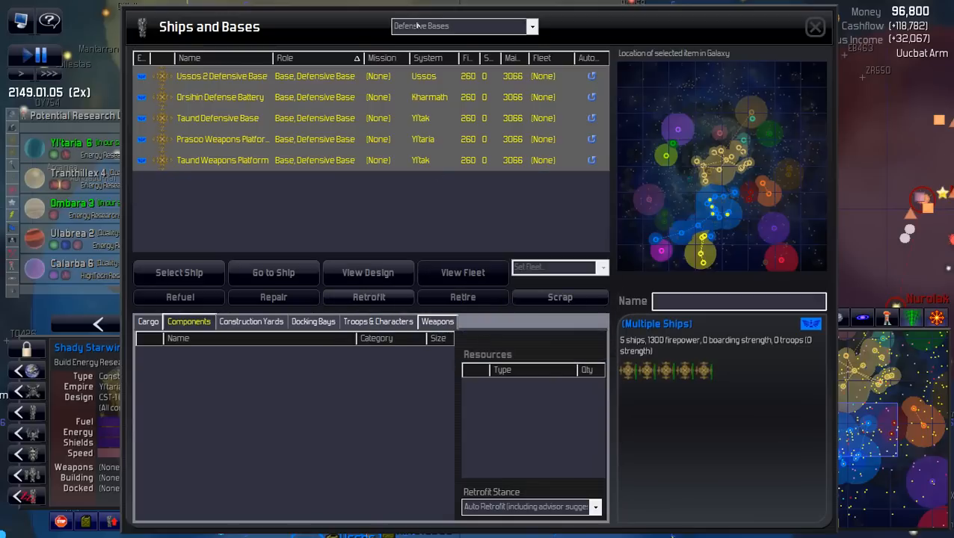
Filter to Other Bases and confirm none are listed
click(532, 27)
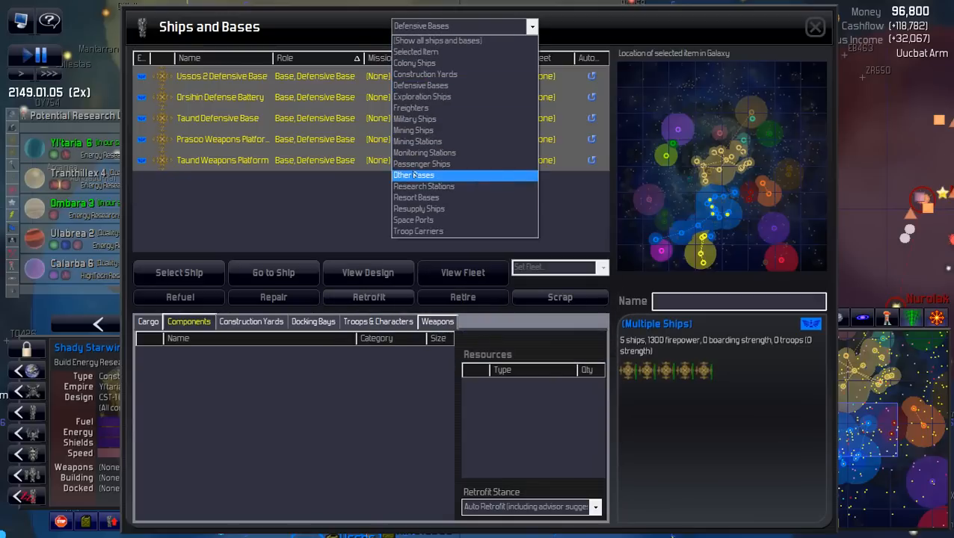
click(412, 173)
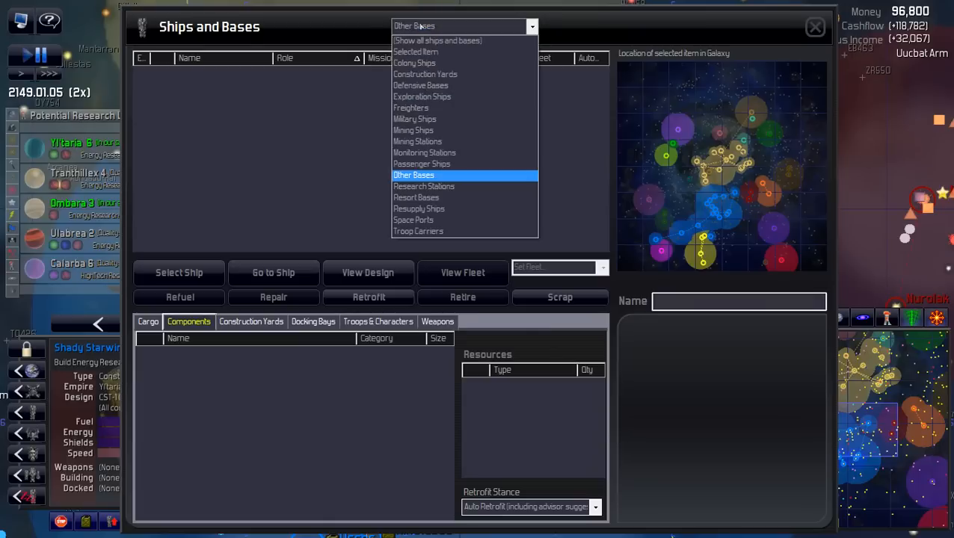
click(412, 175)
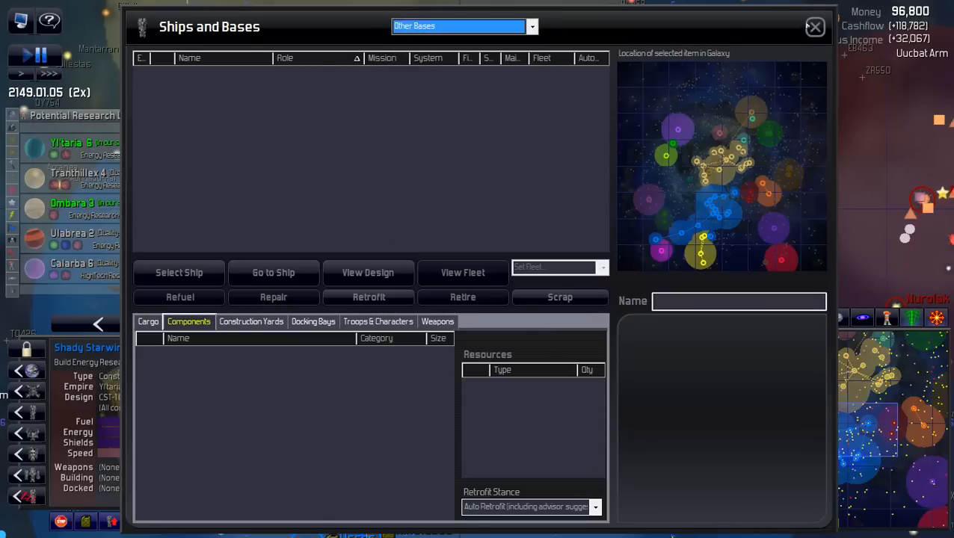
Close the roster and select the independent ship Cryptic Novelty on the galaxy map
click(814, 27)
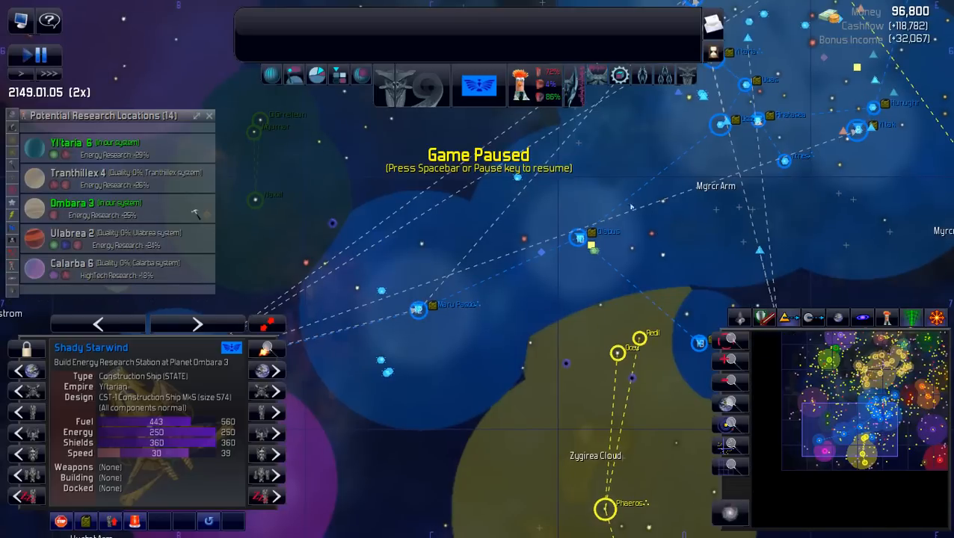
mouse_move(656, 209)
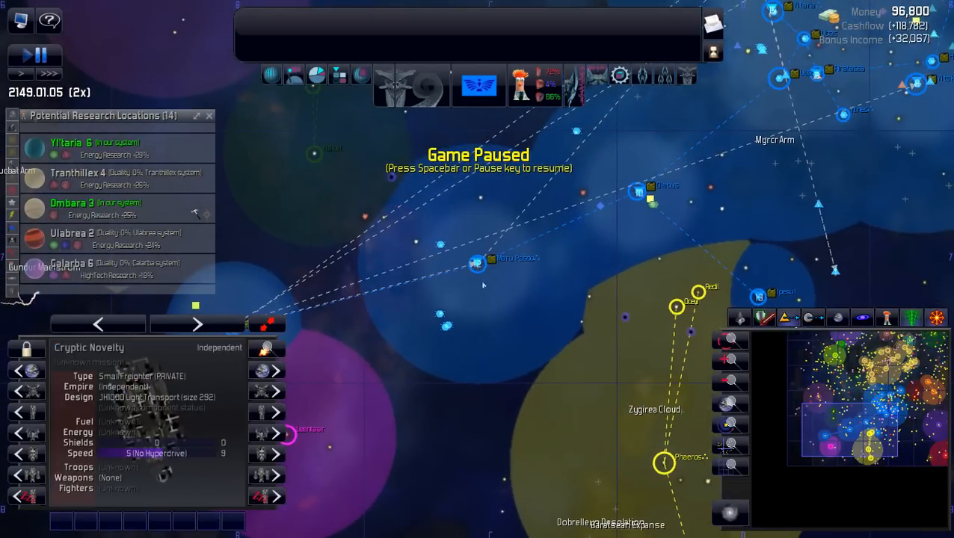
click(479, 264)
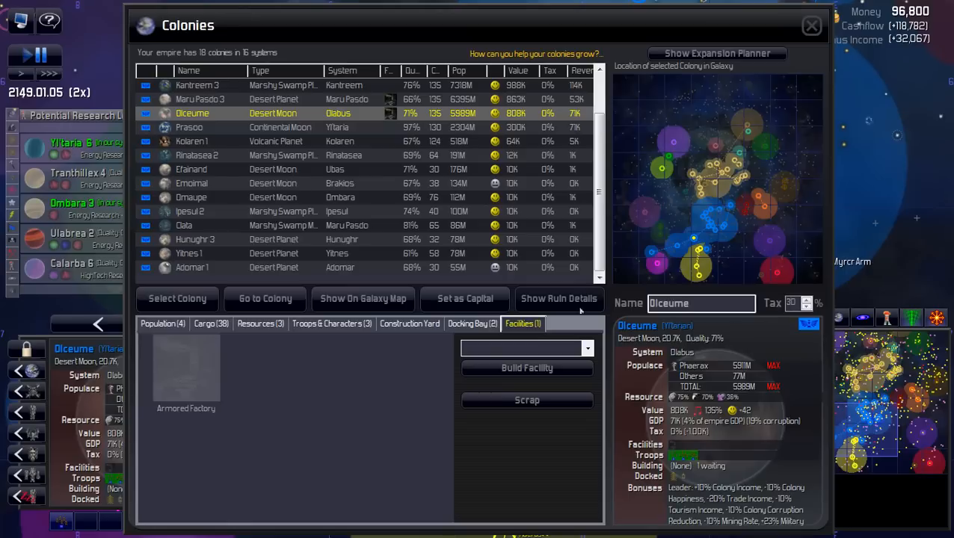
Review Maru Pasdo 3's population and happiness in the Colonies screen, then leave it
click(161, 323)
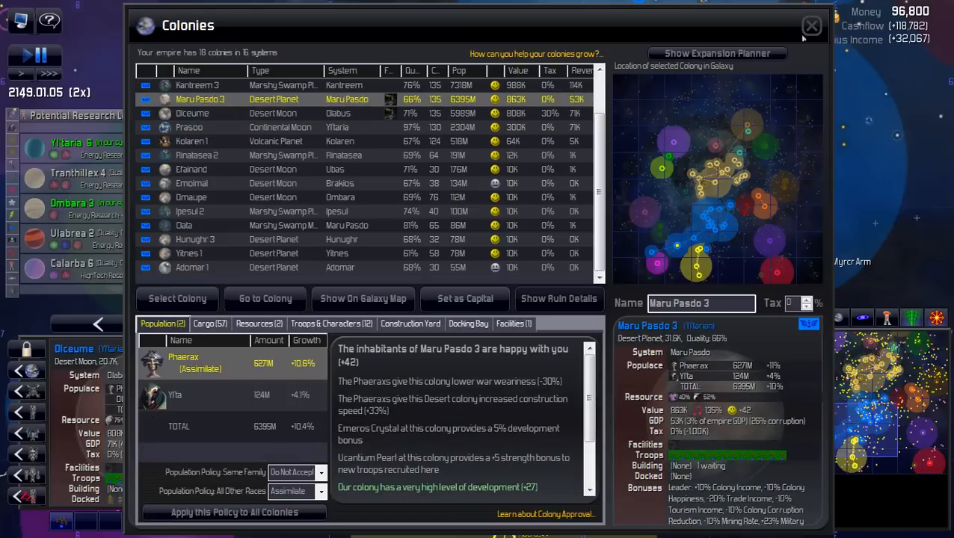
click(812, 25)
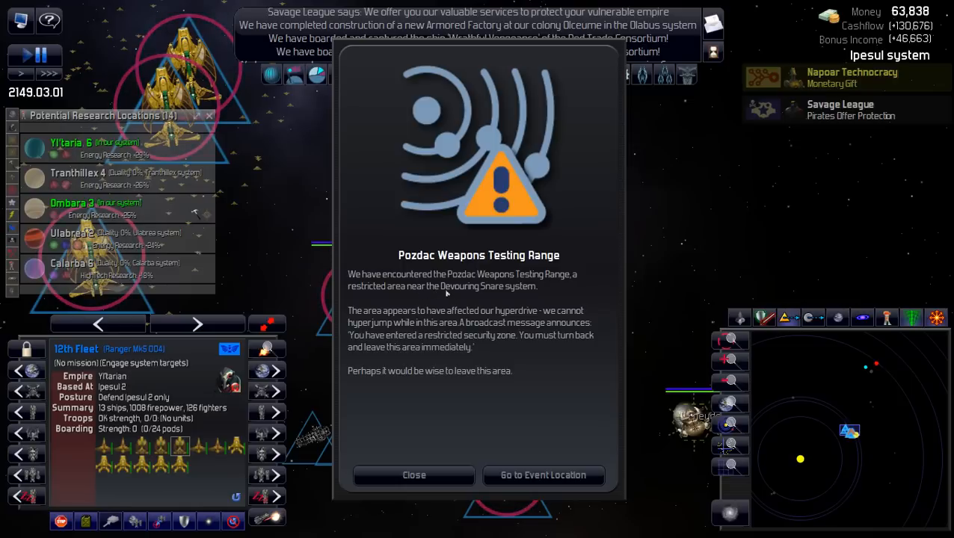
mouse_move(456, 297)
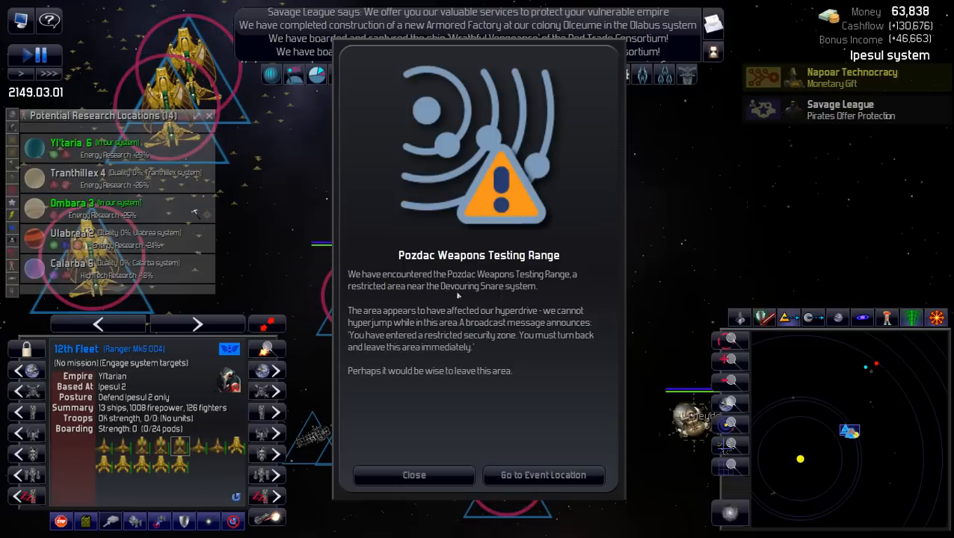
mouse_move(486, 293)
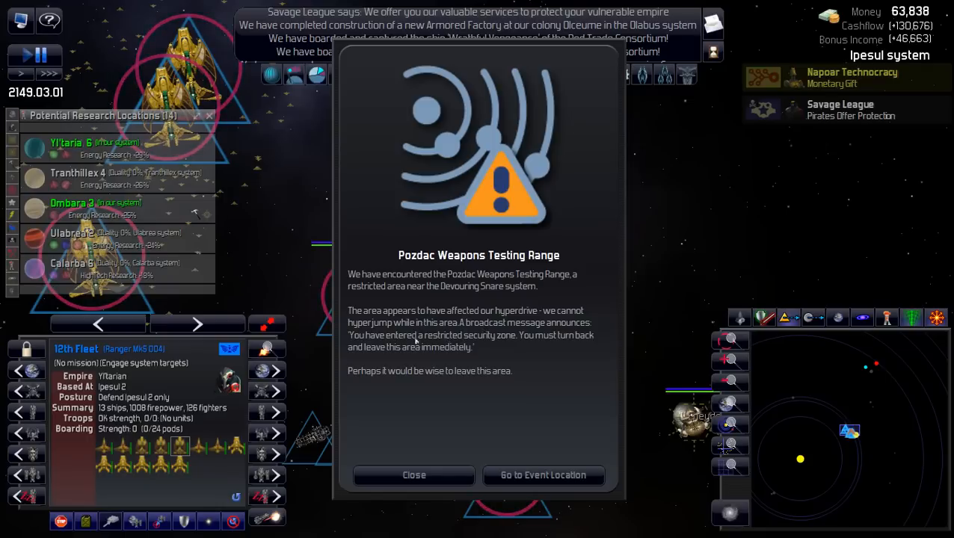
mouse_move(485, 326)
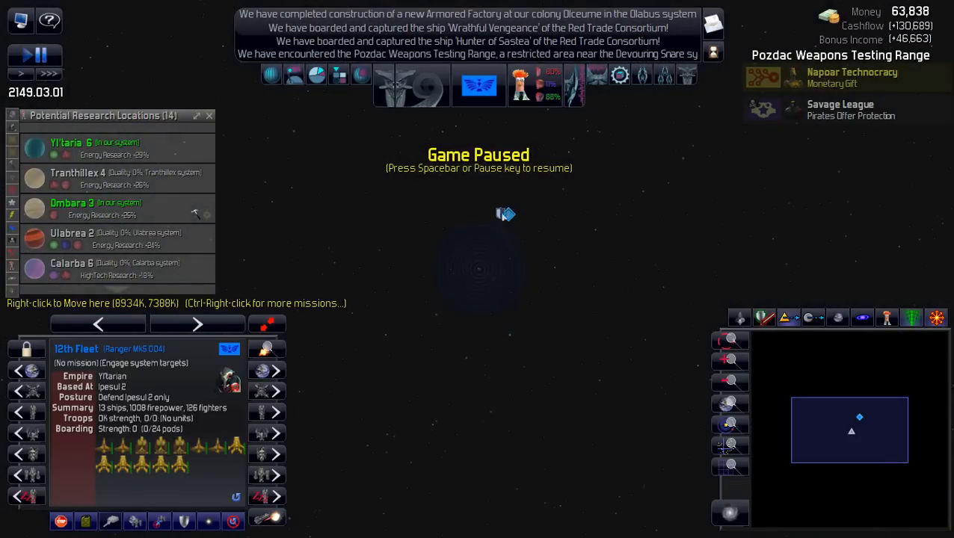
Send Last Beggar to the abandoned capital ship Devastator and pause the game
click(507, 216)
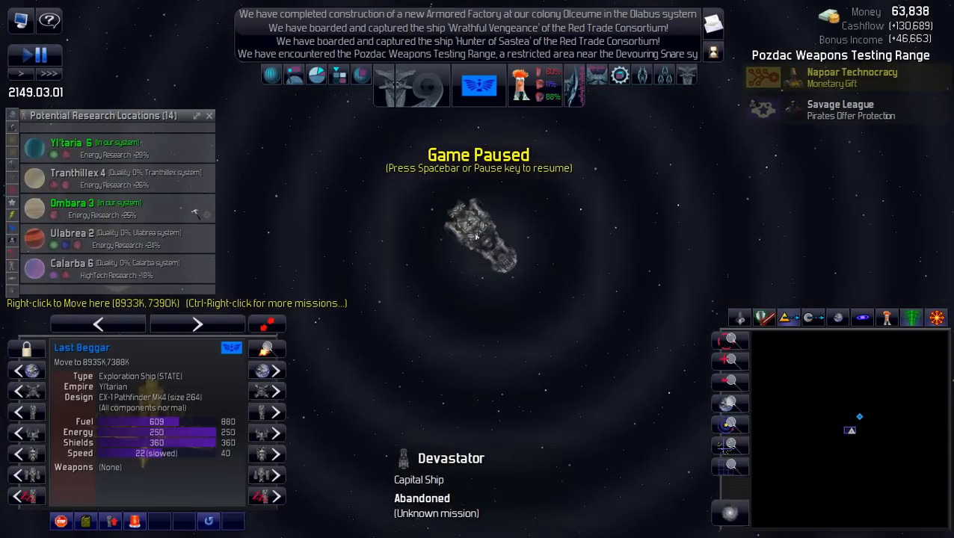
right_click(475, 236)
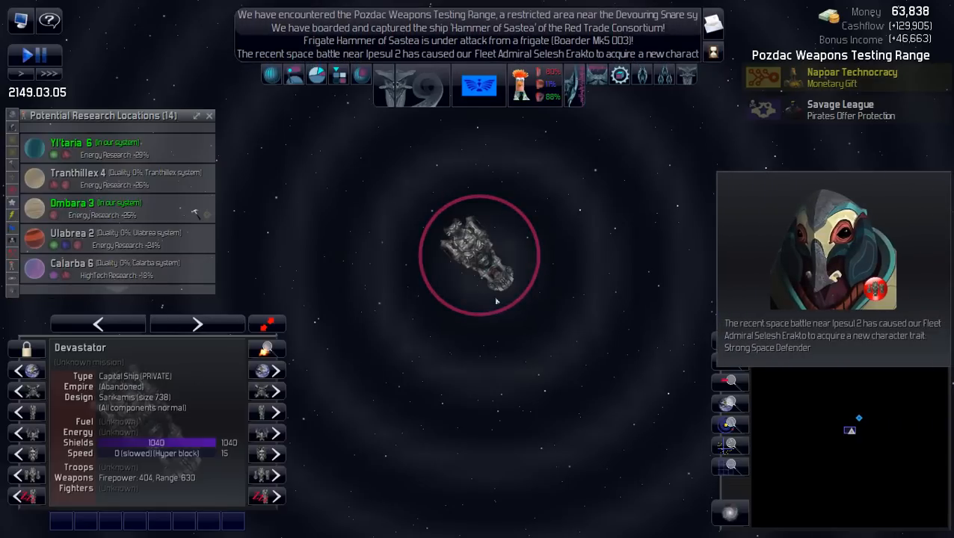
mouse_move(488, 299)
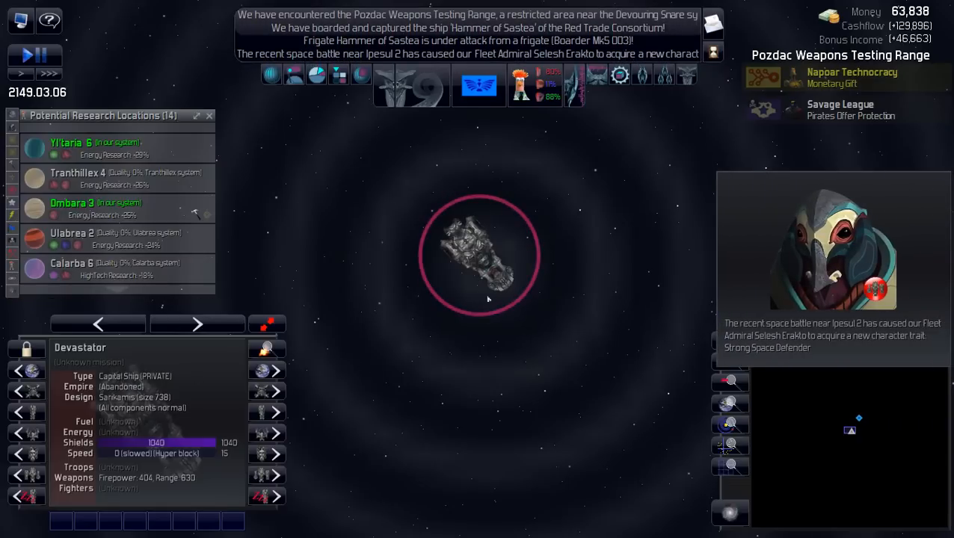
key(space)
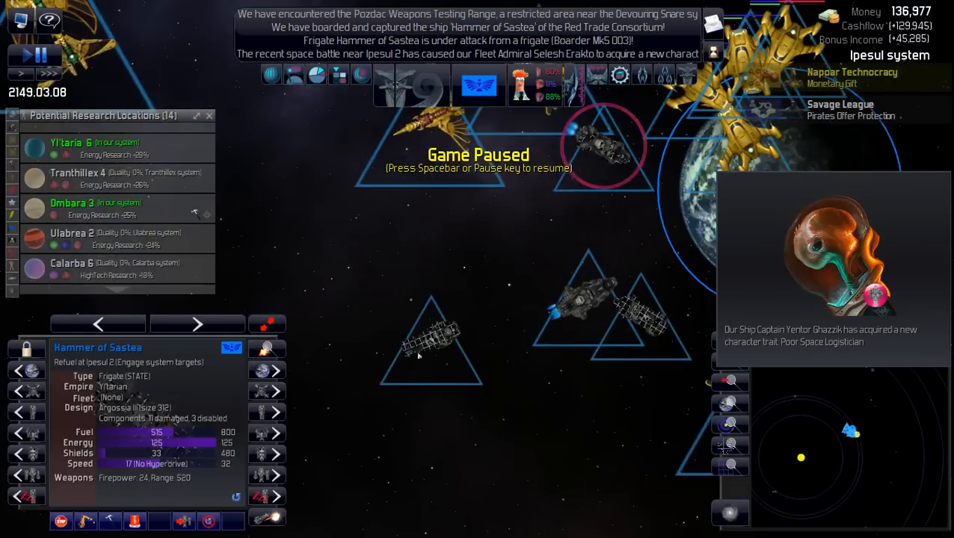
right_click(432, 341)
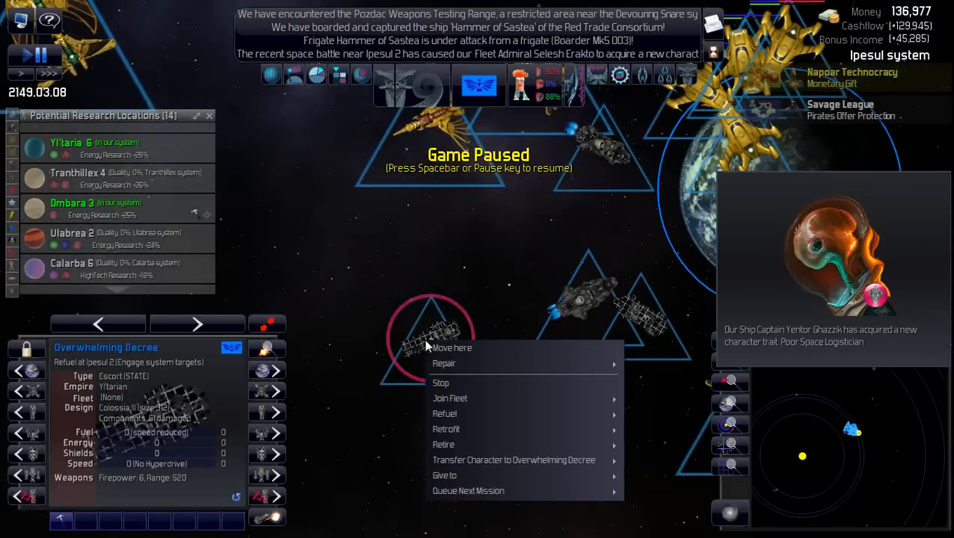
mouse_move(442, 444)
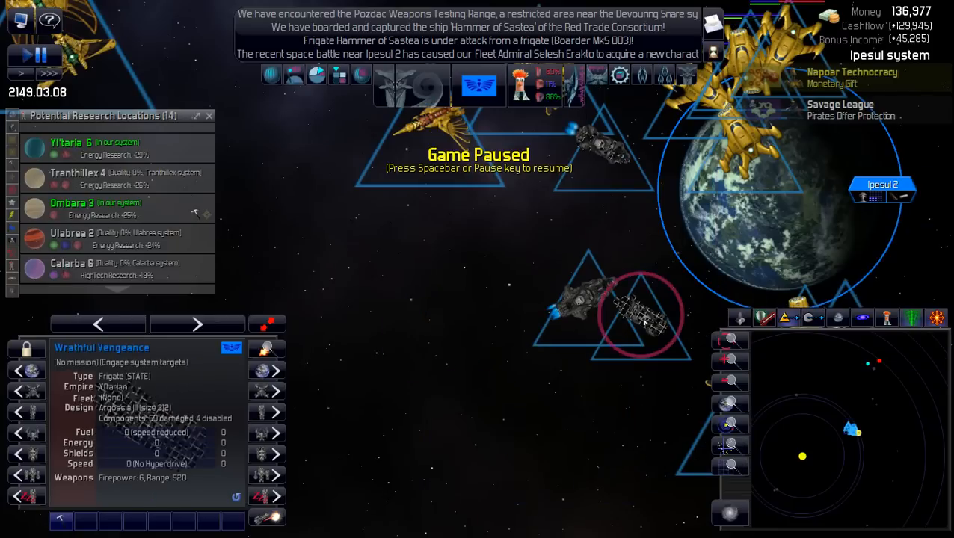
right_click(640, 310)
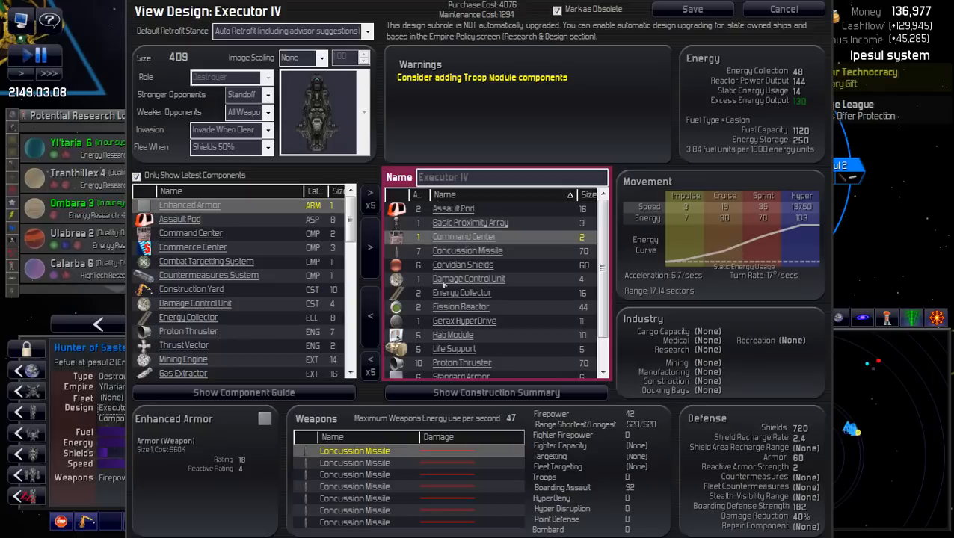
scroll(down, 3)
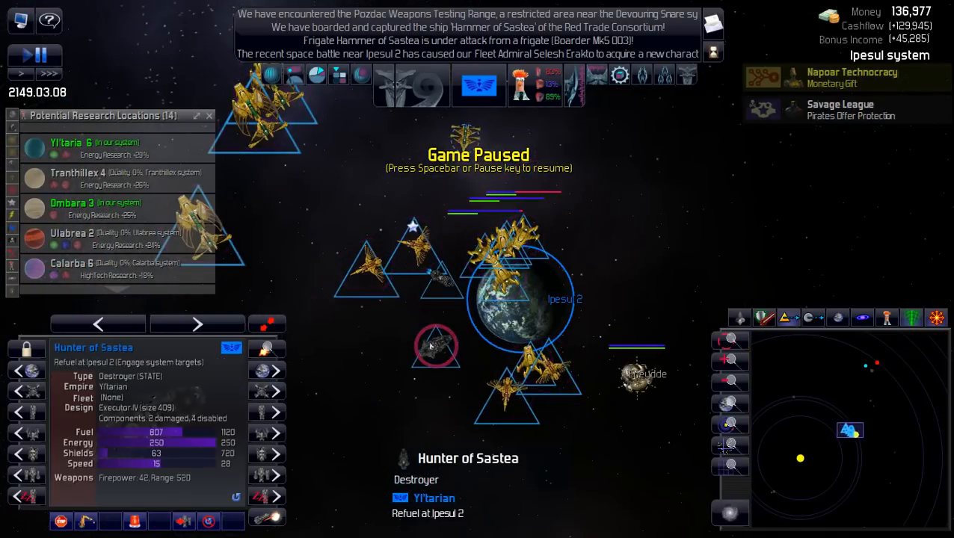
Order the damaged frigate Hammer of Sastea to repair at the nearest shipyard
right_click(436, 347)
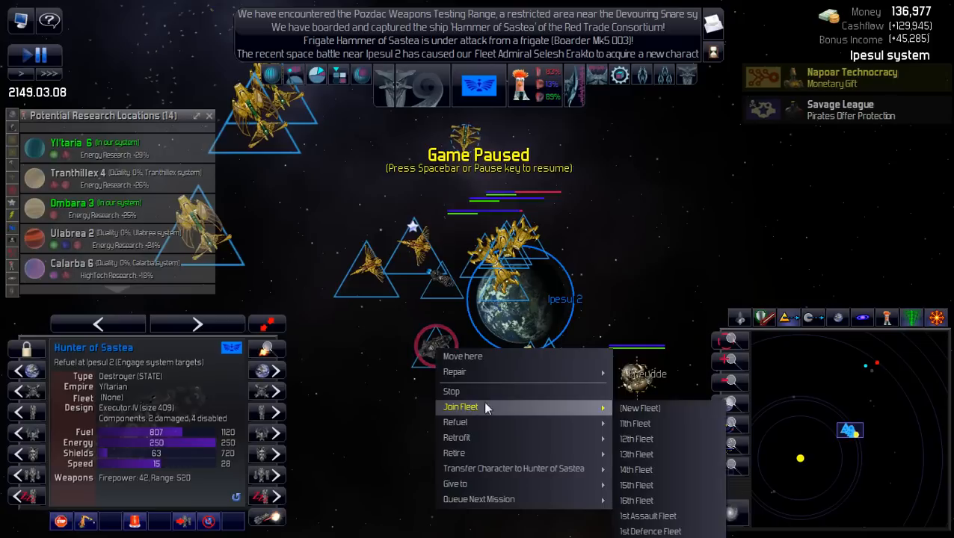
click(599, 422)
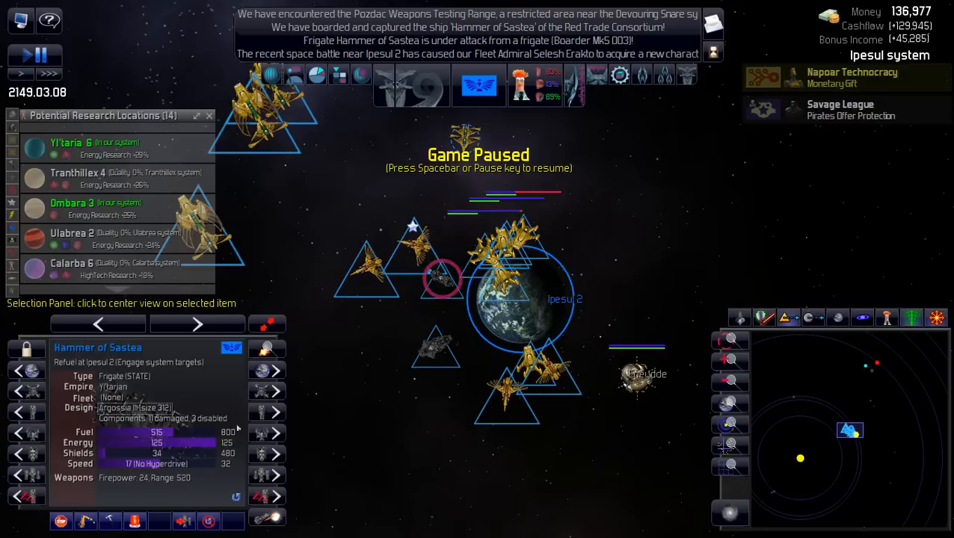
right_click(442, 281)
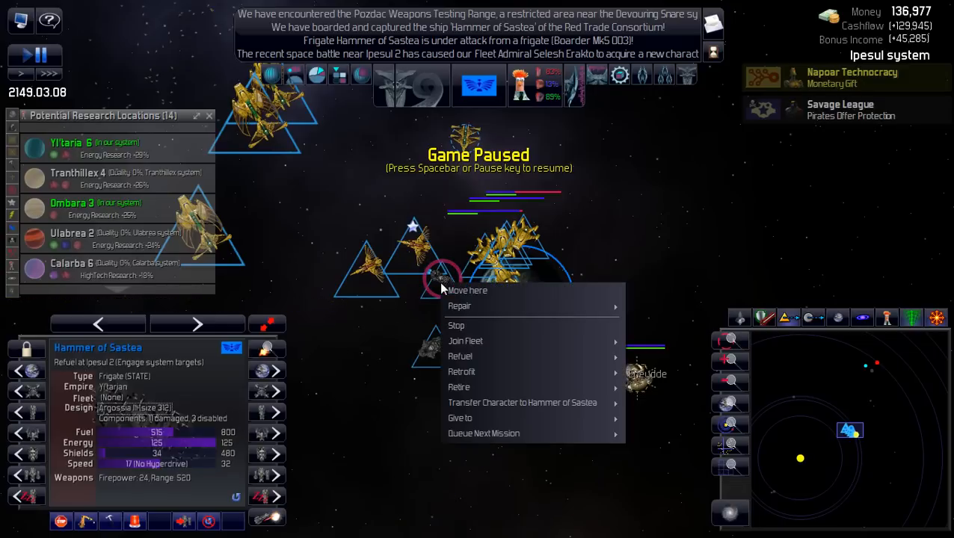
mouse_move(457, 388)
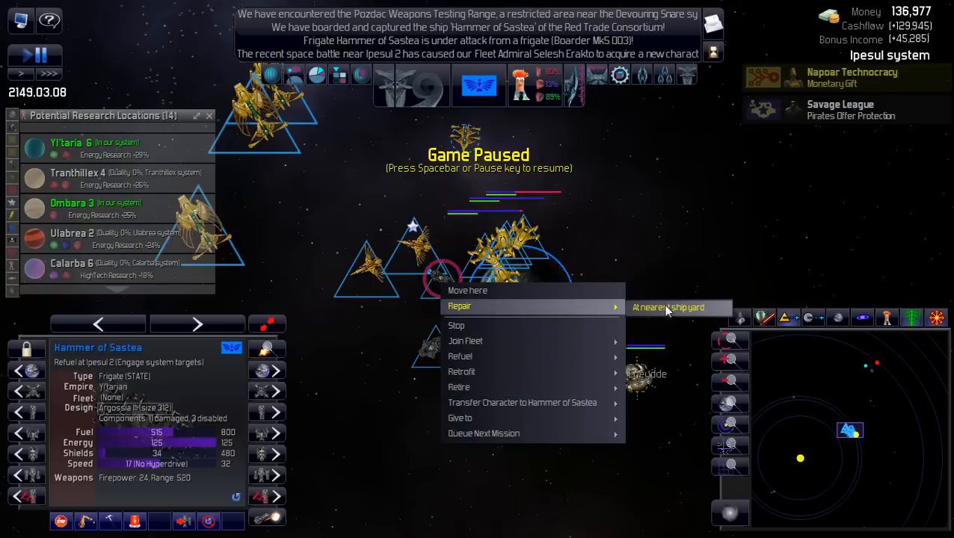
click(667, 308)
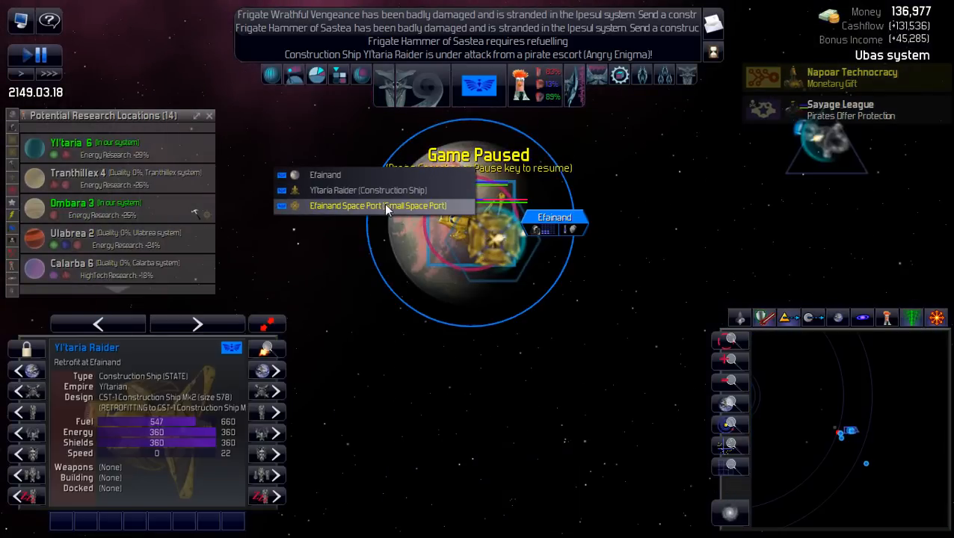
Check Yltaria Raider's retrofit at Etainand and resume the game
click(377, 206)
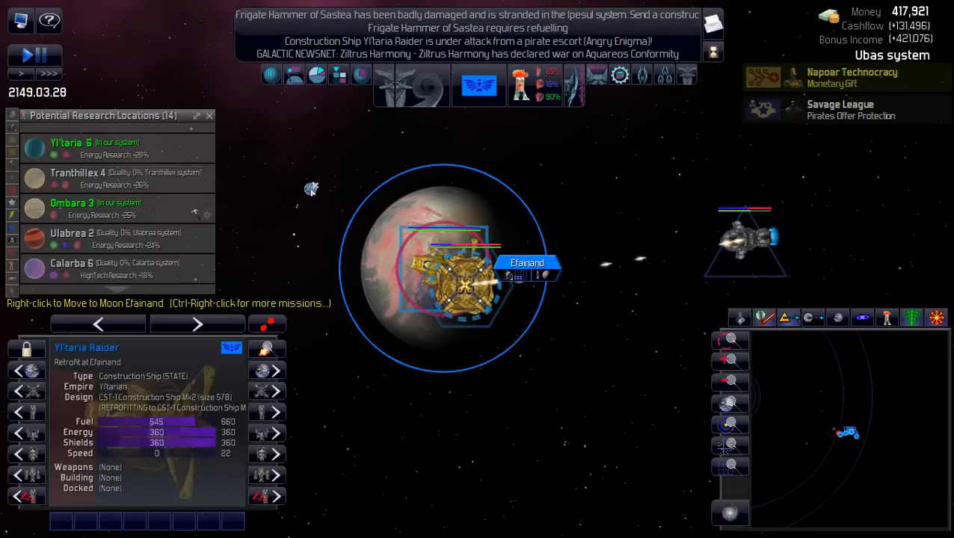
key(space)
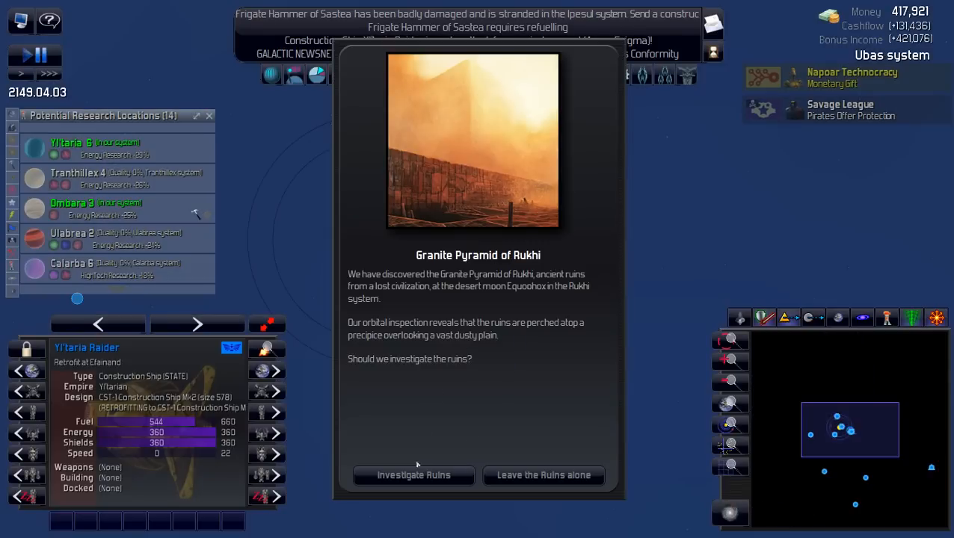
Investigate the Granite Pyramid of Rukhi ruins, dismiss the empty result, and select the defence fleet near Etainand
click(414, 476)
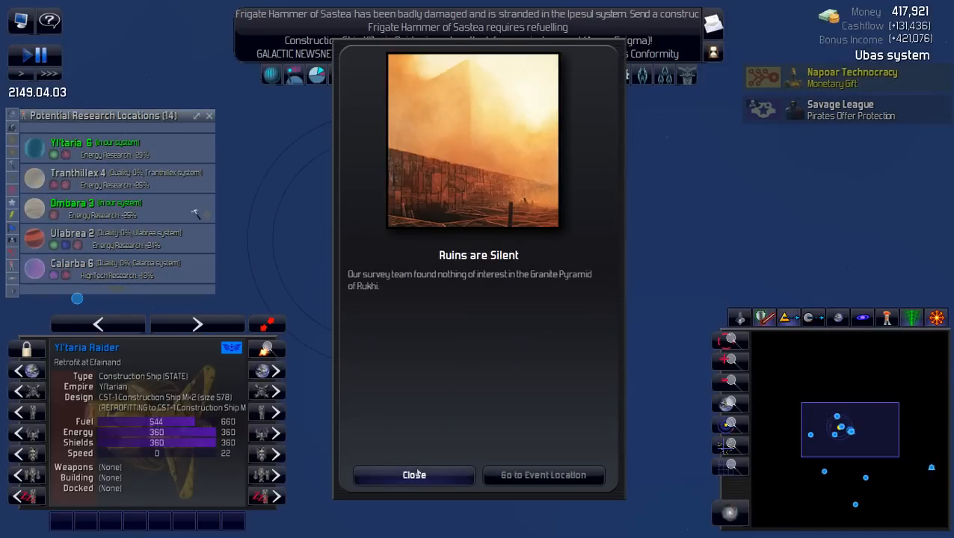
click(412, 475)
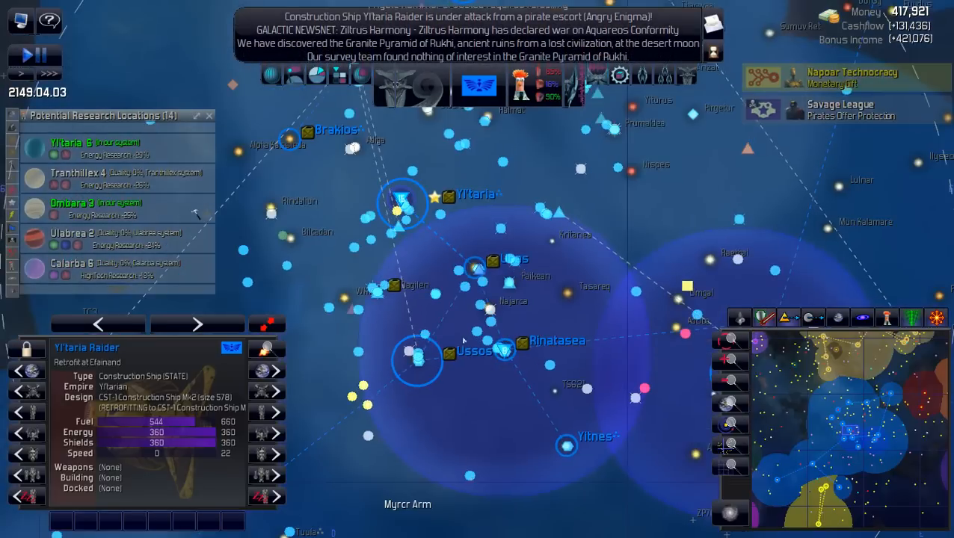
click(506, 352)
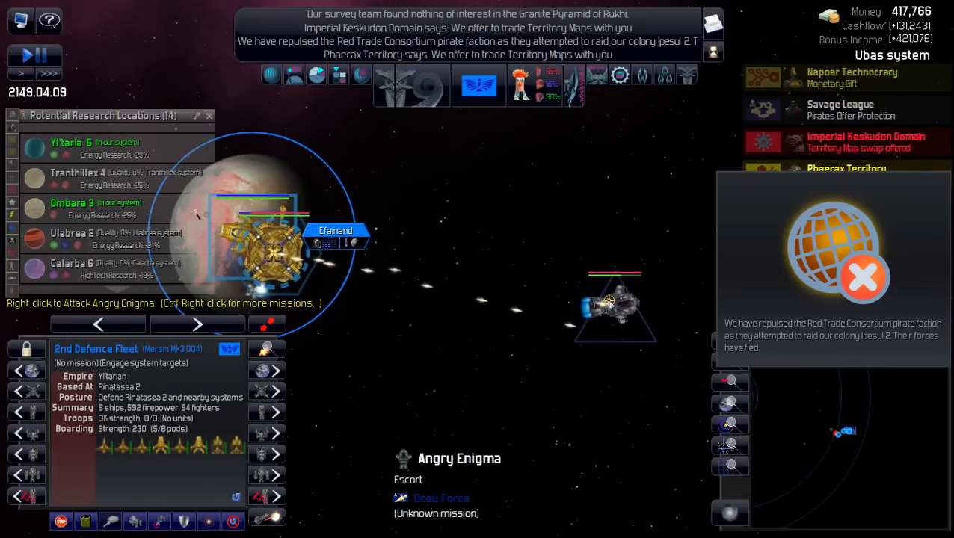
mouse_move(418, 381)
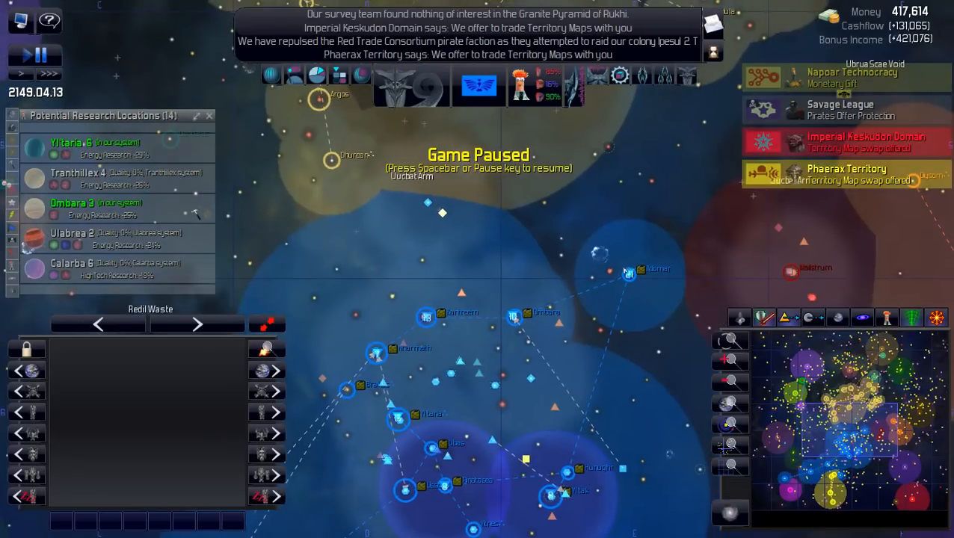
Send the Adomar assault fleet to Adomar 1 Space Port to load troops
click(628, 273)
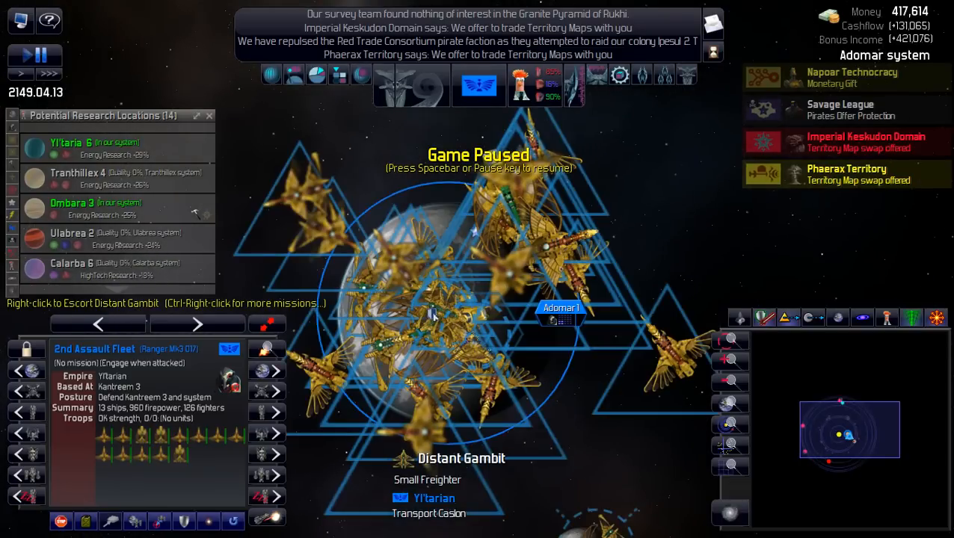
right_click(433, 314)
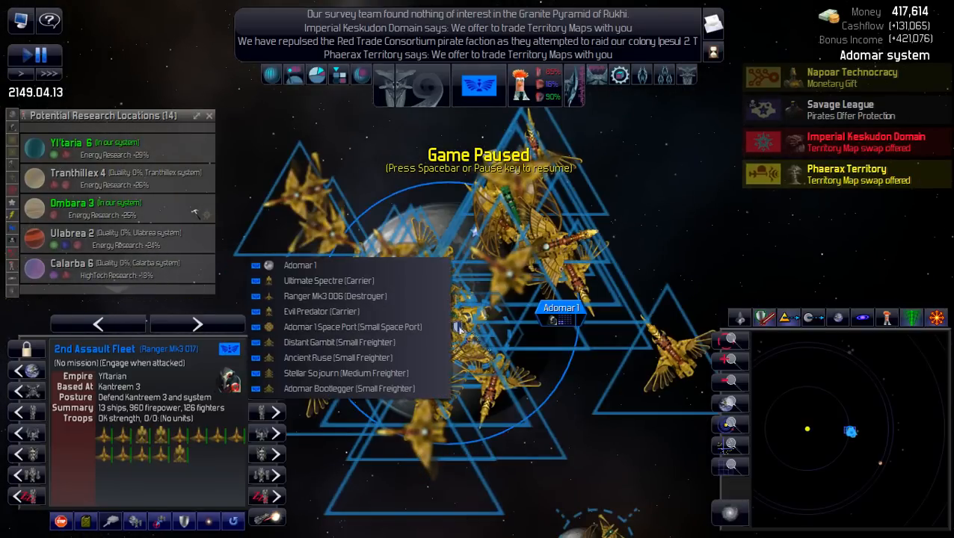
click(353, 326)
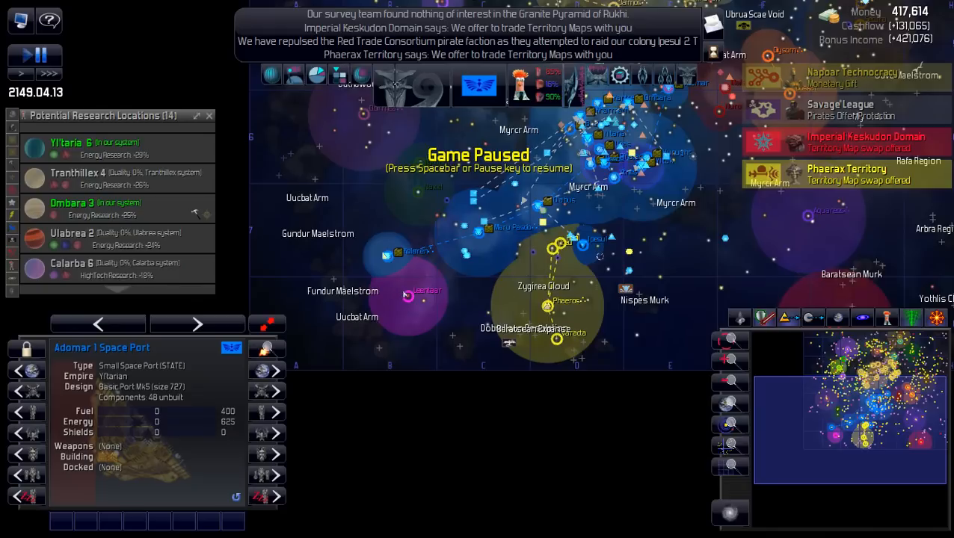
Inspect the Leentaar system, then the Aquareos Conformity's Aquareos system as an invasion target
click(406, 296)
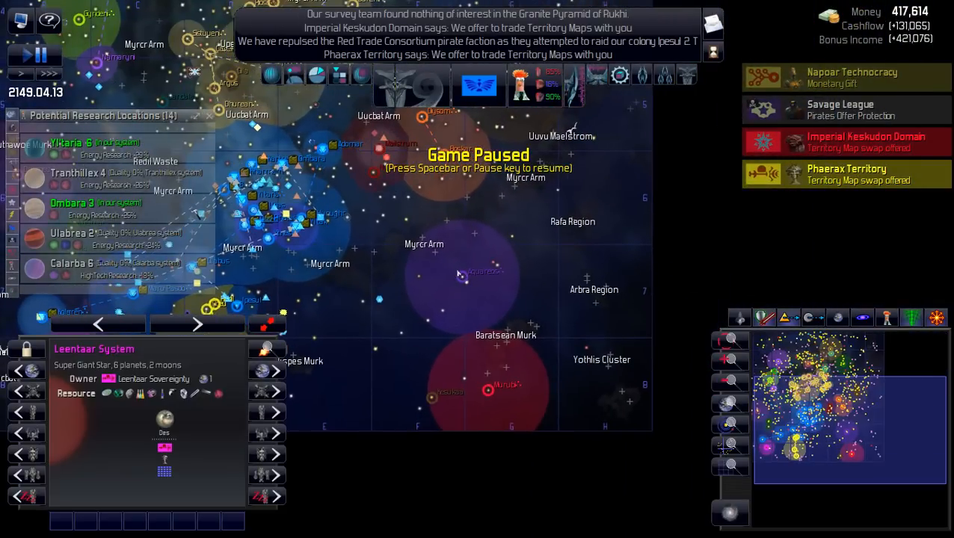
click(462, 275)
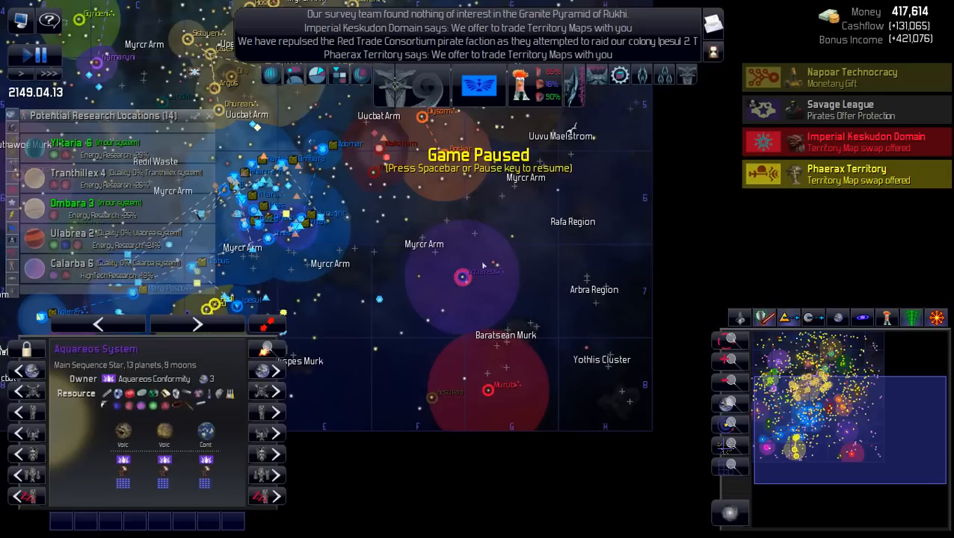
mouse_move(401, 290)
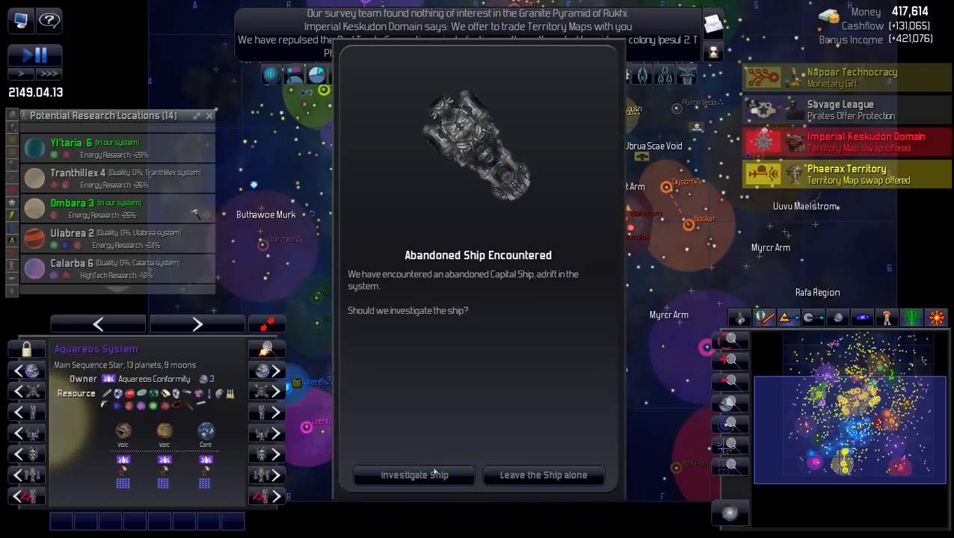
Investigate the abandoned capital ship and dismiss the resulting Galactic History Uncovered report
click(414, 476)
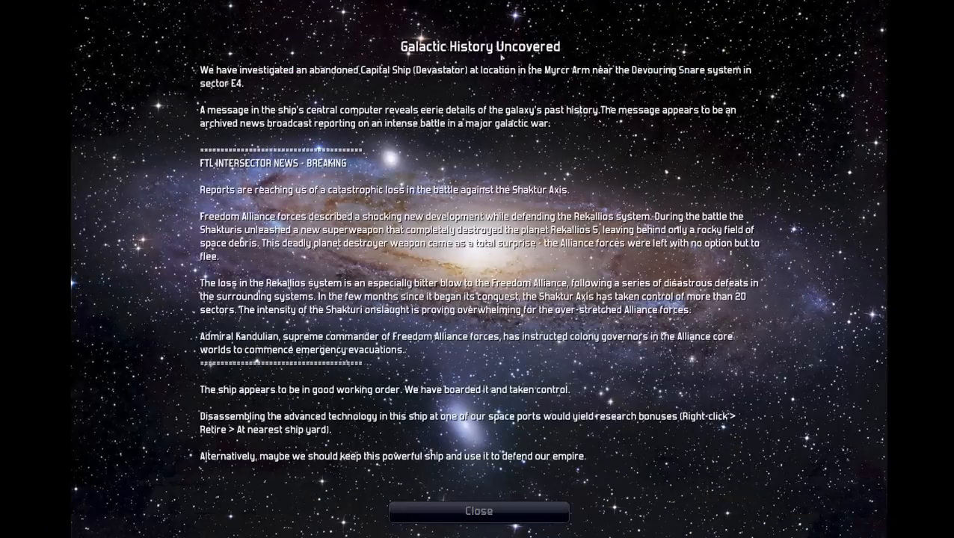
mouse_move(423, 86)
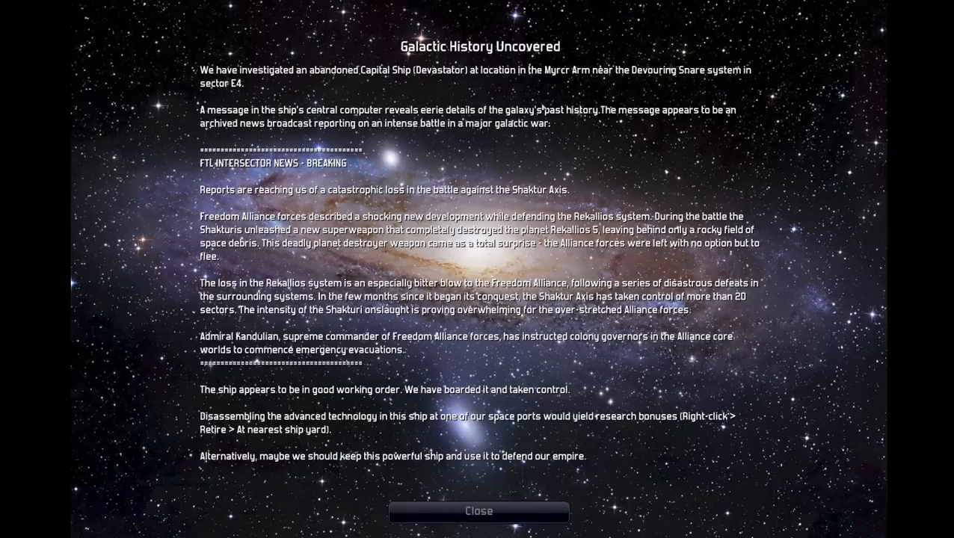
mouse_move(619, 120)
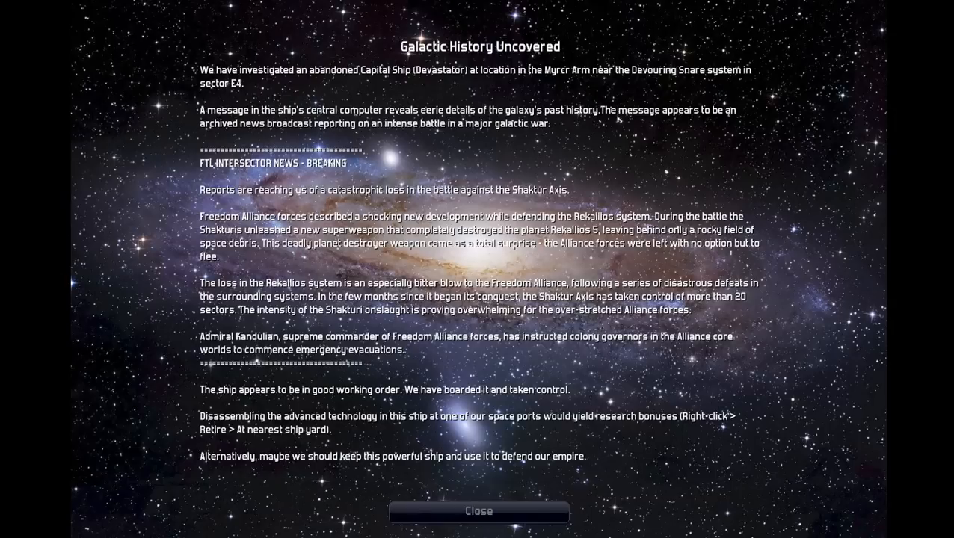
mouse_move(208, 131)
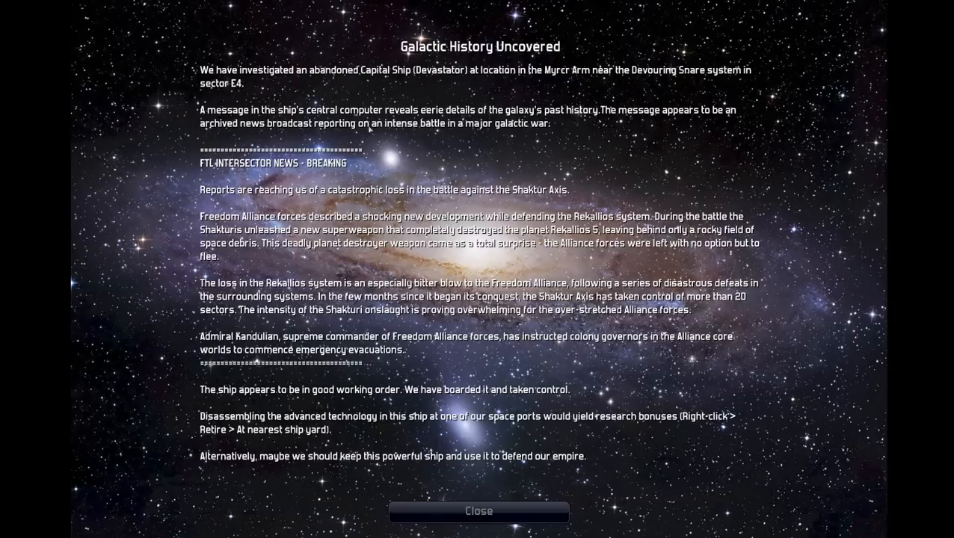
mouse_move(445, 141)
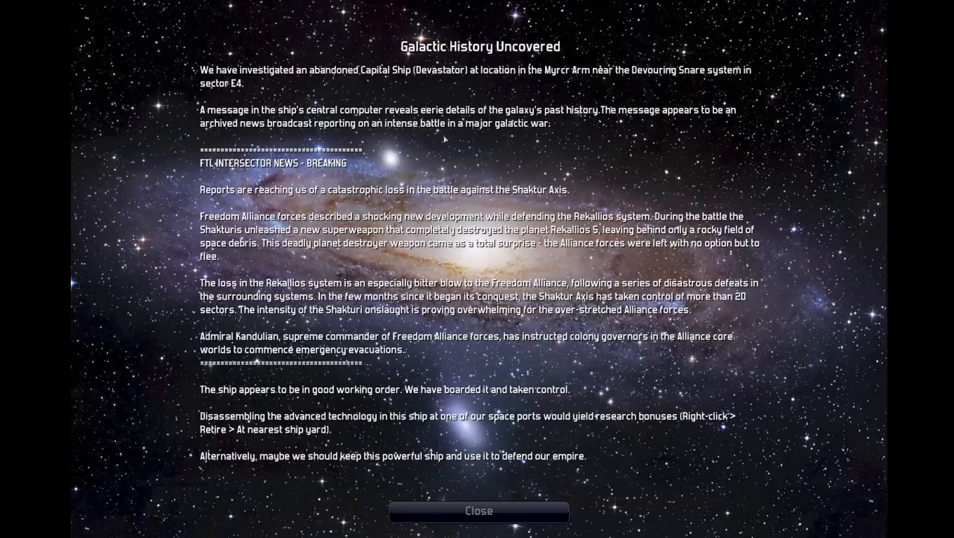
mouse_move(169, 162)
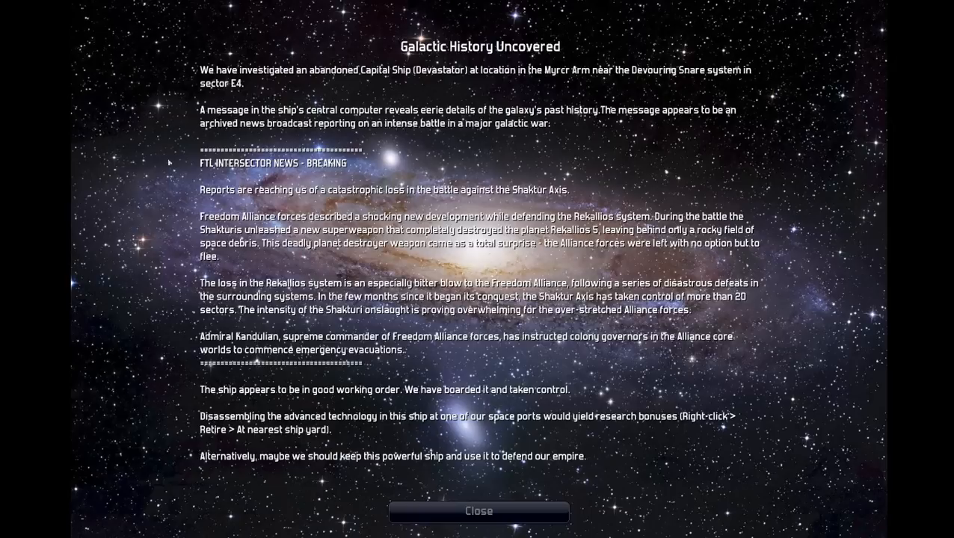
mouse_move(187, 189)
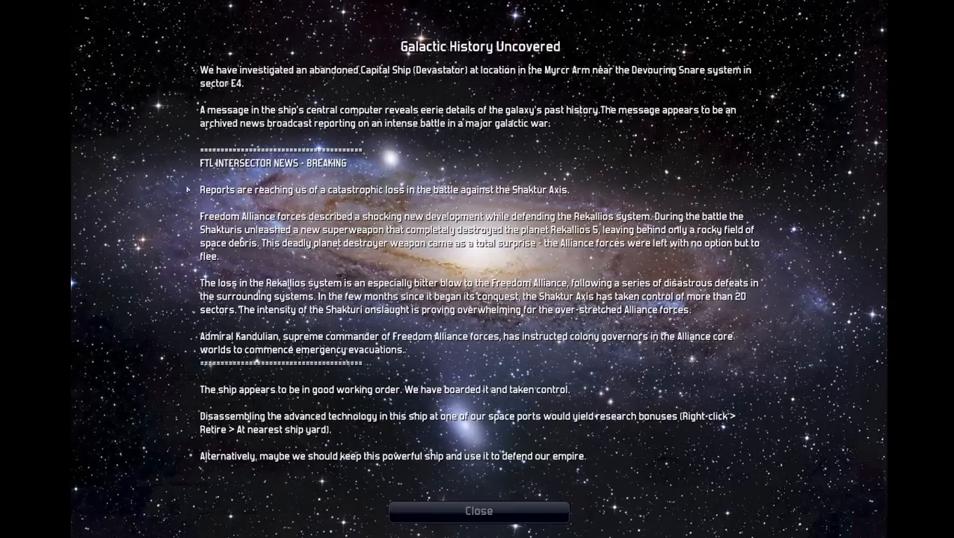
mouse_move(462, 360)
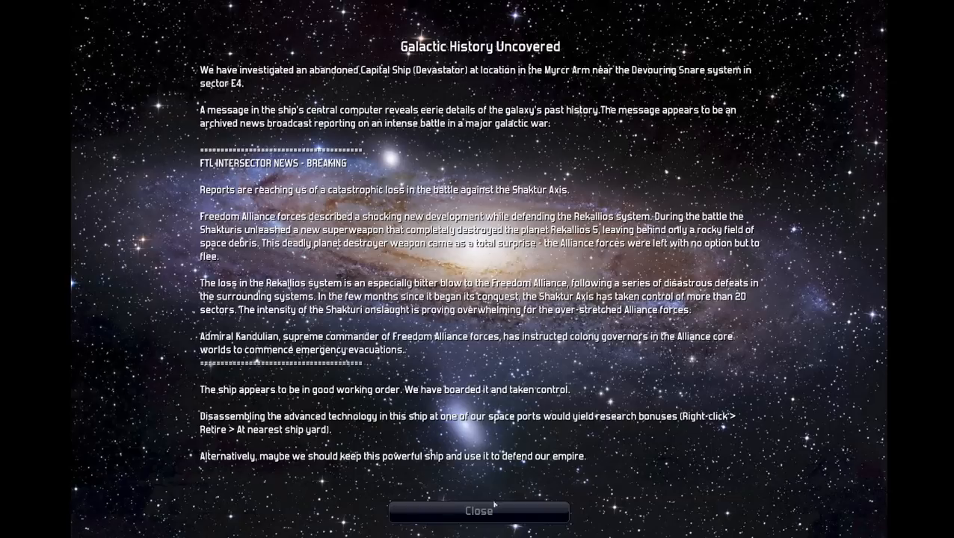
click(479, 511)
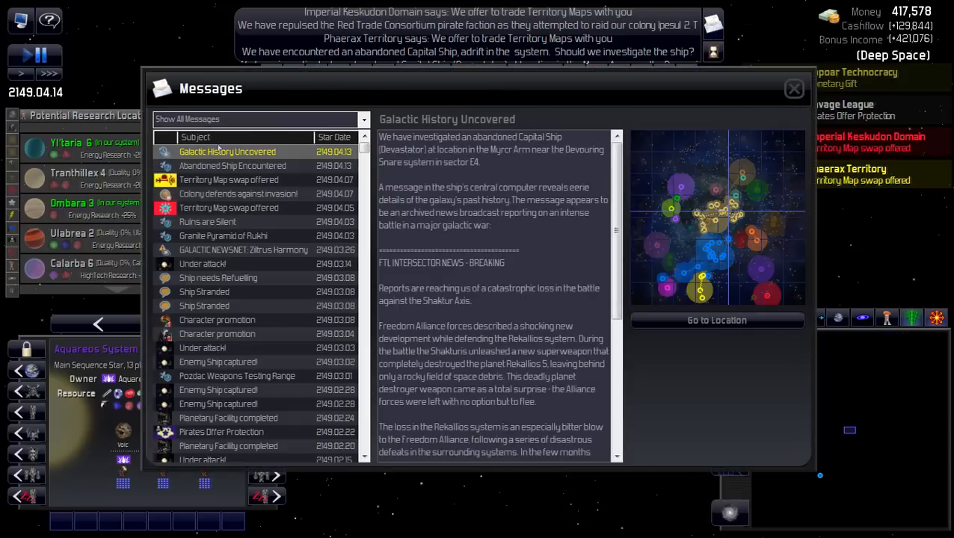
Jump from the Messages window to the captured Devastator on the galaxy map
click(794, 89)
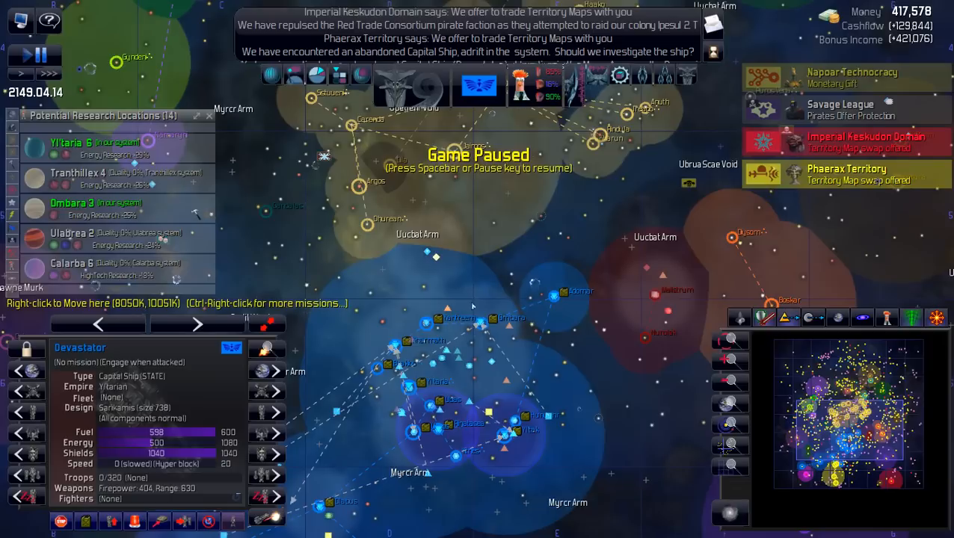
mouse_move(489, 337)
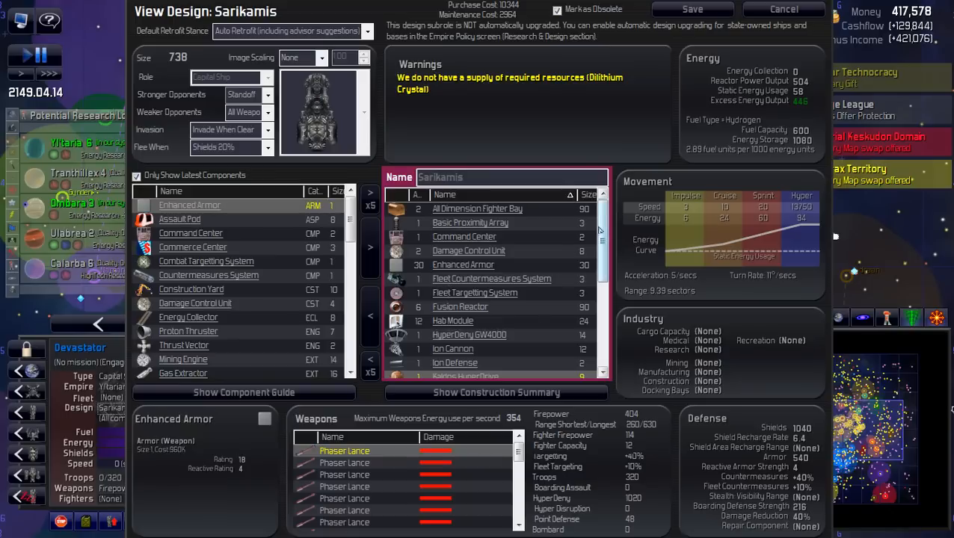
Scroll through the Devastator's Sarikamis design component list
scroll(down, 3)
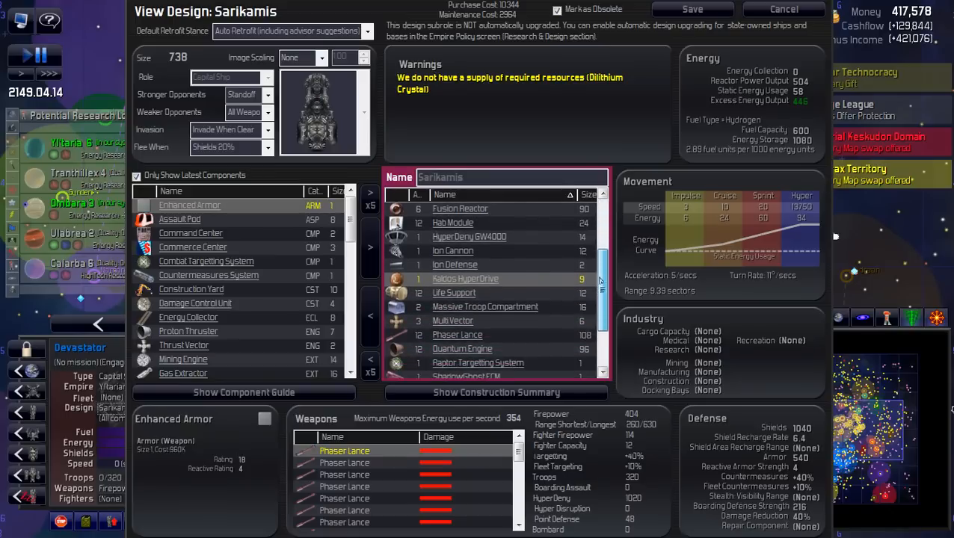
scroll(down, 3)
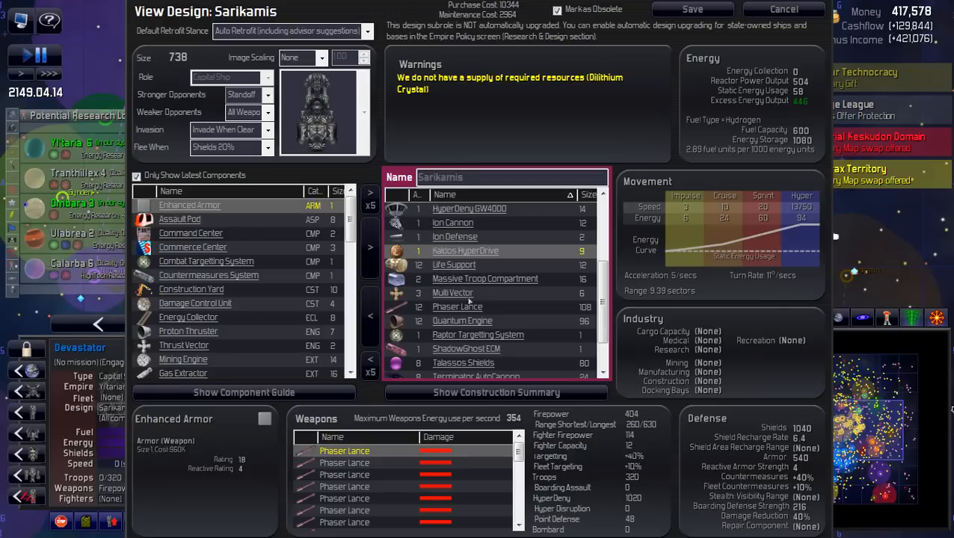
scroll(down, 3)
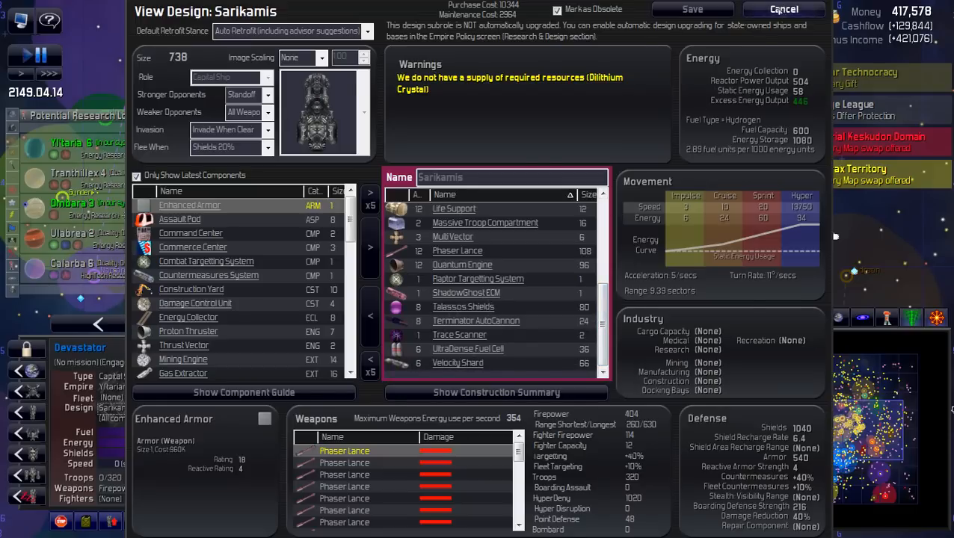
Close the Sarikamis design review and return to the galaxy map with the Devastator selected
click(784, 9)
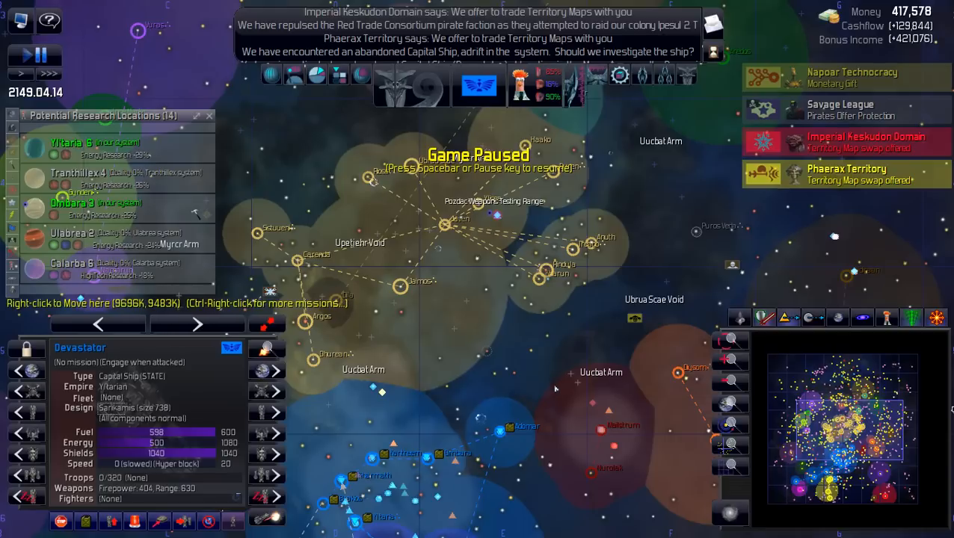
mouse_move(505, 440)
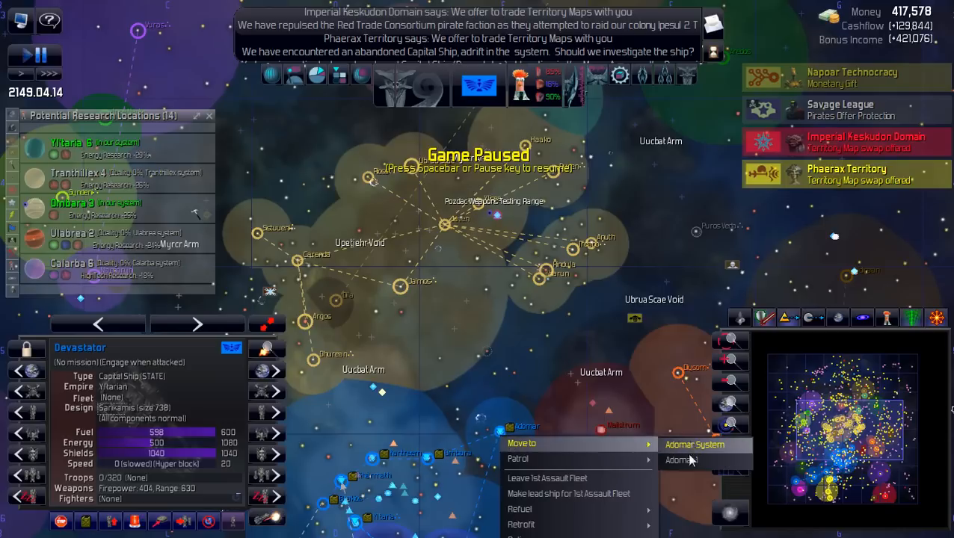
Send the Devastator to Adomar System, then filter the Designs screen to Show State Ships
click(679, 461)
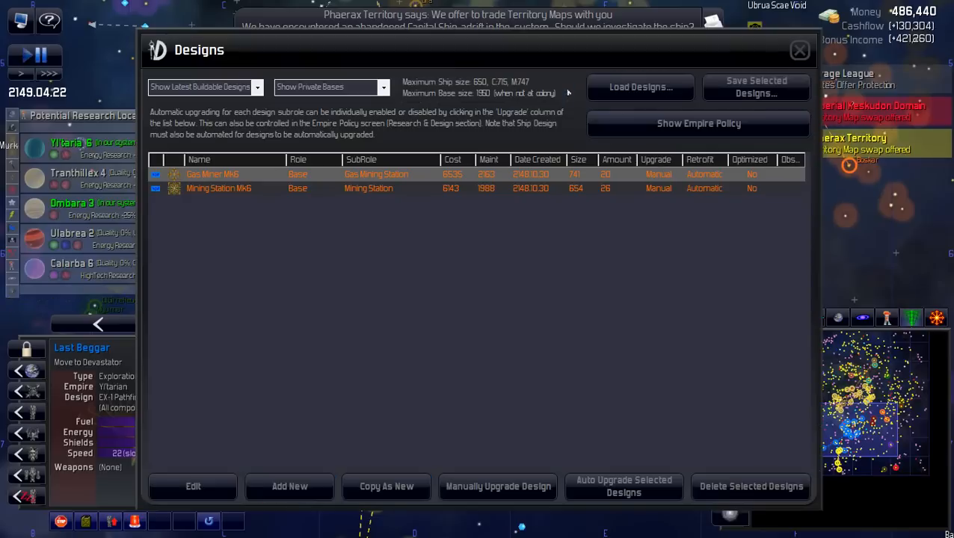
click(329, 87)
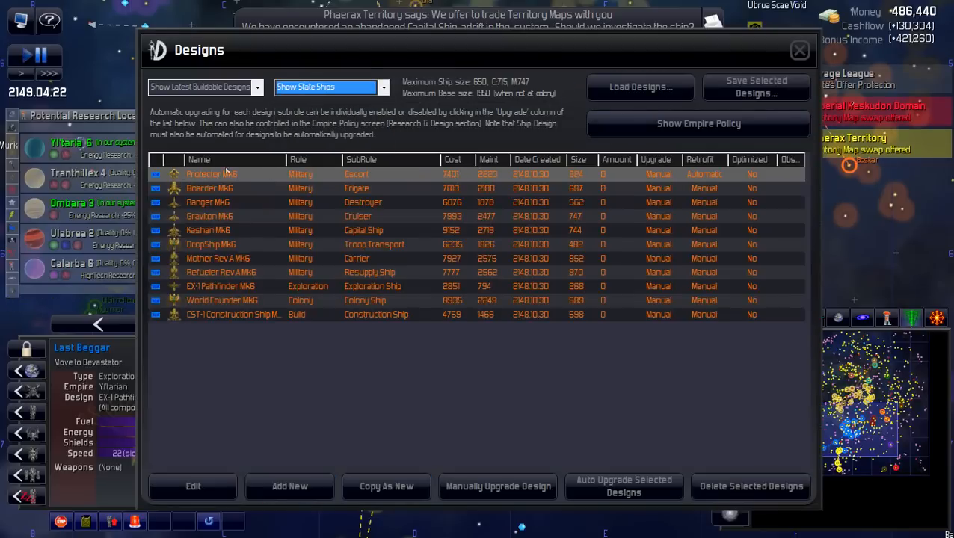
mouse_move(273, 173)
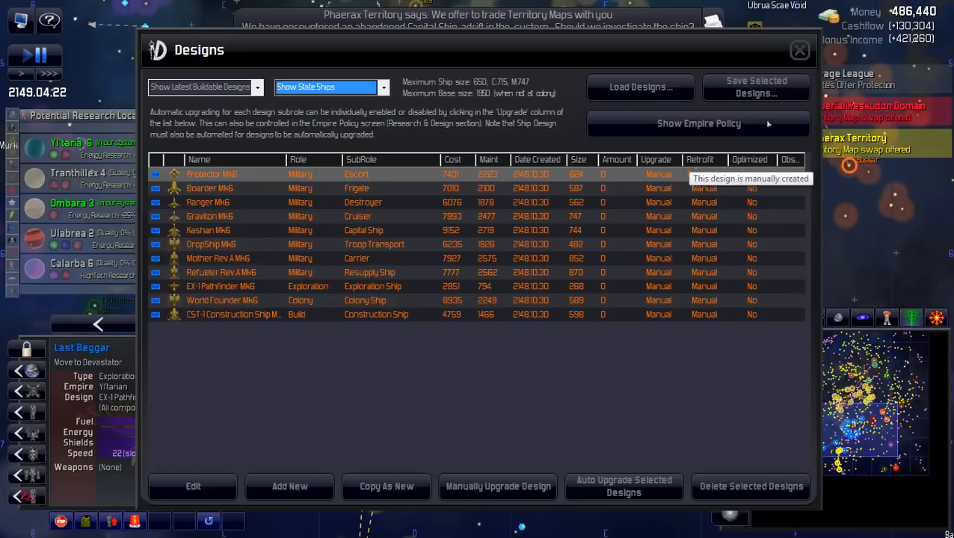
click(799, 50)
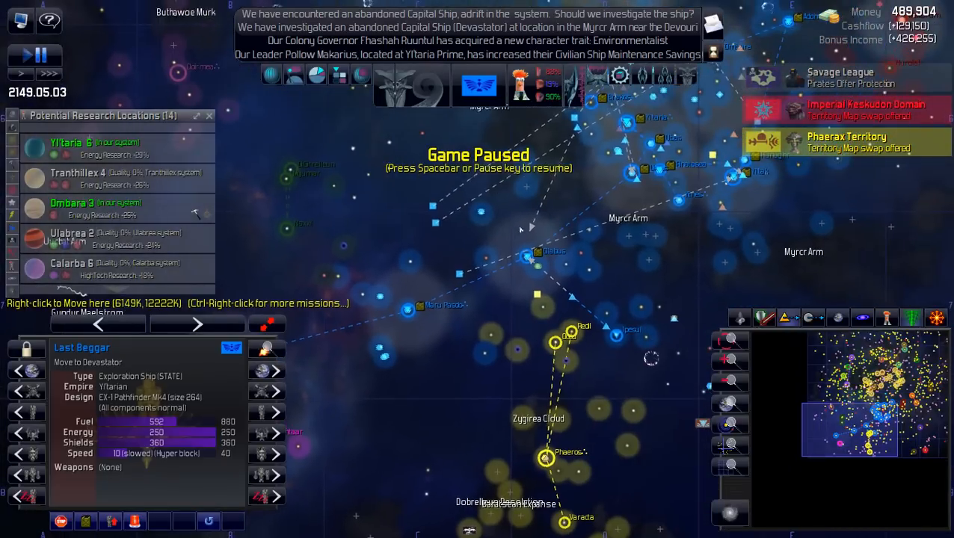
Select the 15th Fleet at Omaupe, then bring up the Construction Yards overview
click(646, 181)
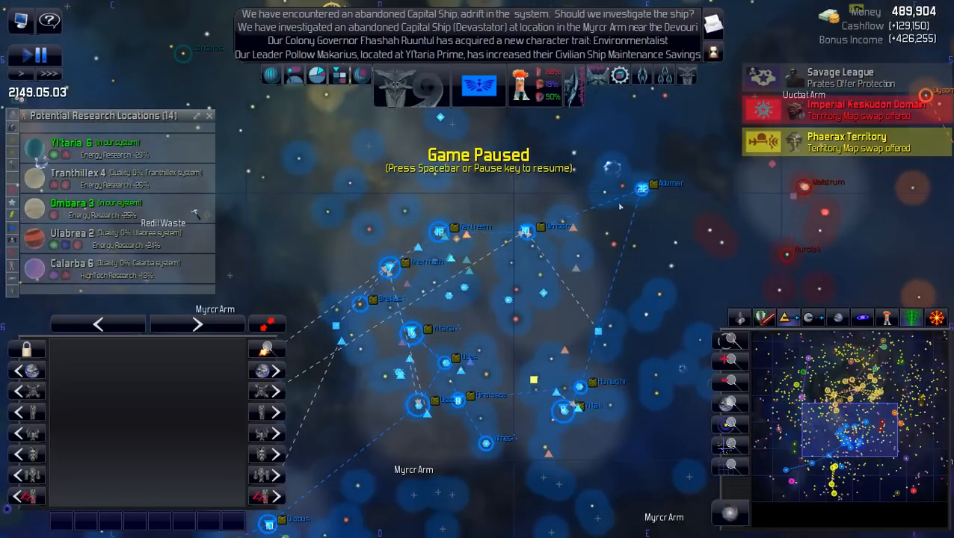
mouse_move(585, 275)
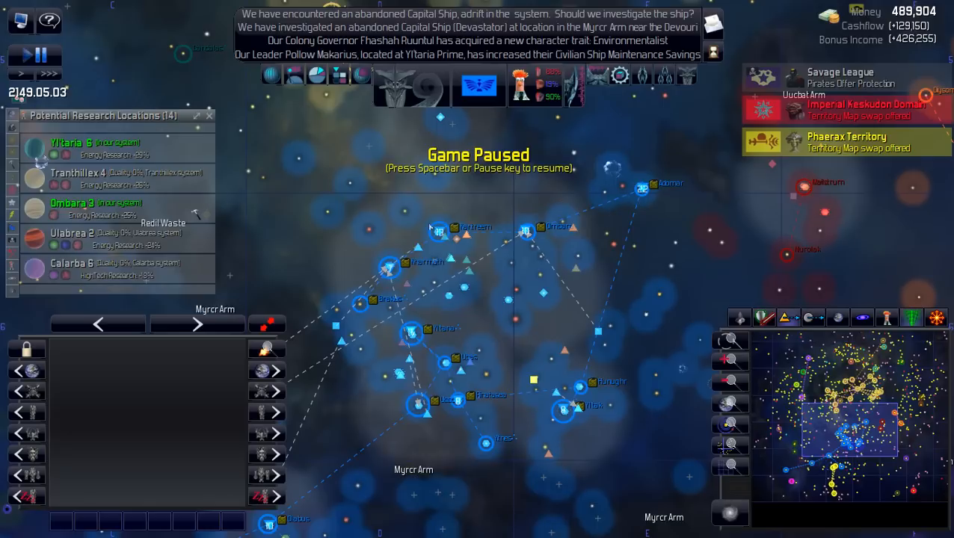
mouse_move(516, 303)
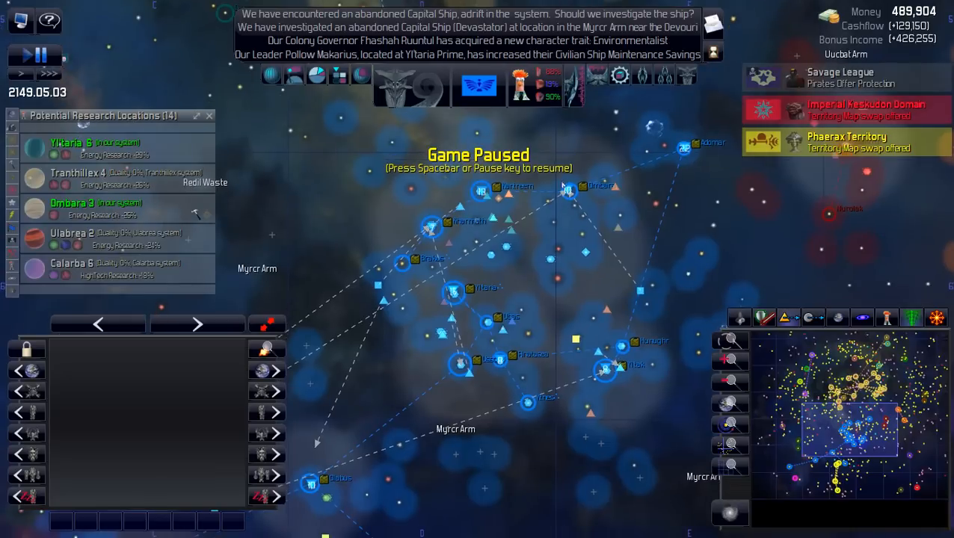
click(569, 188)
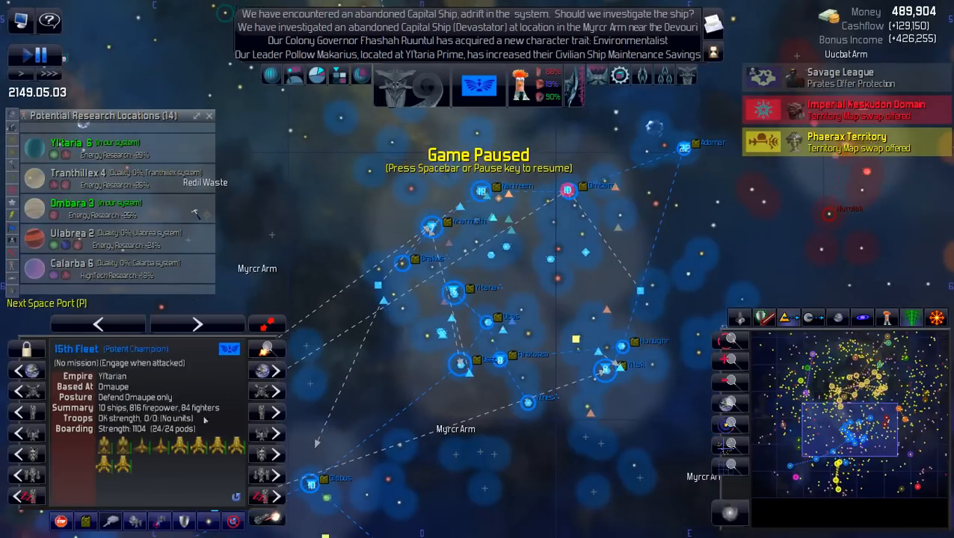
mouse_move(142, 445)
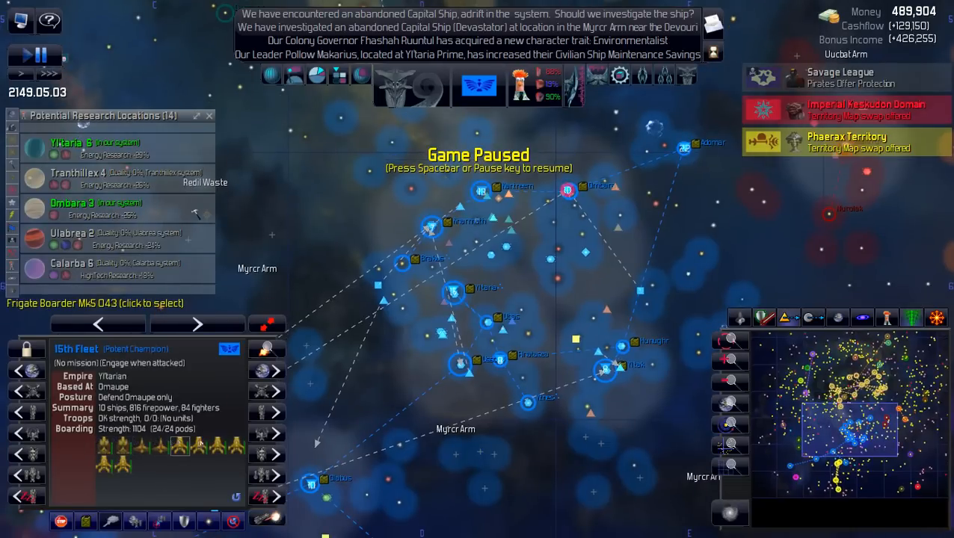
click(141, 445)
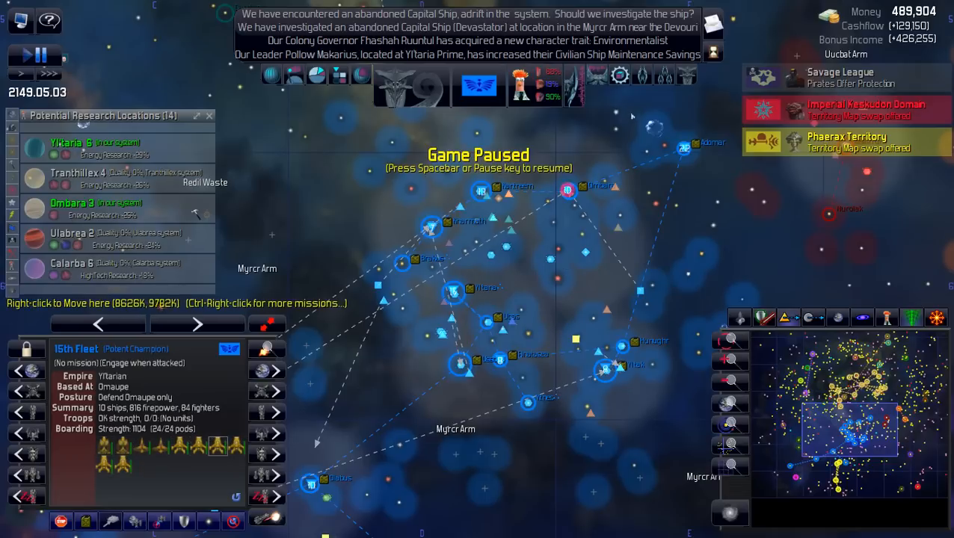
click(619, 74)
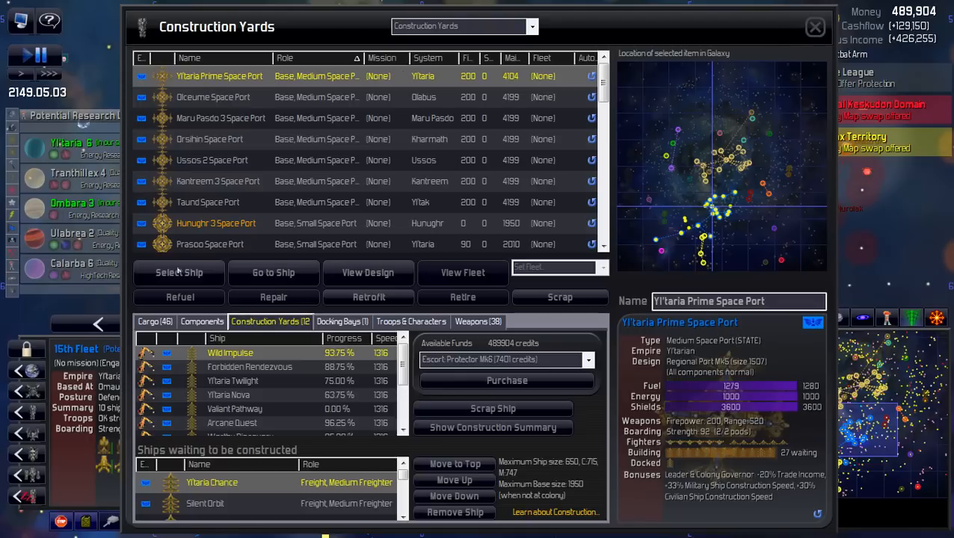
Jump to Yt'aria Prime Space Port on the map and zoom out around it
click(814, 27)
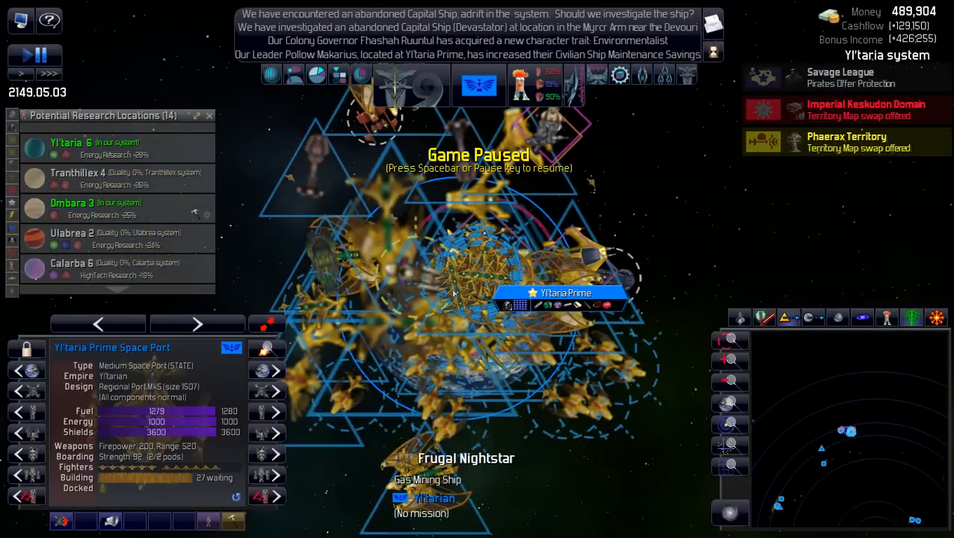
right_click(566, 292)
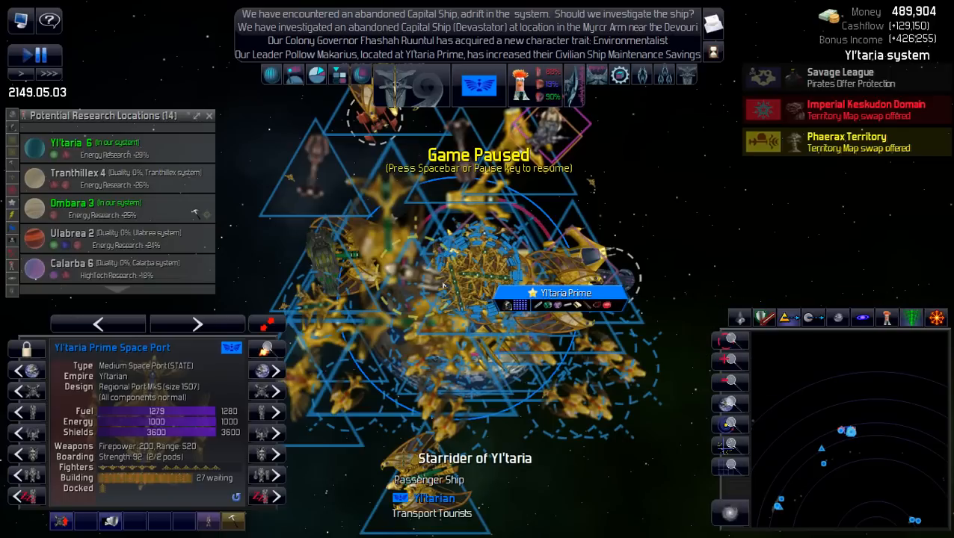
key(space)
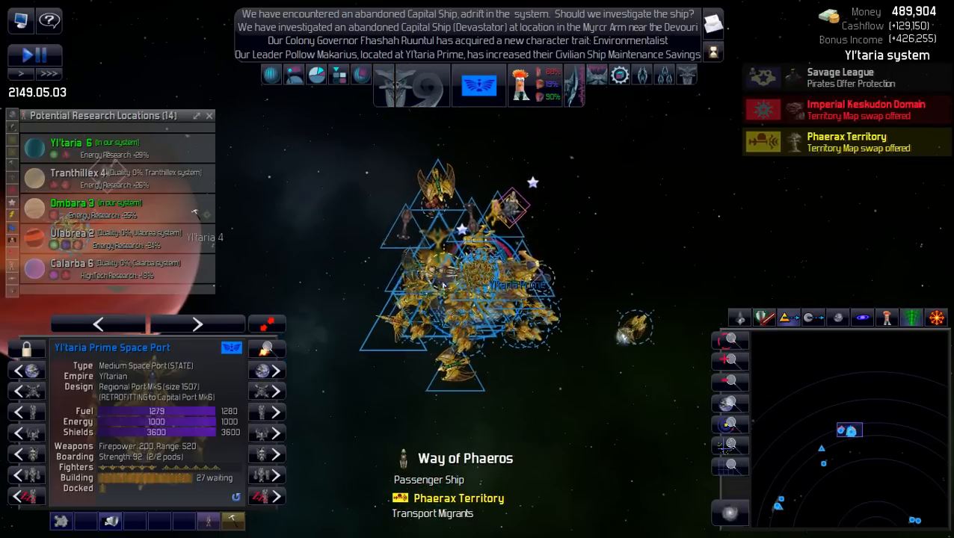
key(space)
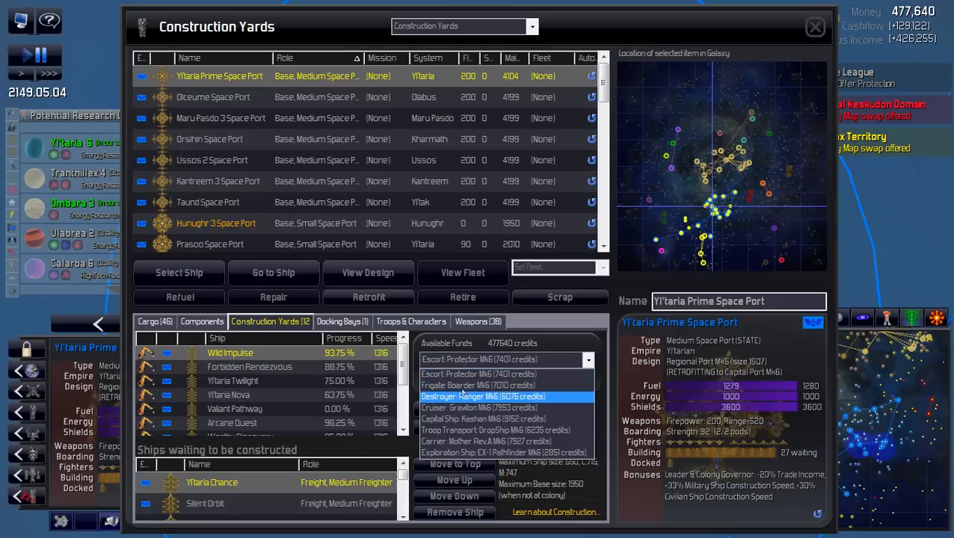
Purchase Frigate Boarder MkG ships at Yt'aria Prime Space Port and choose Carrier Mother Rev A MkG next
click(479, 386)
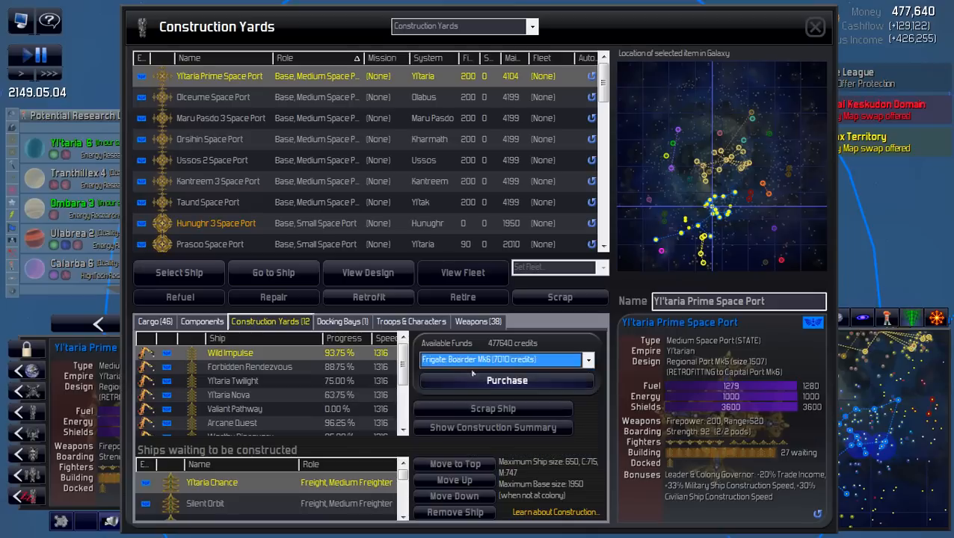
click(506, 380)
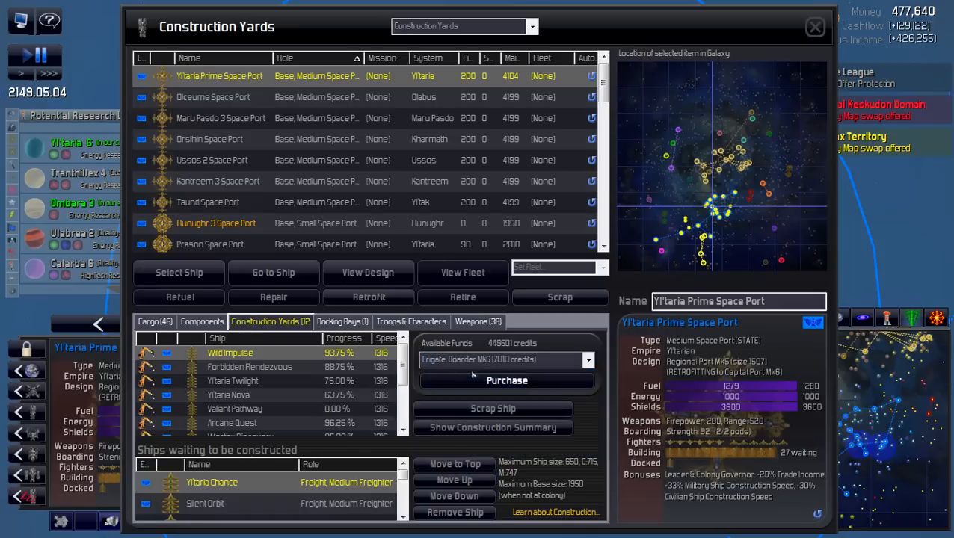
click(588, 359)
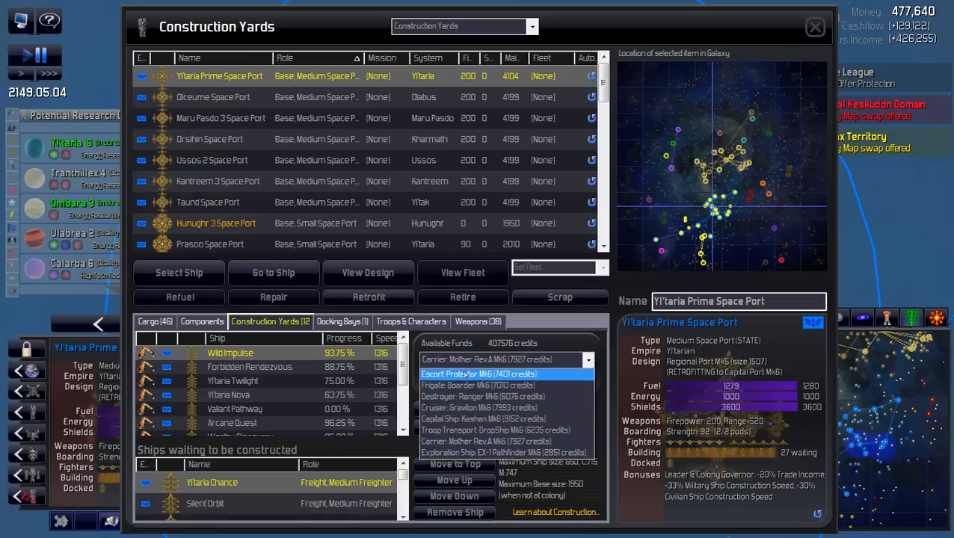
click(479, 386)
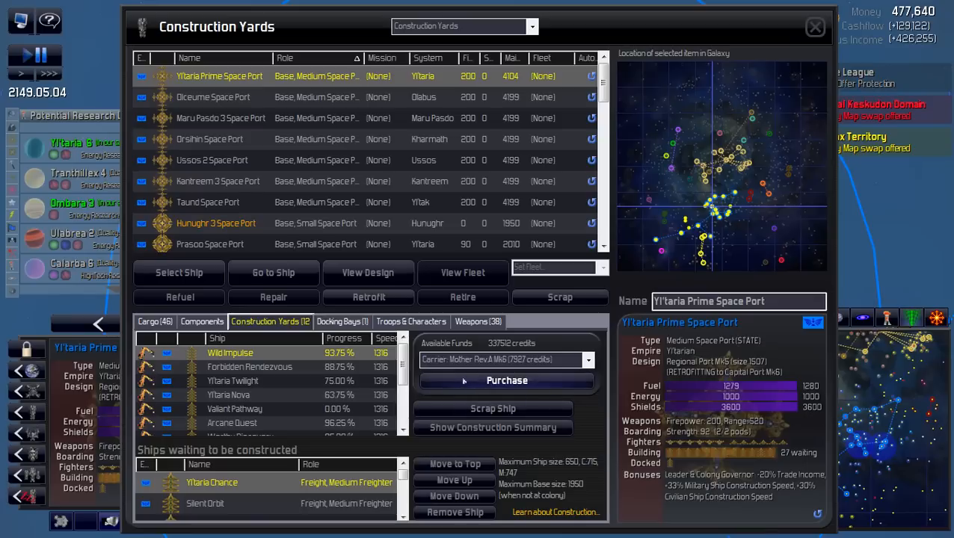
click(532, 27)
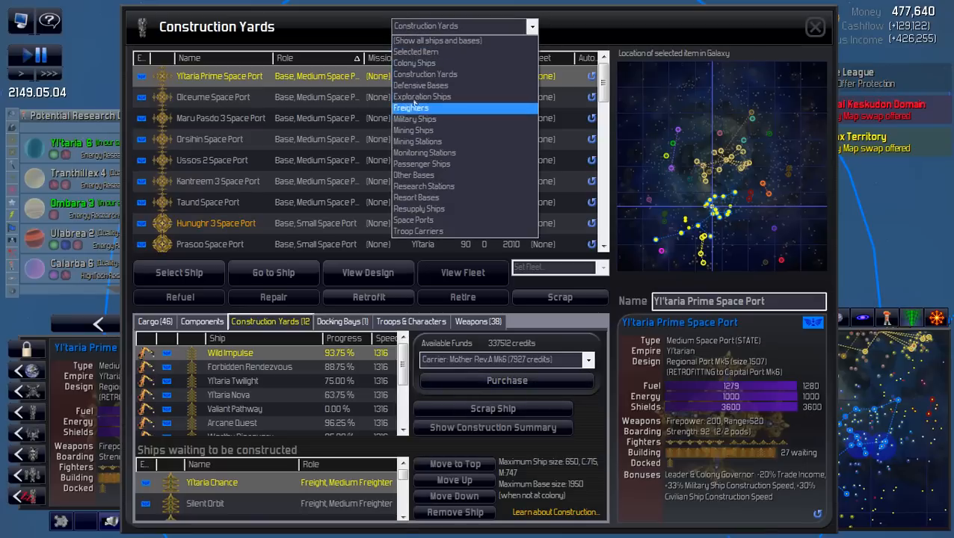
Filter the Ships and Bases list down to Military Ships
click(415, 120)
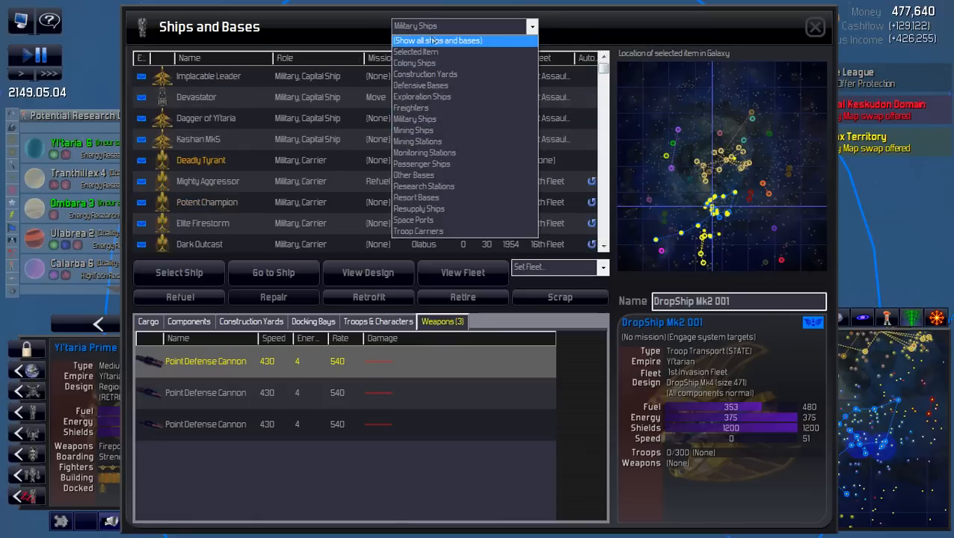
click(437, 40)
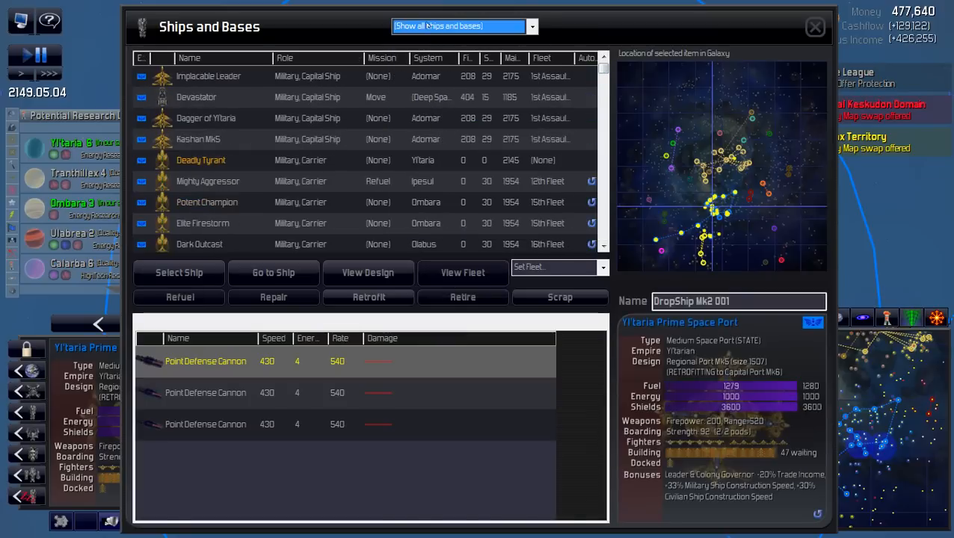
click(532, 27)
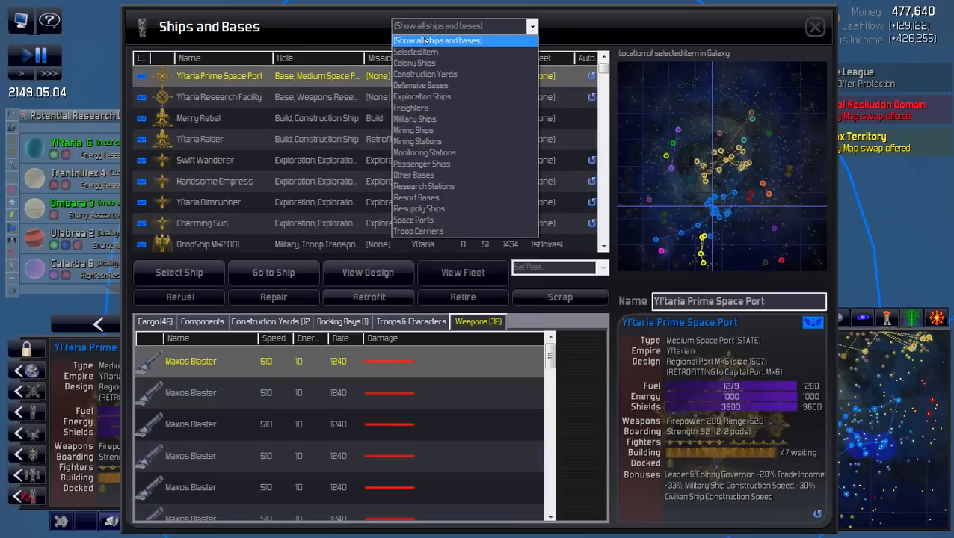
click(415, 120)
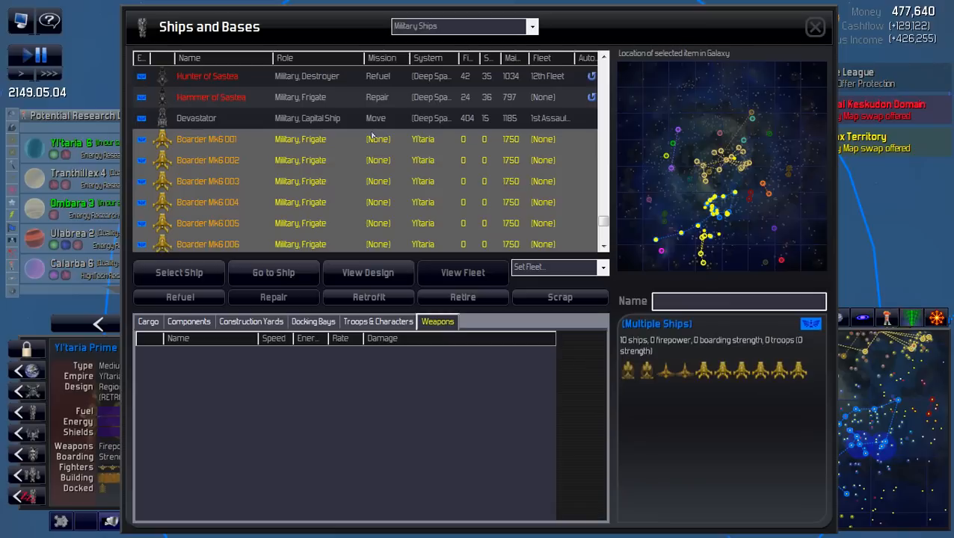
Assign the ten Boarder Mk6 frigates to a New Fleet via the Set Fleet dropdown
click(556, 266)
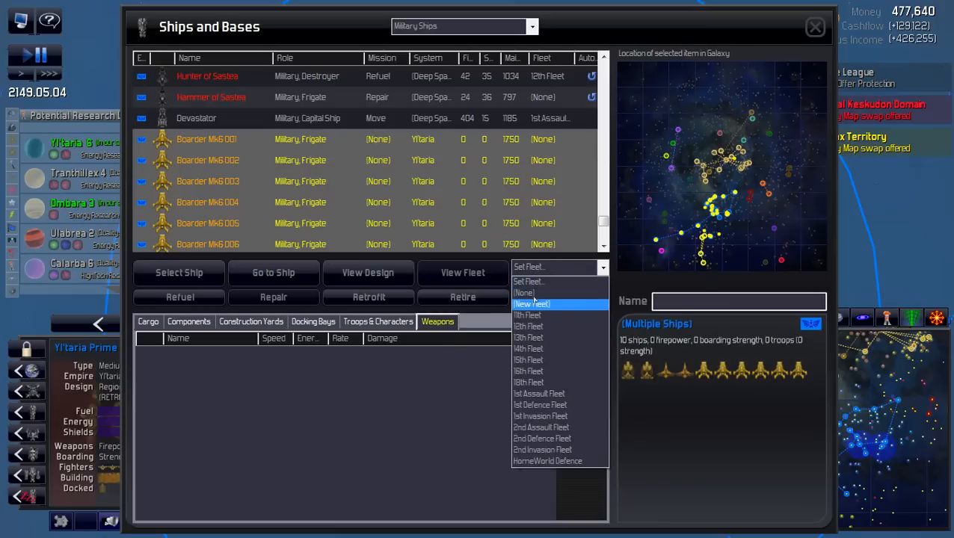
click(547, 460)
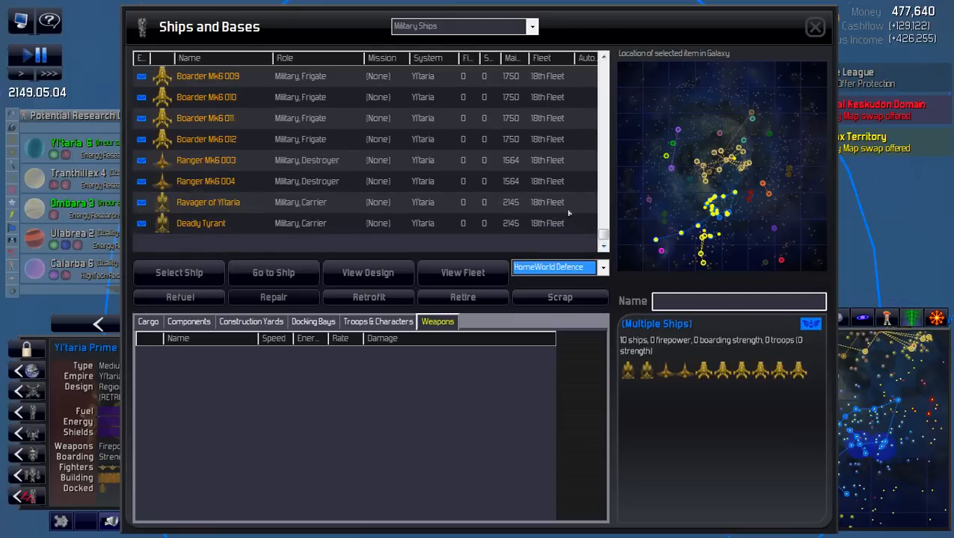
scroll(down, 3)
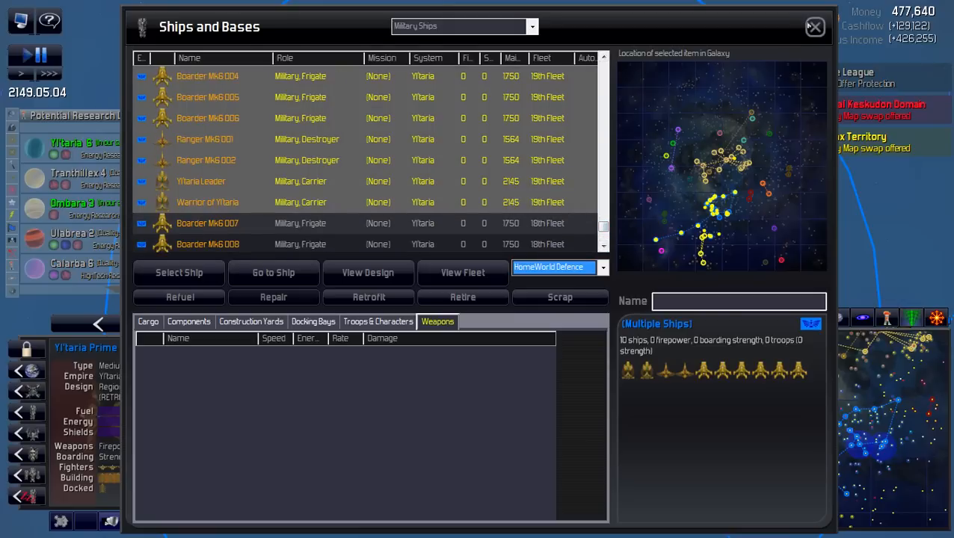
click(814, 27)
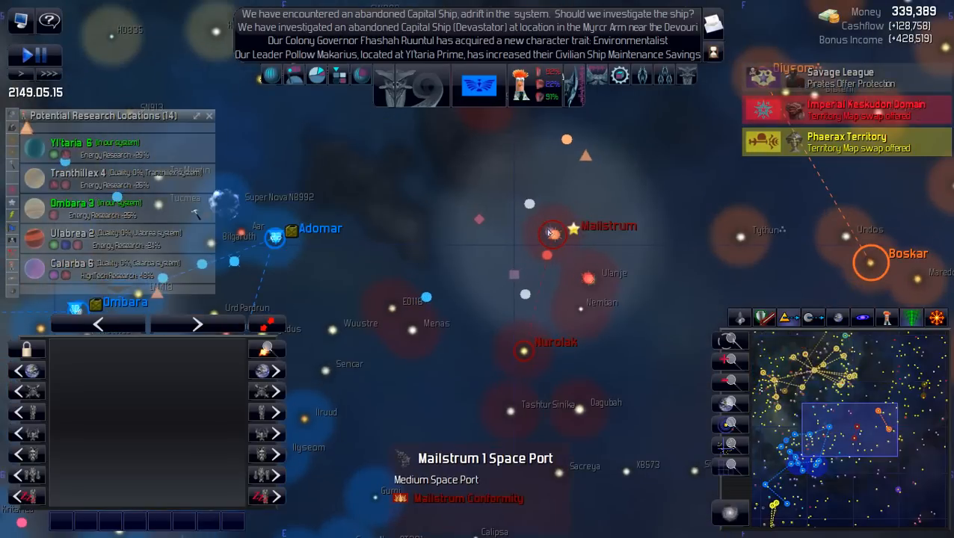
Resume the game on the galaxy map near Mailstrum 1 Space Port
key(space)
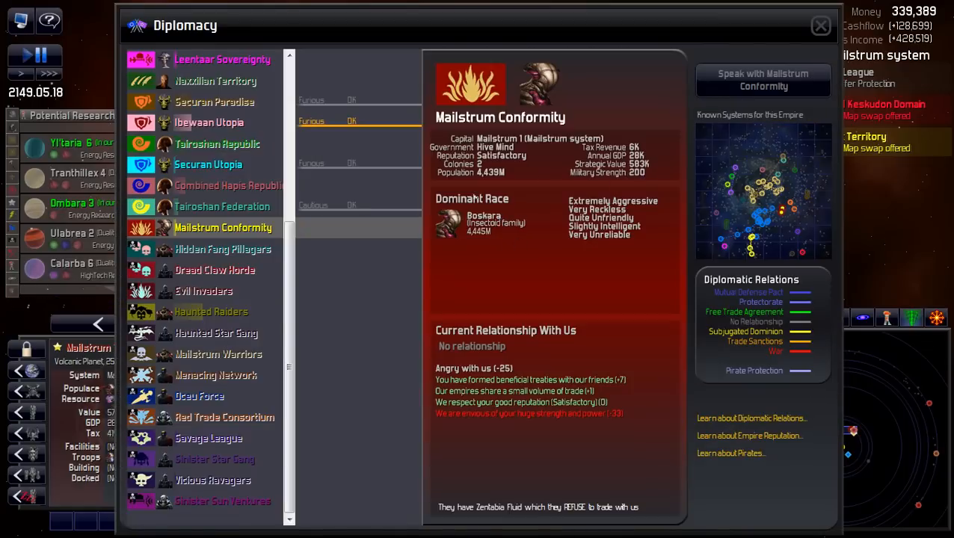
Close the Diplomacy screen after reviewing Mailstrum Conformity's standing
click(820, 24)
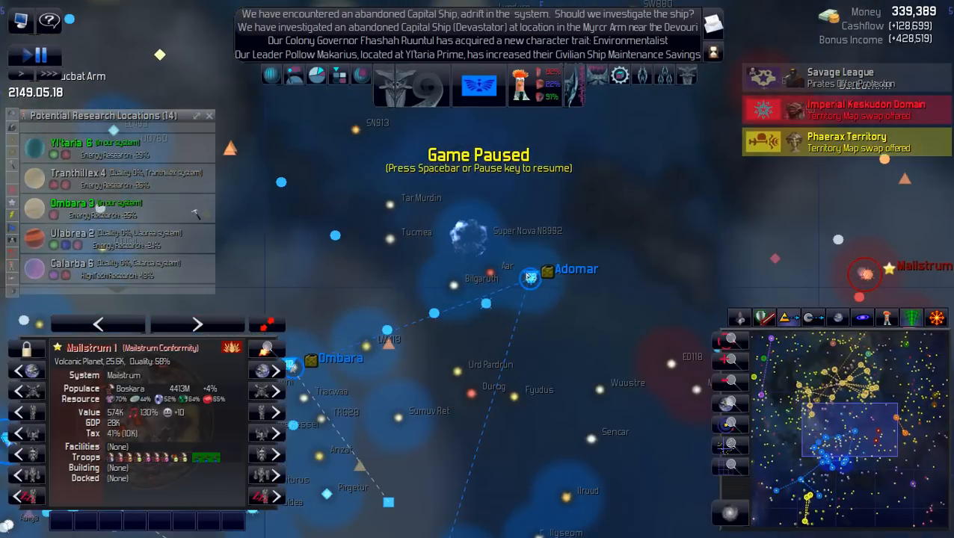
Inspect Adomar 1, then select the Omaupe colony in the Ombara system
click(531, 279)
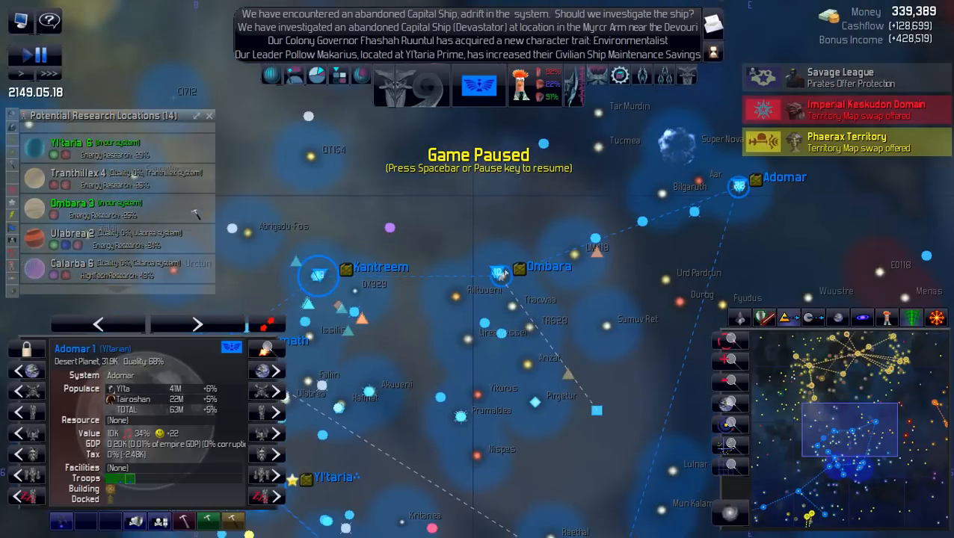
click(501, 274)
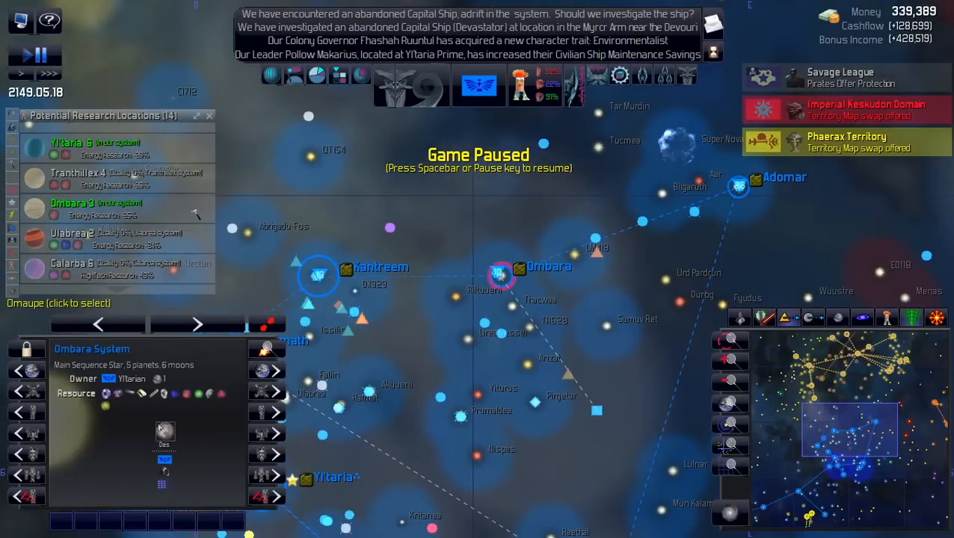
click(501, 272)
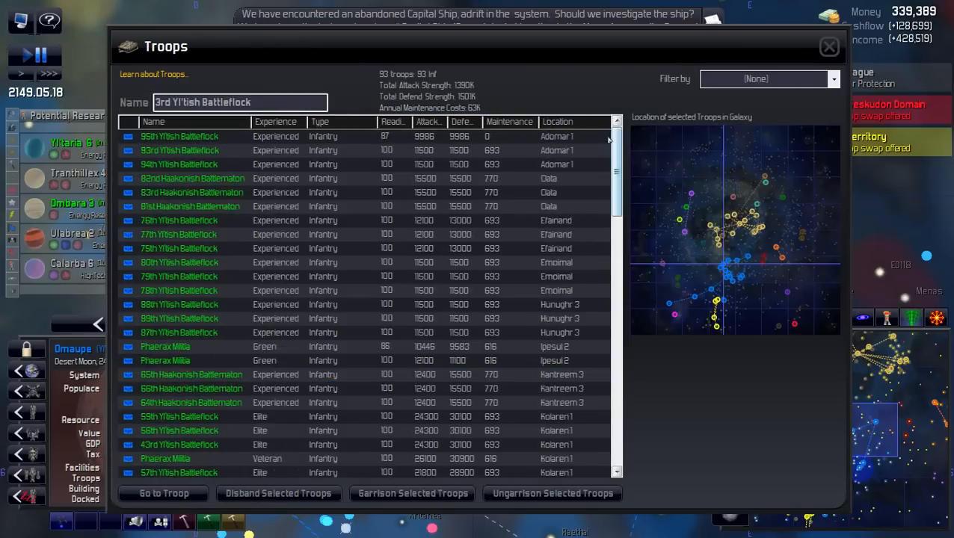
scroll(down, 3)
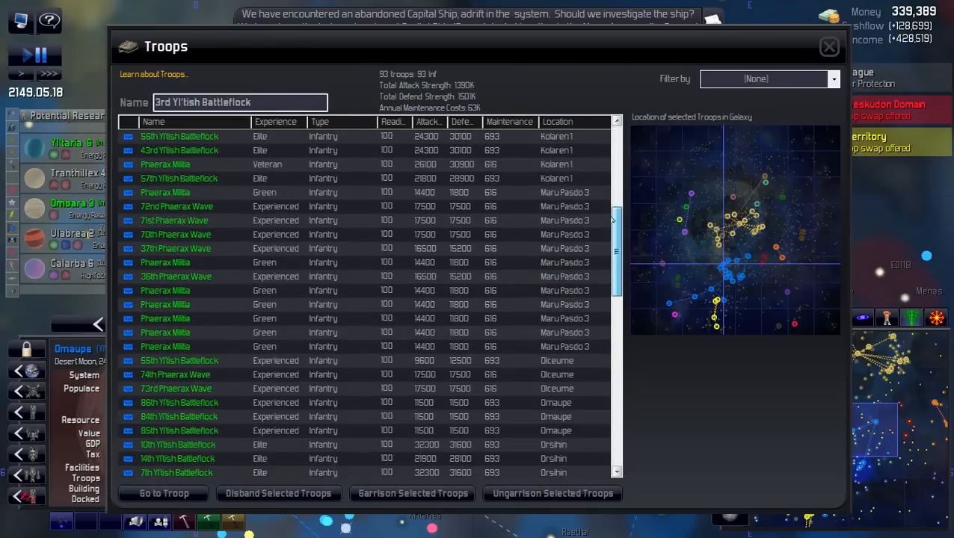
scroll(down, 3)
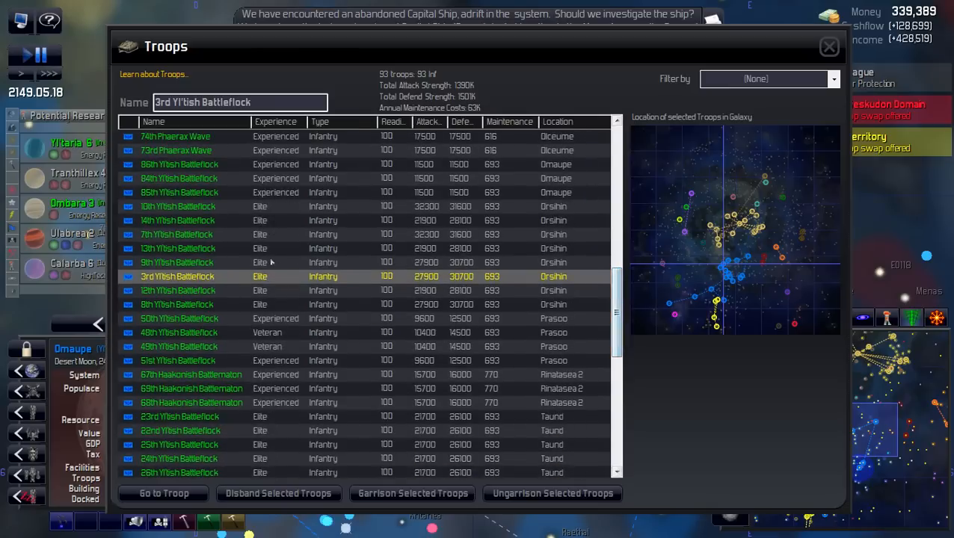
click(176, 264)
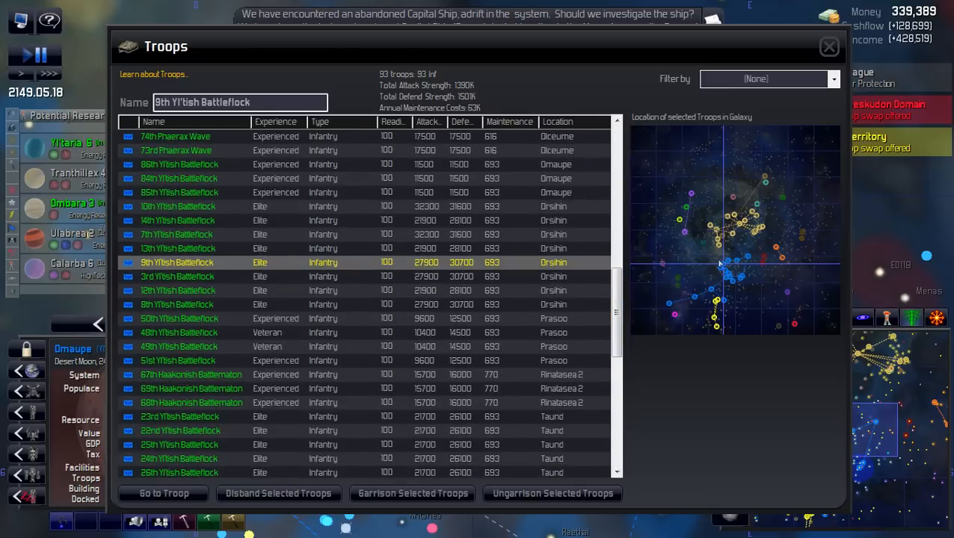
mouse_move(305, 215)
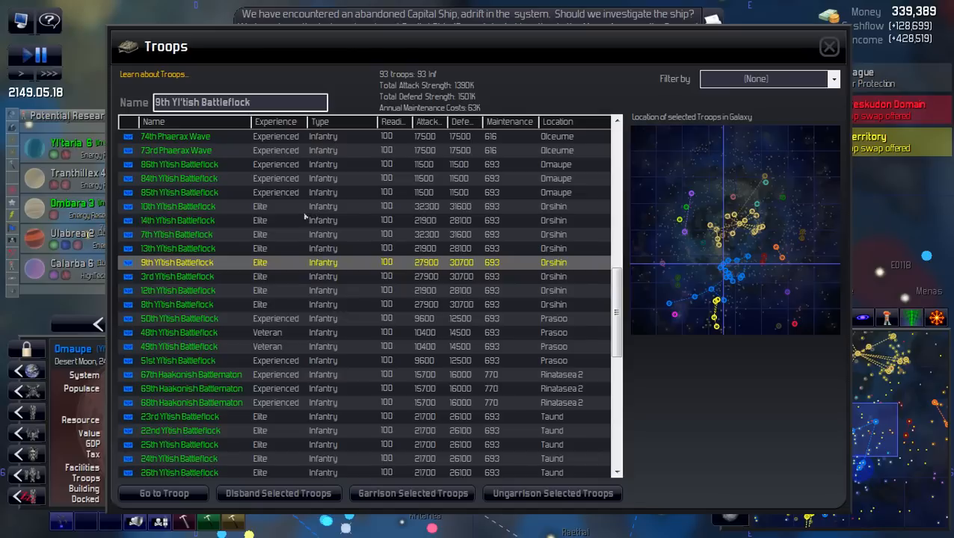
mouse_move(299, 347)
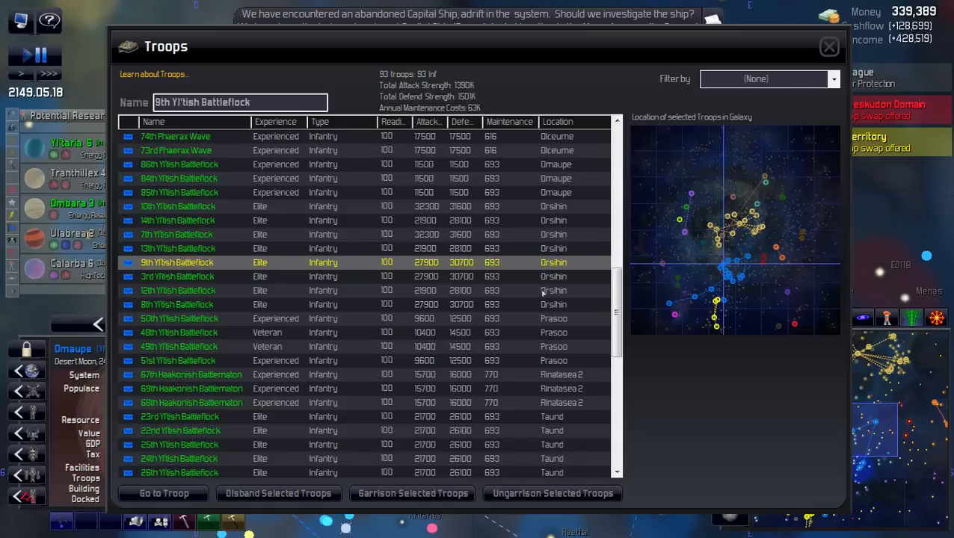
mouse_move(598, 263)
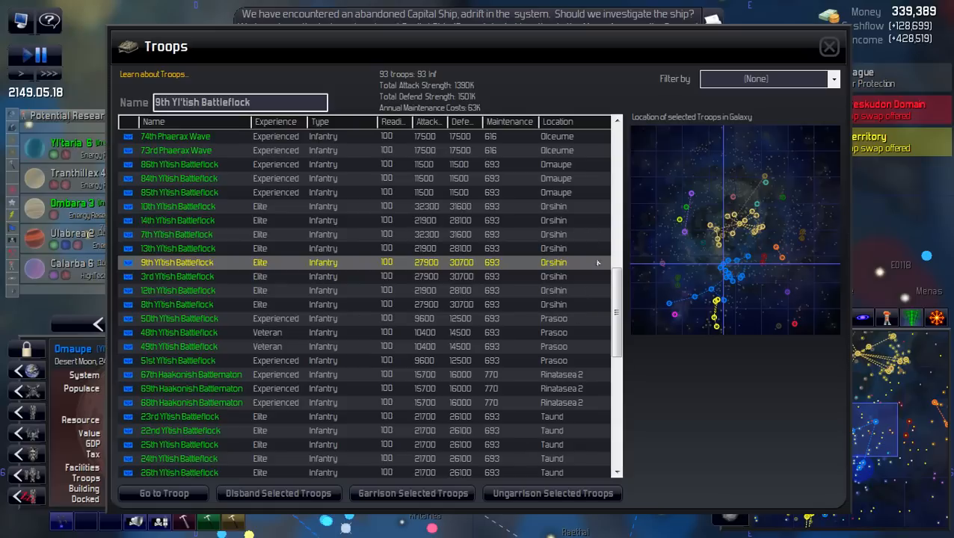
scroll(down, 3)
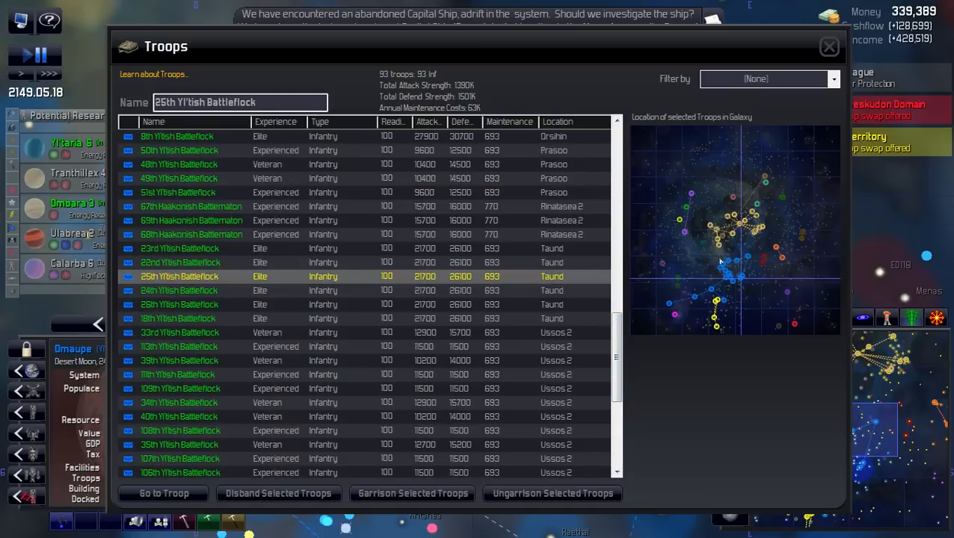
scroll(down, 3)
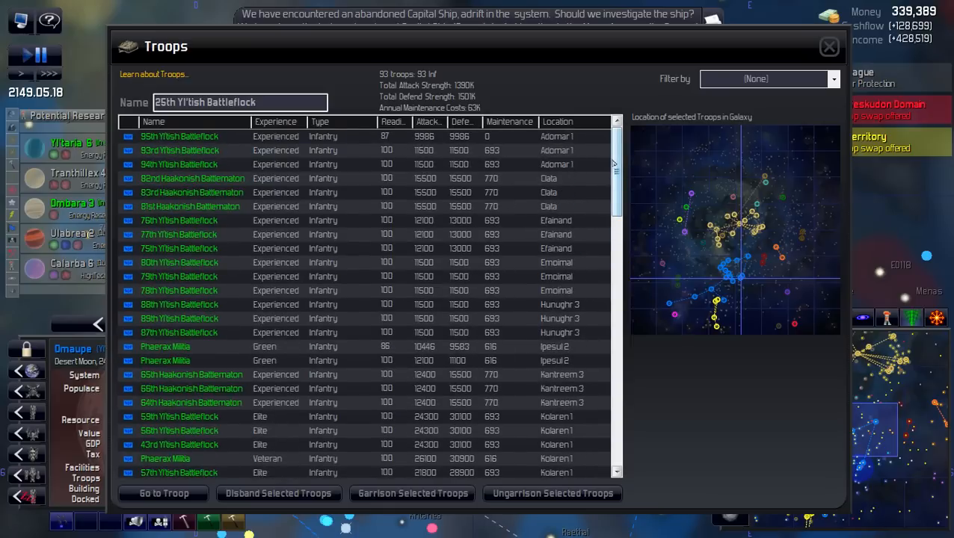
scroll(down, 3)
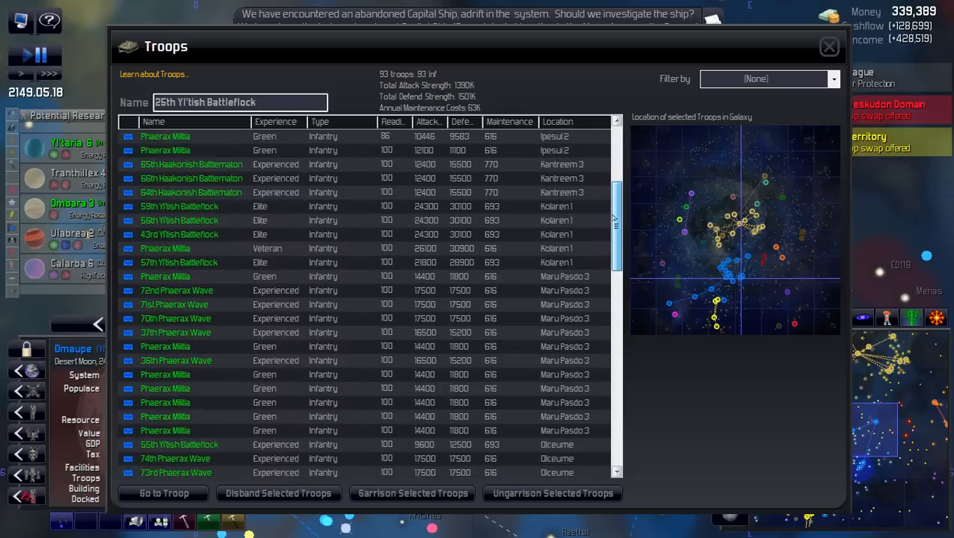
scroll(down, 3)
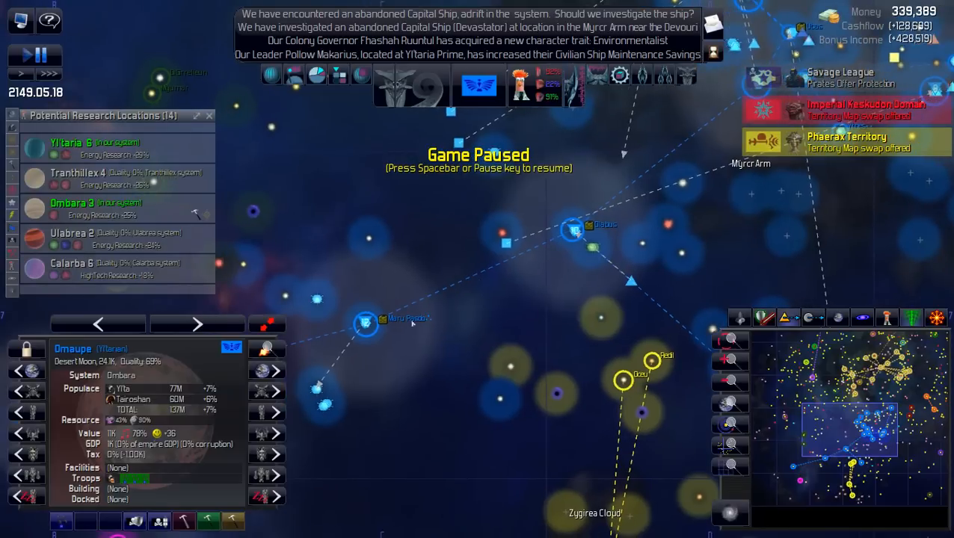
Inspect the Cryptic Novelty freighter and Leentaar system, then open the Colonies overview
click(365, 323)
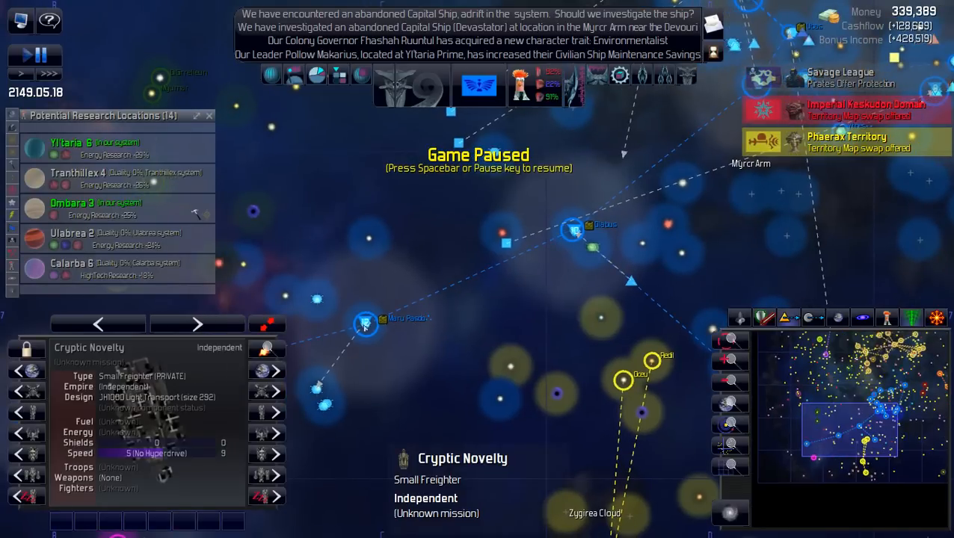
click(365, 324)
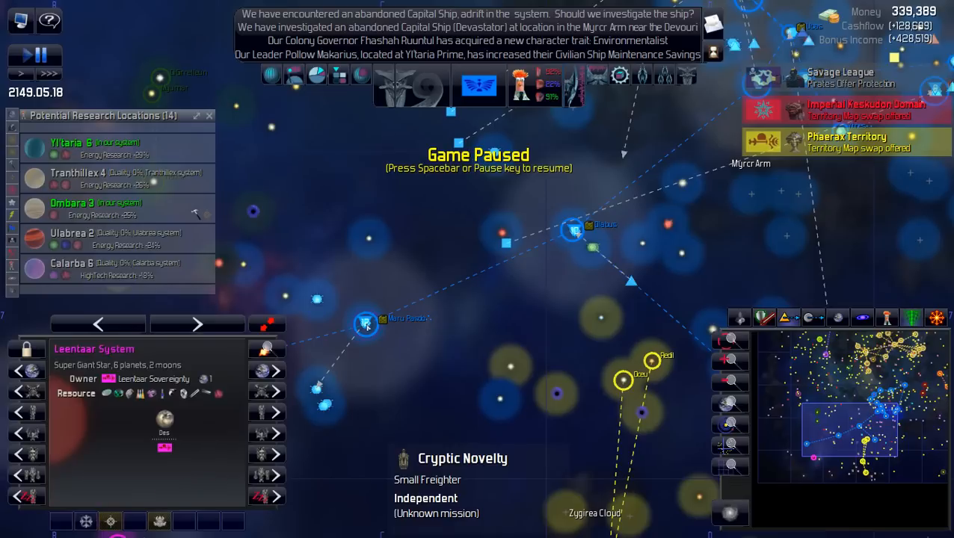
click(365, 323)
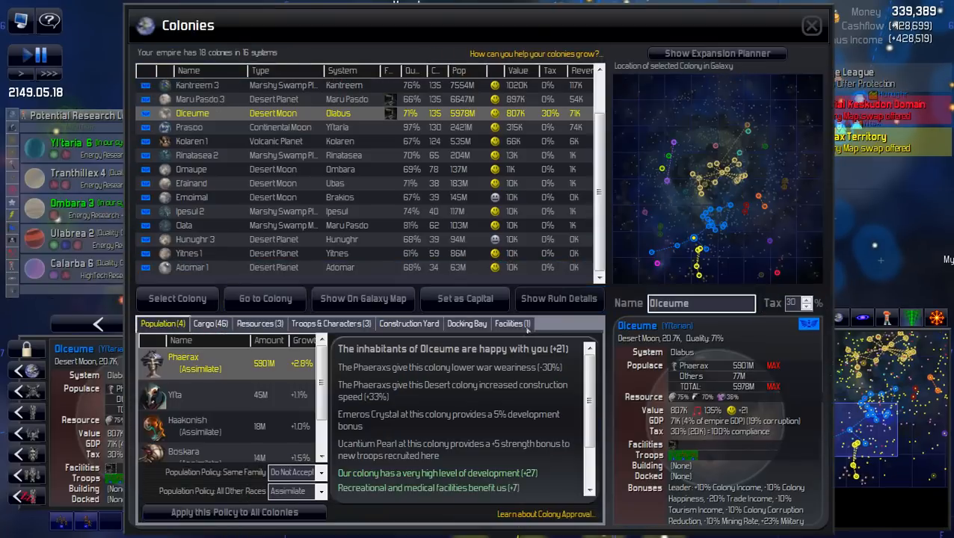
Scrap the Armored Factory at Olceume and confirm it
click(512, 323)
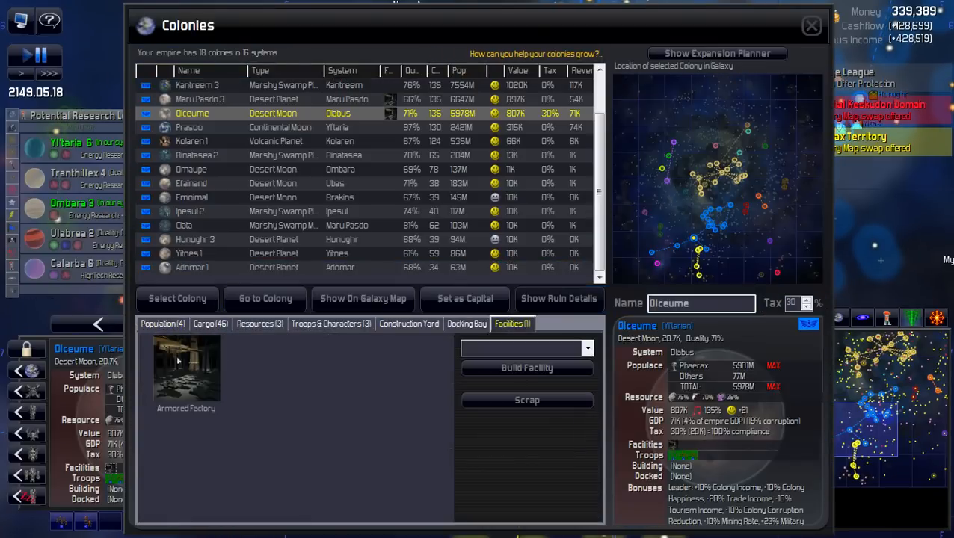
click(527, 400)
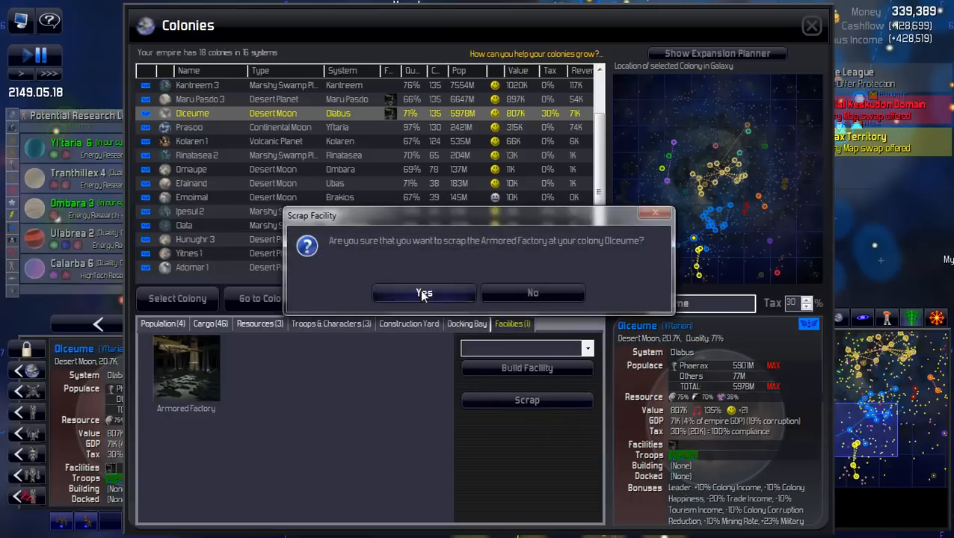
click(425, 292)
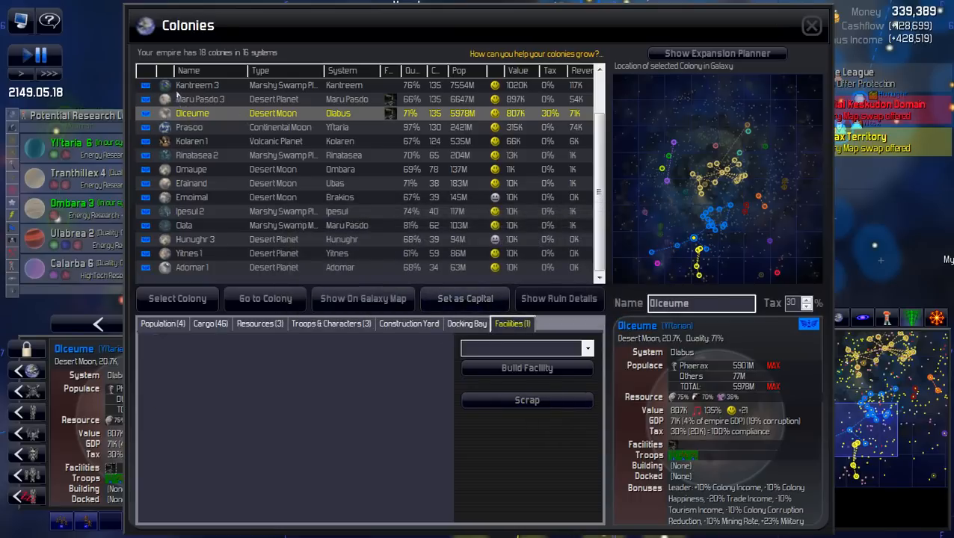
Recruit several Phaerax Elite Wave troop units at Maru Pasdo 3
click(200, 99)
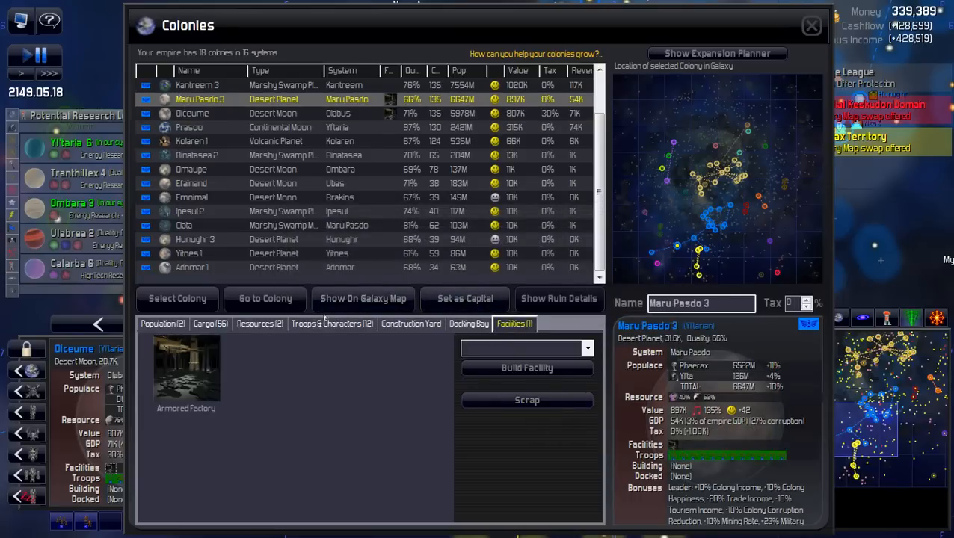
click(332, 323)
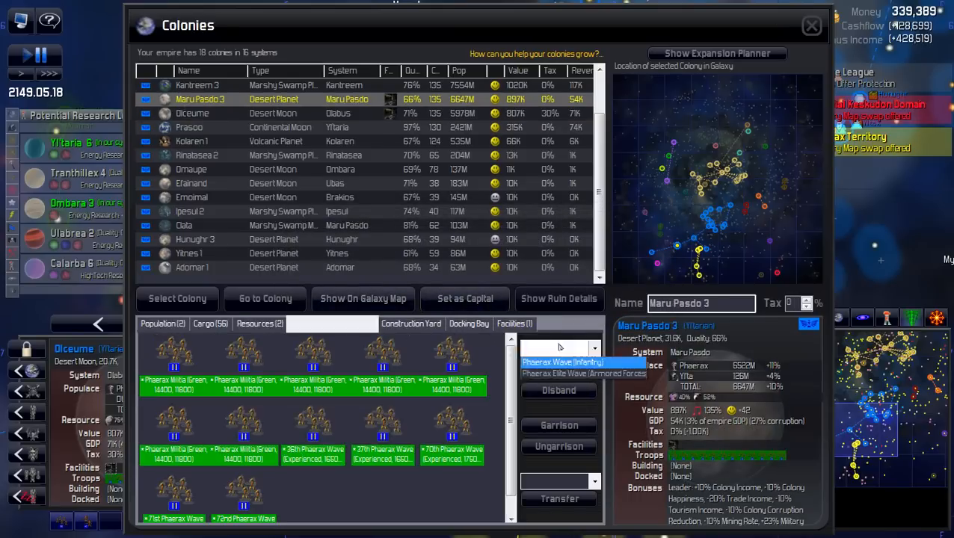
click(583, 372)
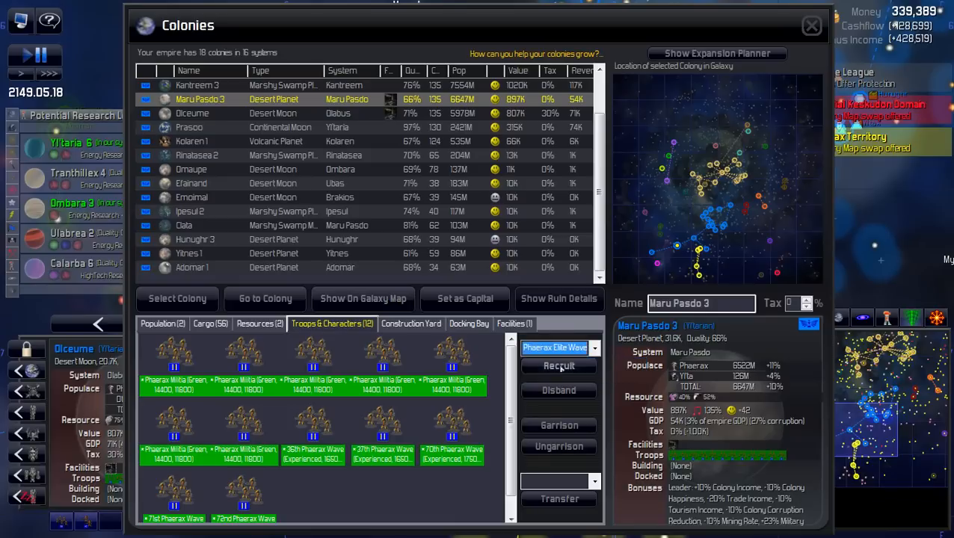
click(560, 365)
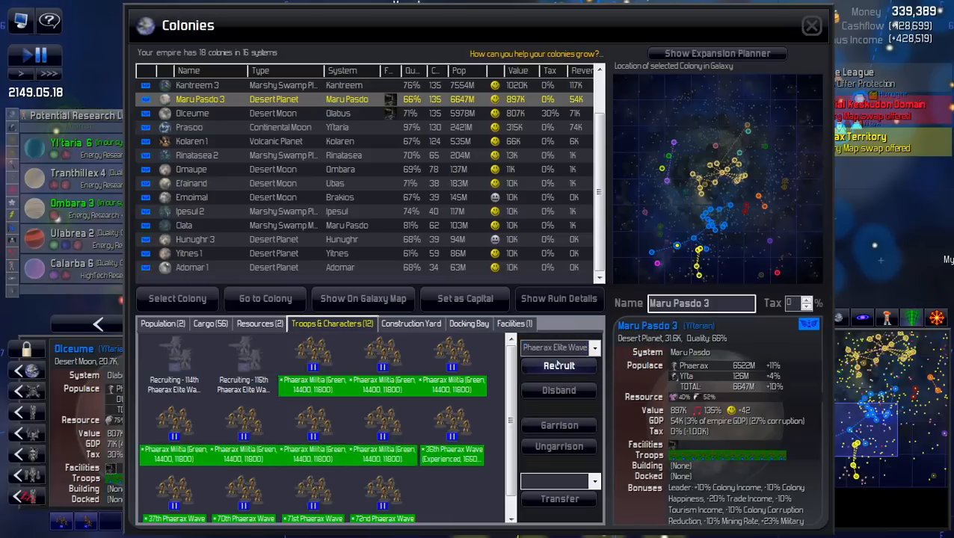
click(559, 365)
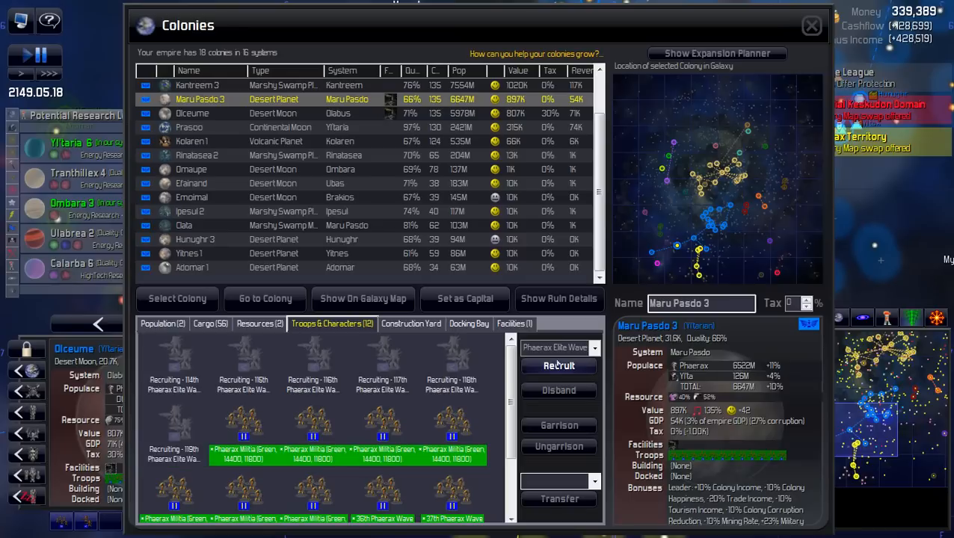
click(173, 359)
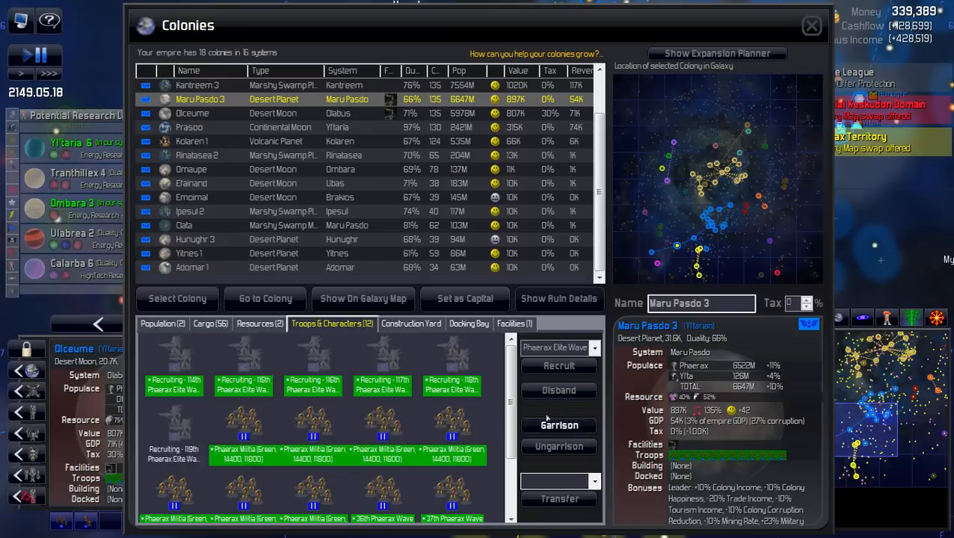
Switch to the Dioeume colony to view its troops
click(192, 114)
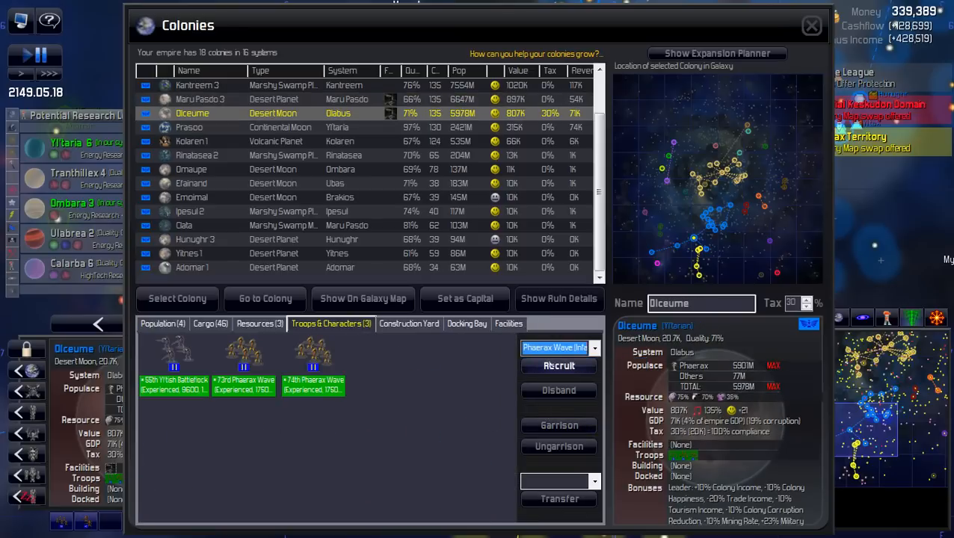
Recruit Phaerax Wave Infantry at Dioeume
click(559, 365)
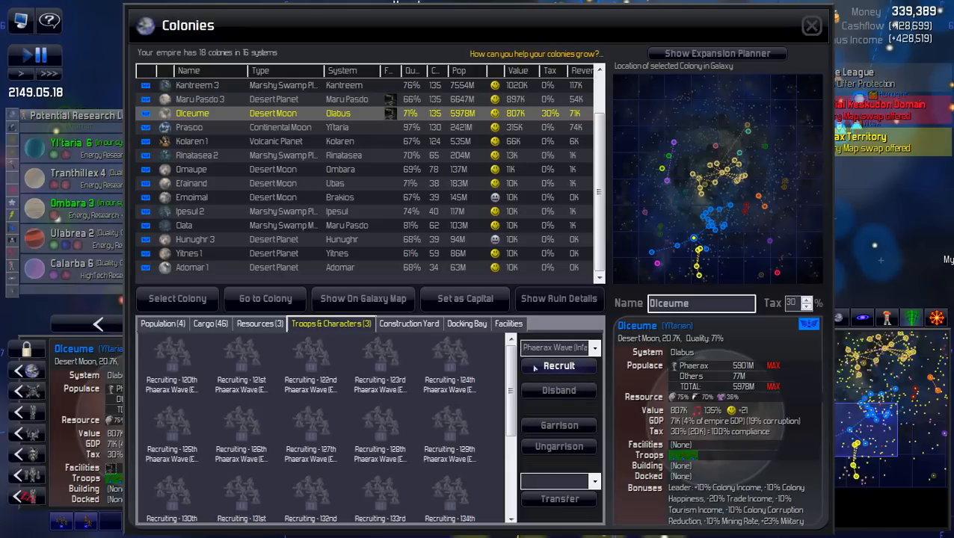
mouse_move(736, 161)
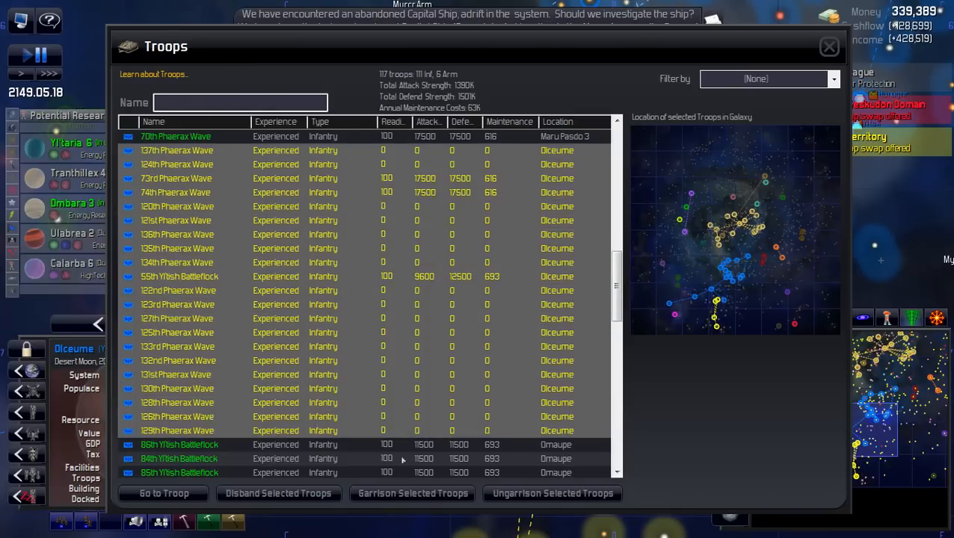
mouse_move(736, 168)
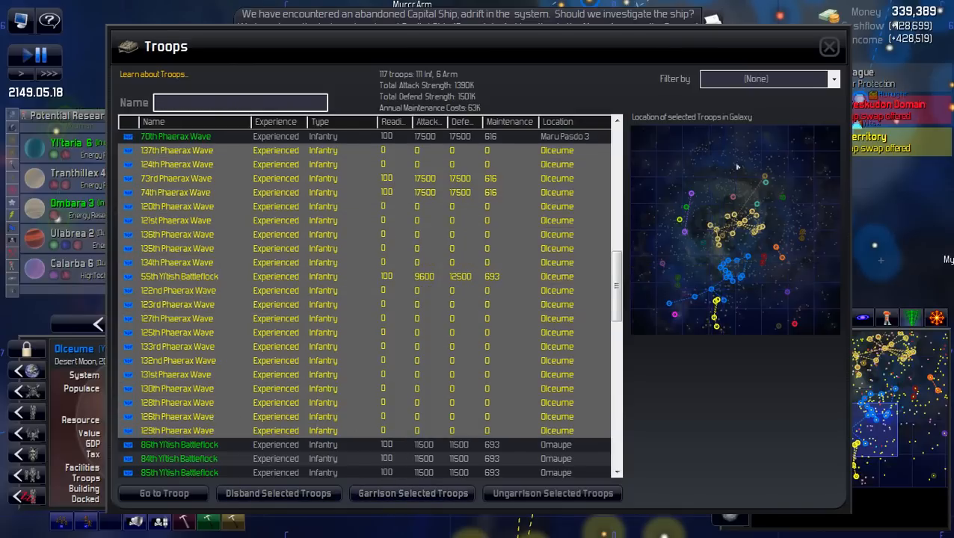
Close the Troops roster and return to the Colonies overview
click(828, 45)
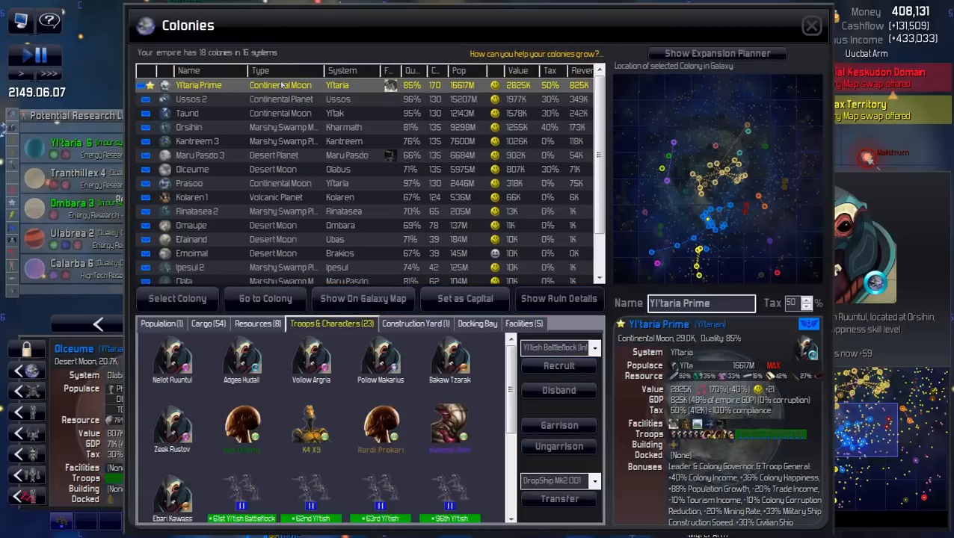
Review Orsihin's stationed troops and characters, then return to the galaxy map
click(189, 128)
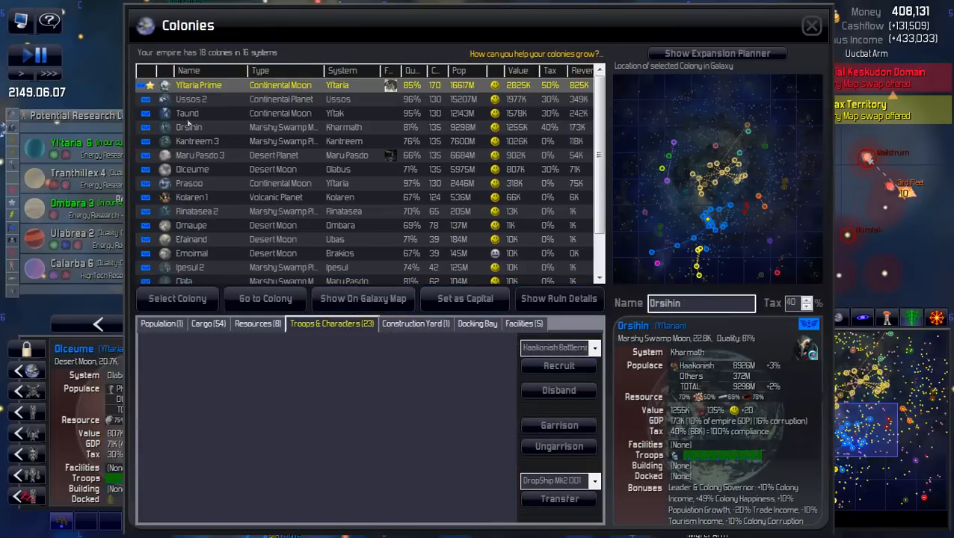
click(189, 126)
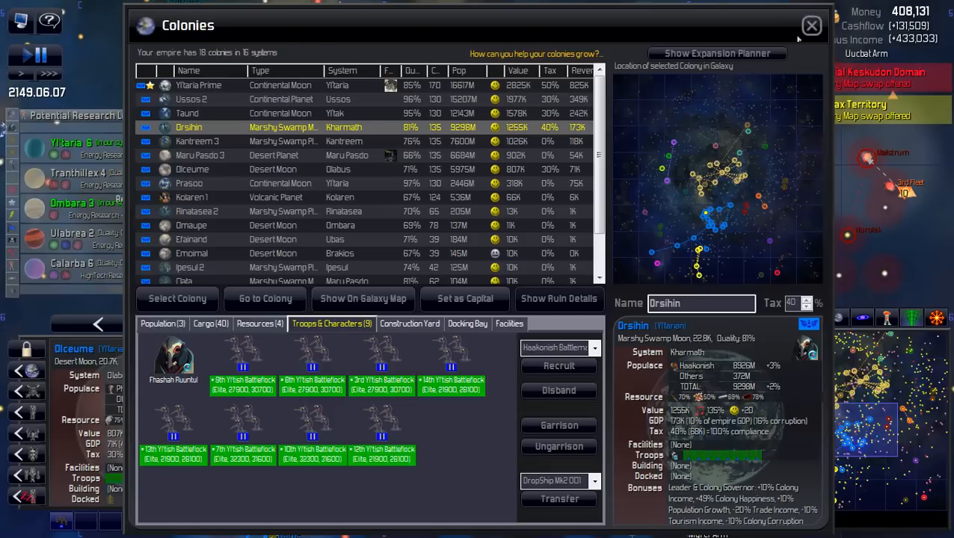
click(811, 24)
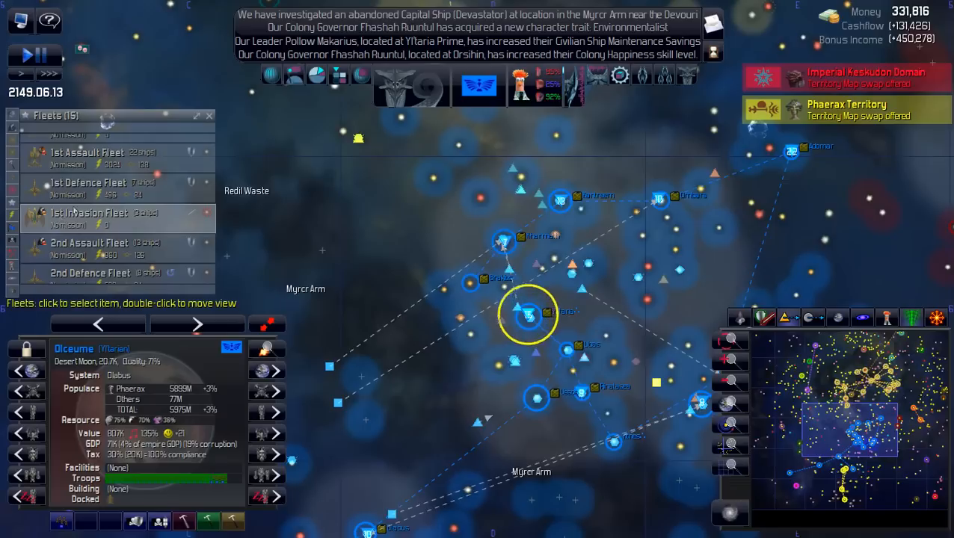
Select the 1st Invasion Fleet from the Fleets list
click(89, 212)
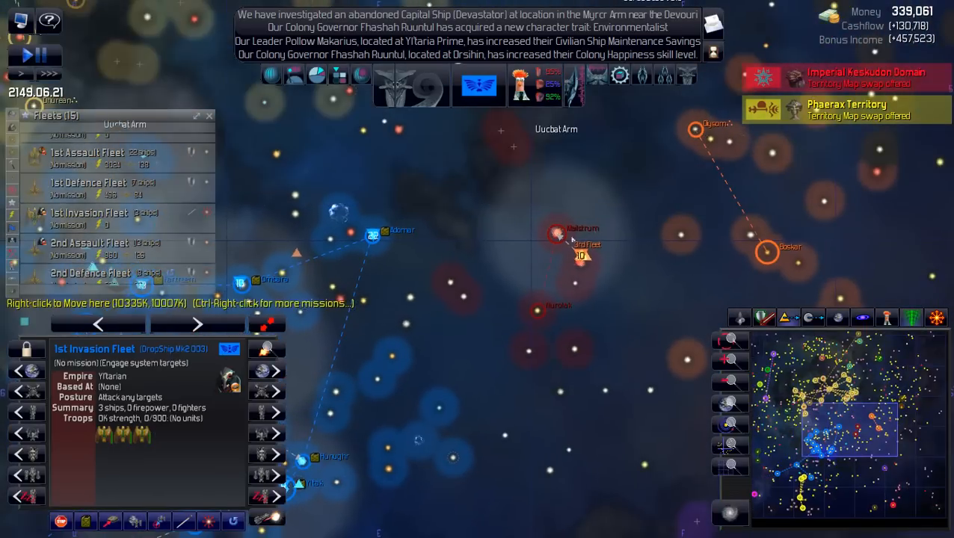
click(557, 233)
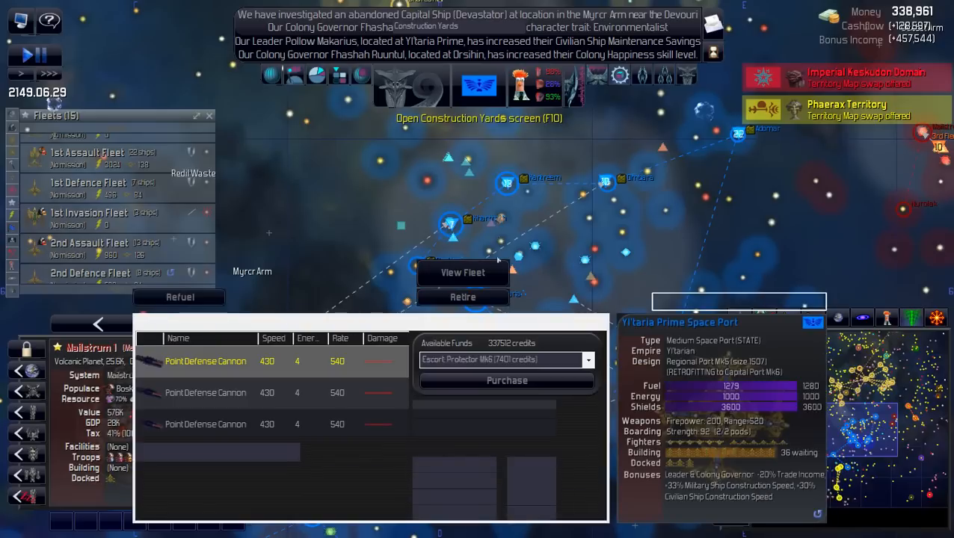
Inspect Orsihin Space Port's components, cargo and construction in the Construction Yards overview
key(f10)
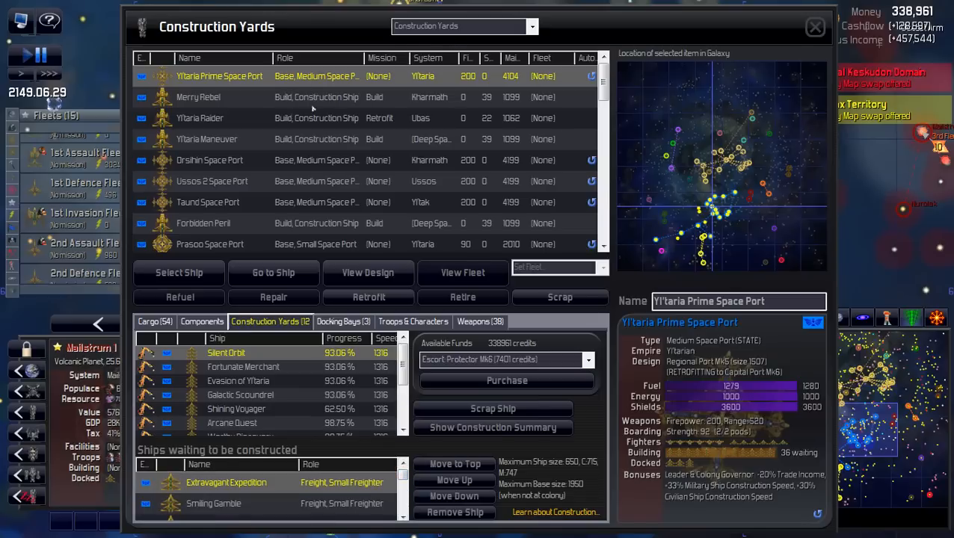
click(209, 160)
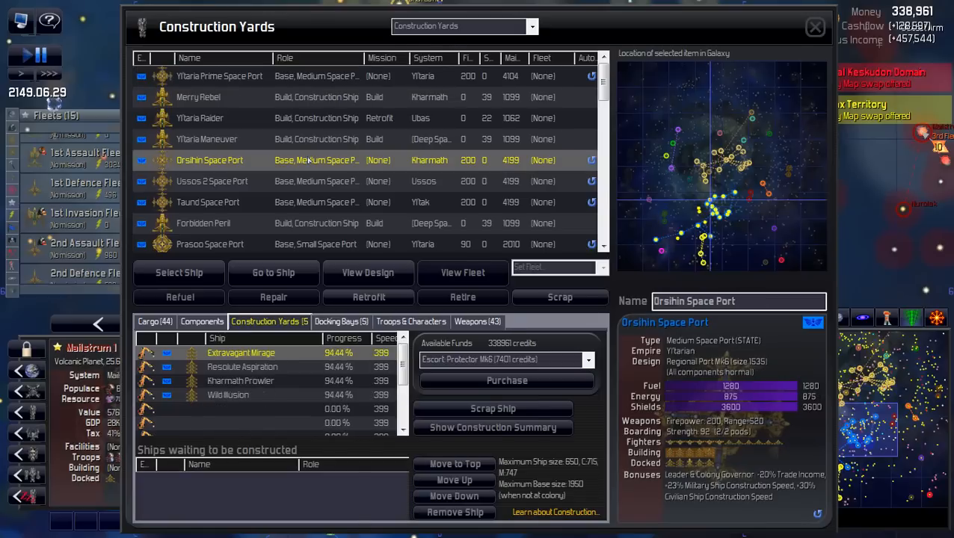
click(202, 322)
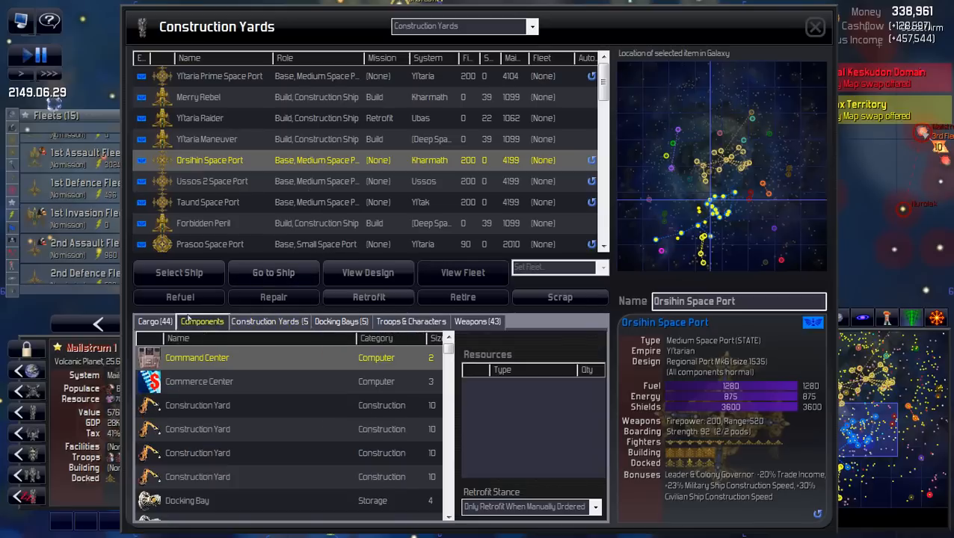
click(156, 322)
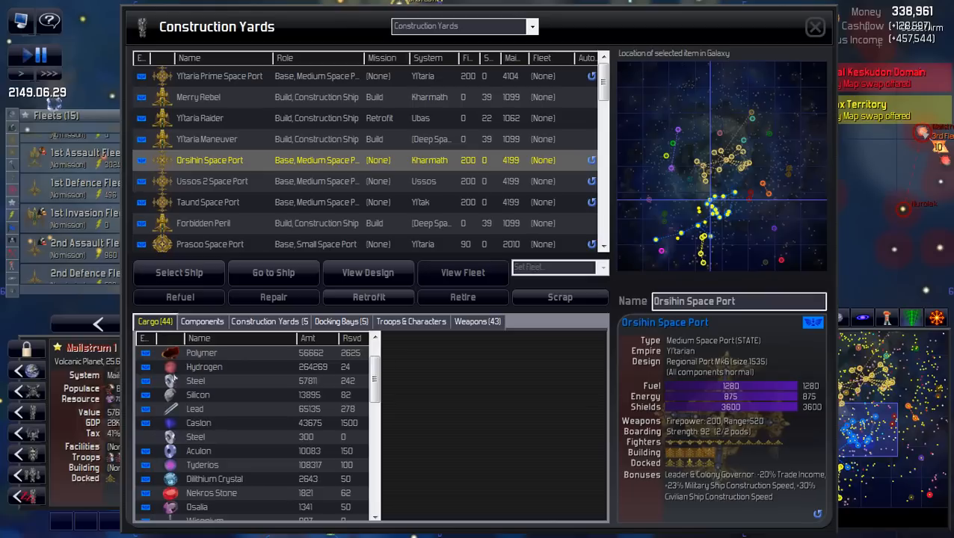
scroll(down, 3)
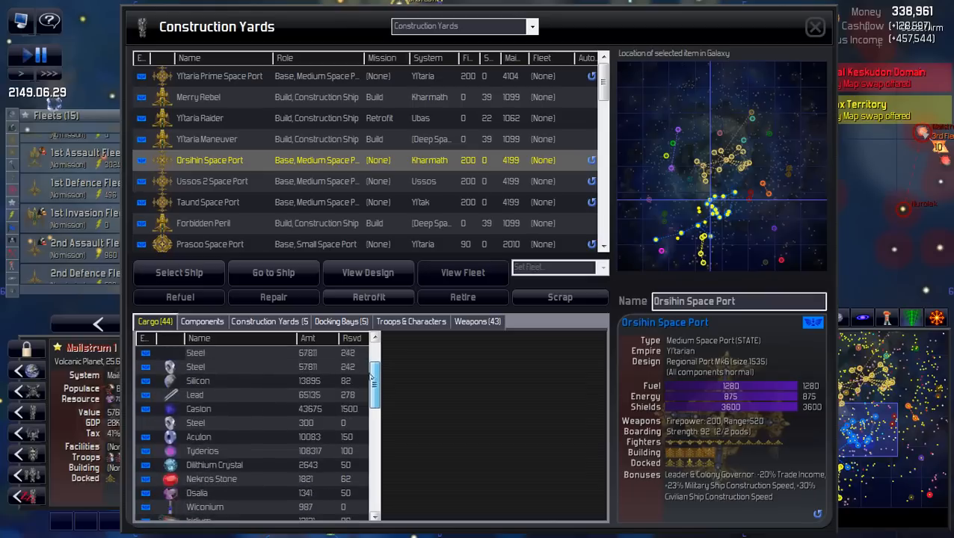
click(270, 322)
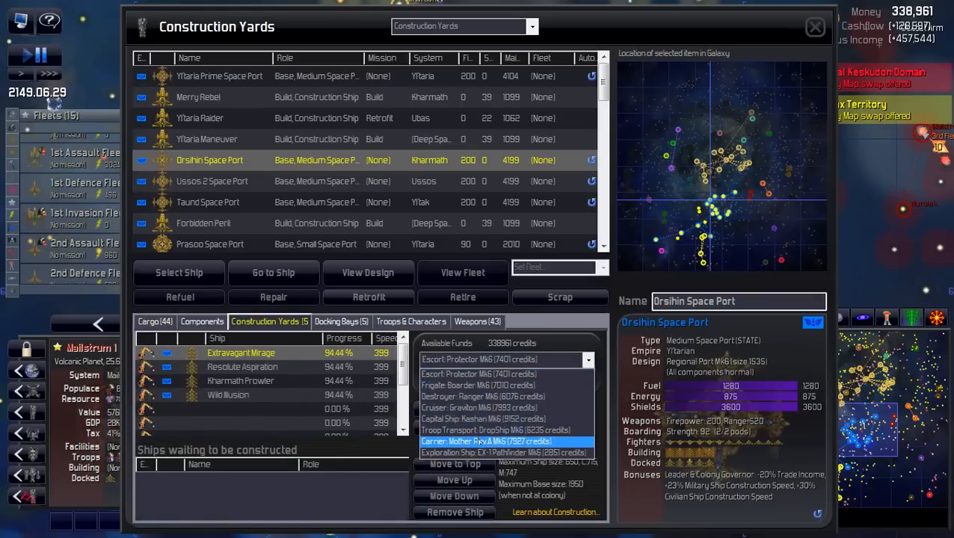
Purchase Troop Transport DropShips at Orsihin Space Port and filter the list to Military Ships
click(496, 431)
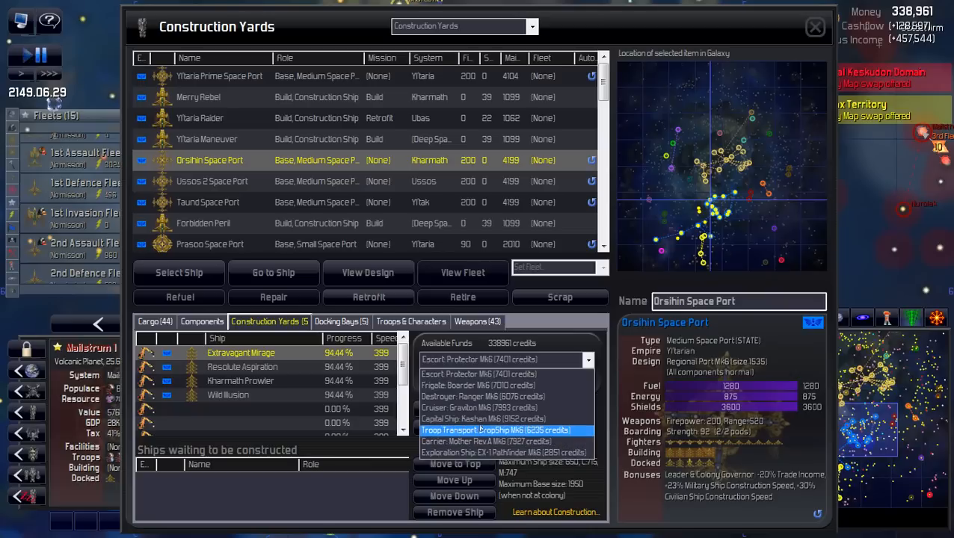
click(497, 430)
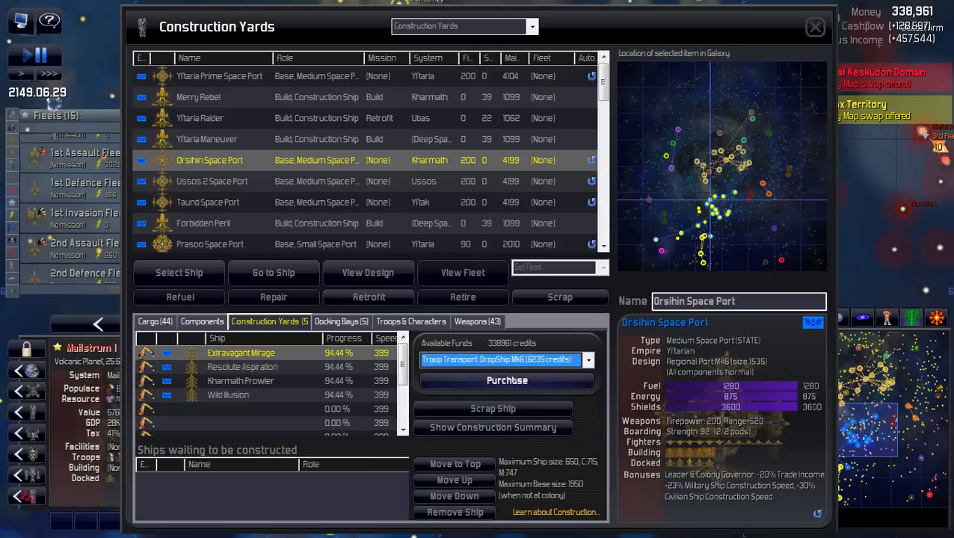
click(505, 382)
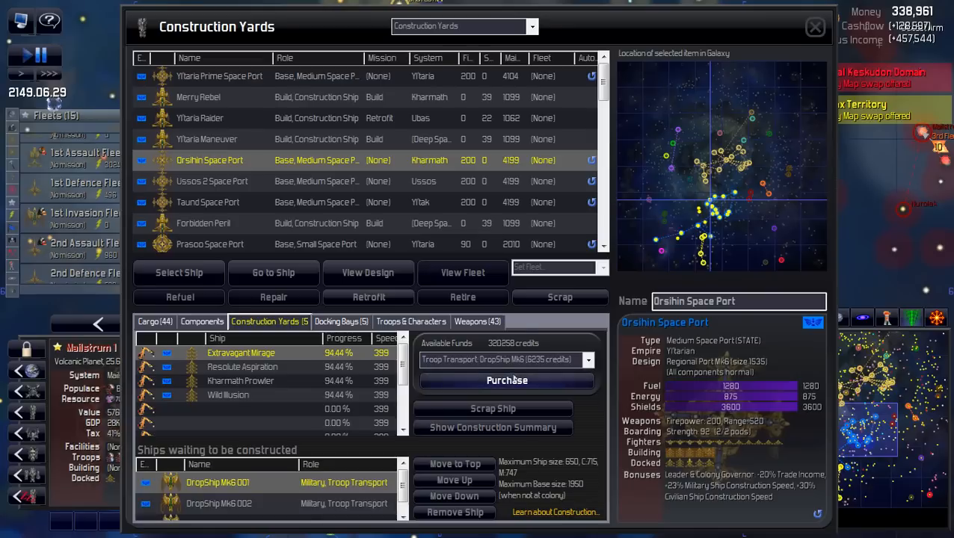
click(532, 27)
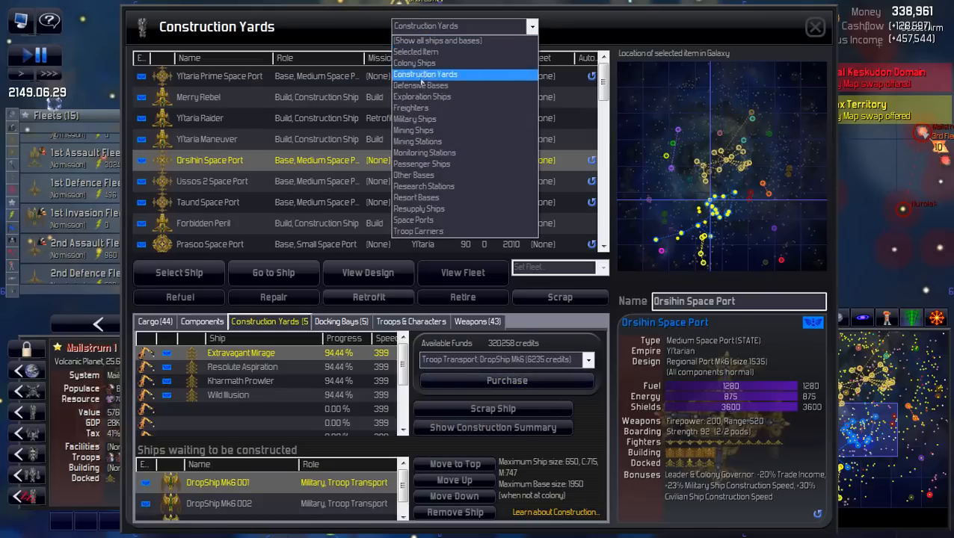
click(416, 120)
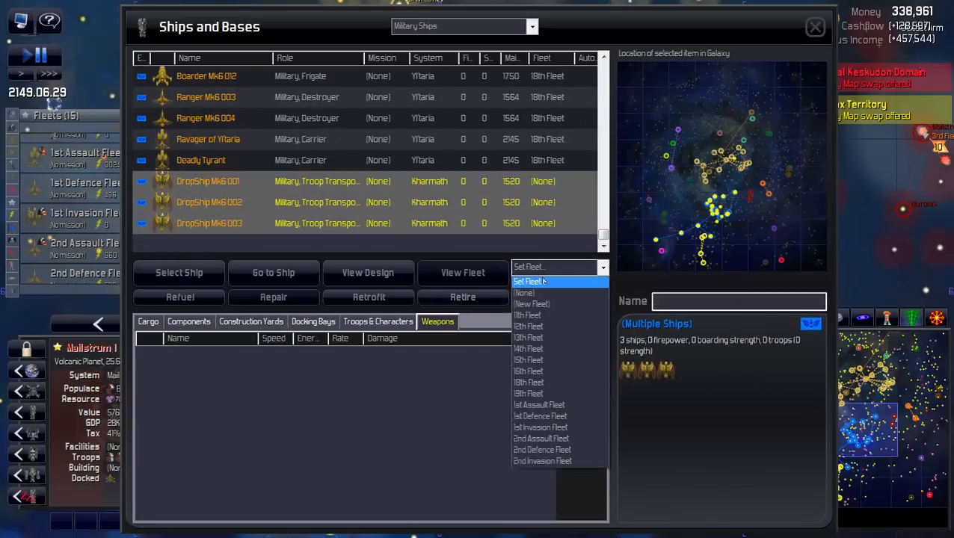
Assign the three new DropShips to the 1st Invasion Fleet and return to the galaxy map
click(540, 428)
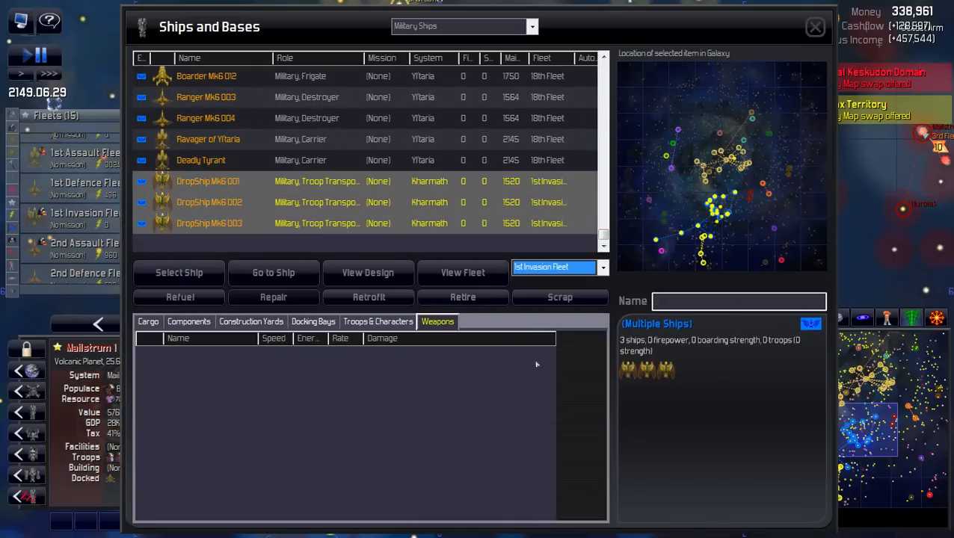
click(815, 27)
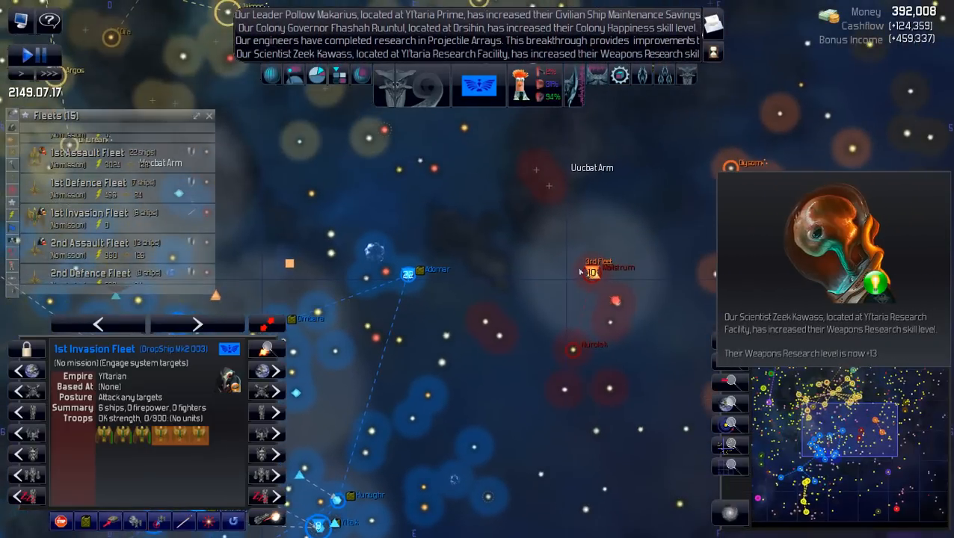
Pause the game and select the 3rd Fleet near Mullistrum
click(36, 54)
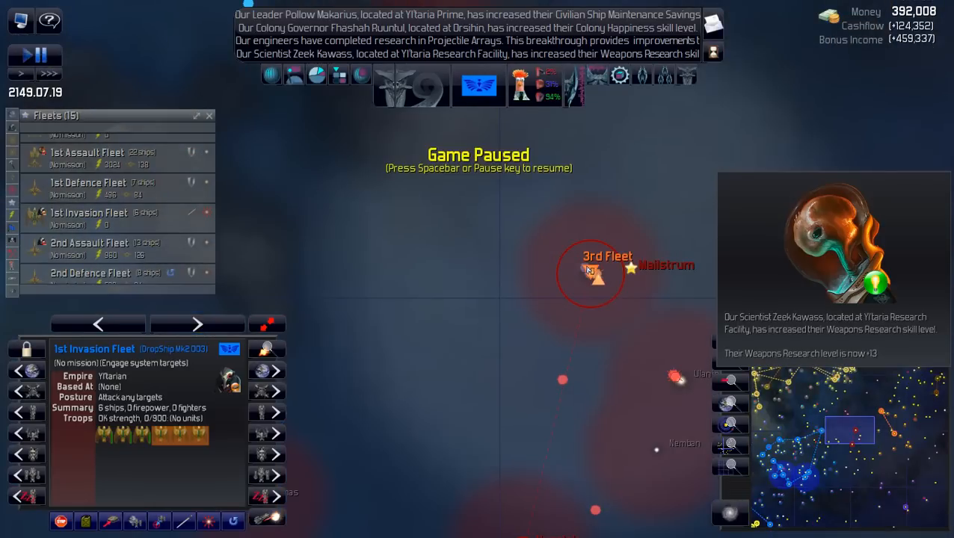
click(591, 272)
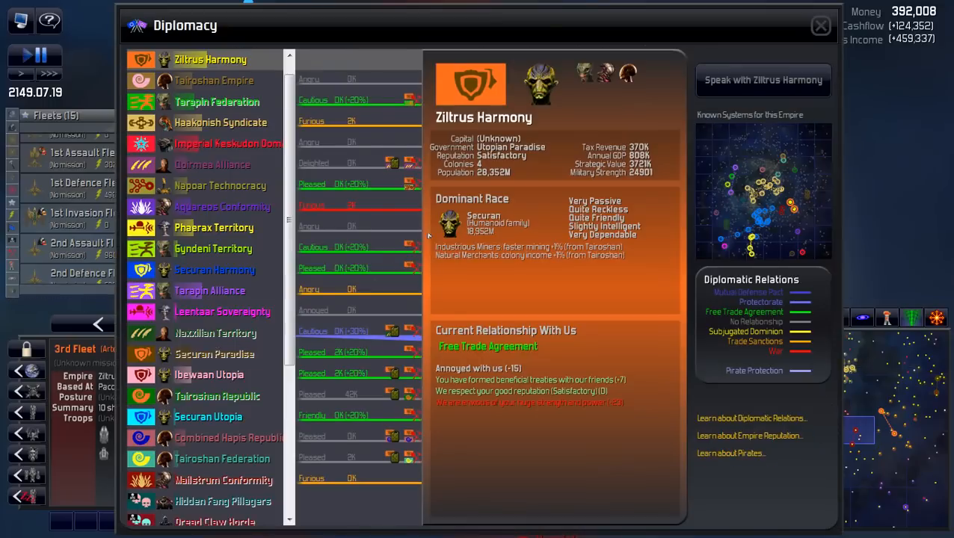
mouse_move(497, 338)
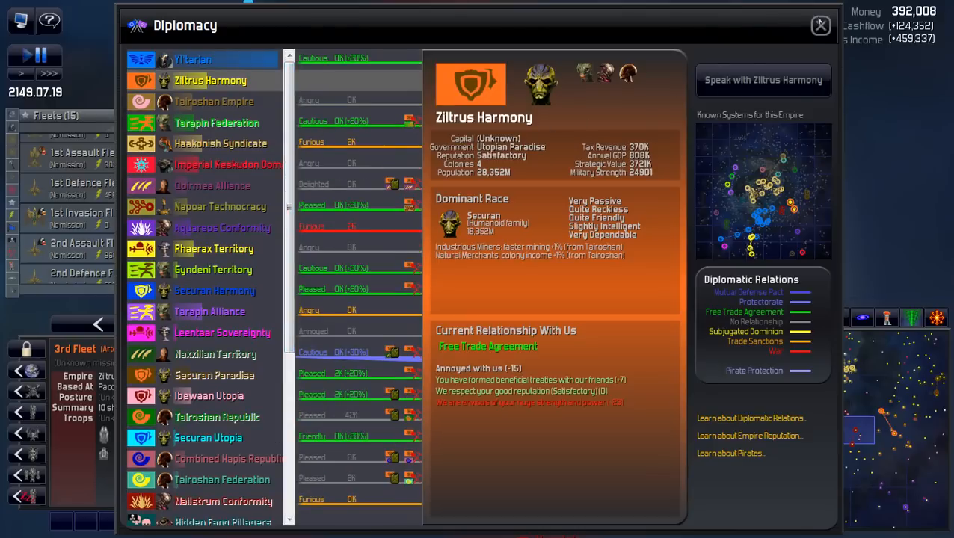
mouse_move(810, 24)
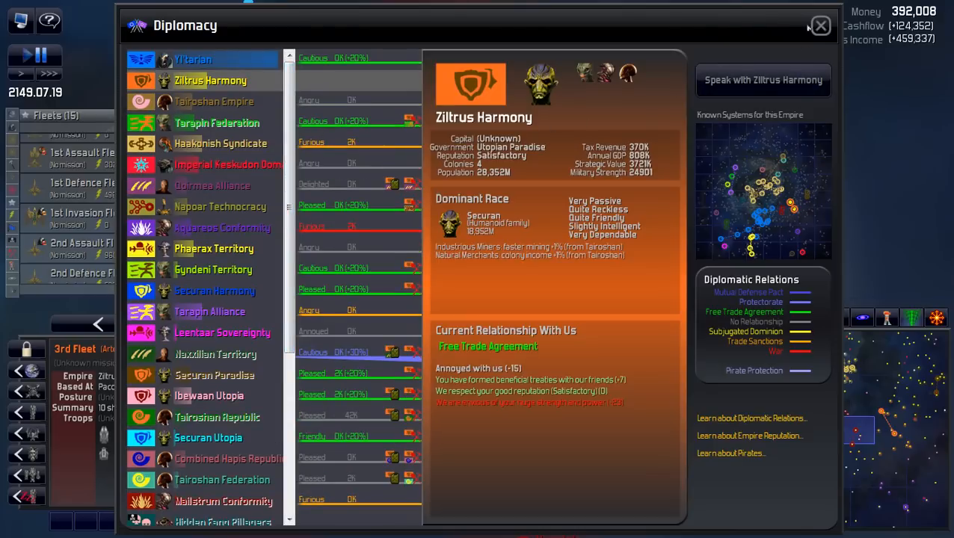
Close the Diplomacy overview after reviewing Ziltrus Harmony relations
click(819, 25)
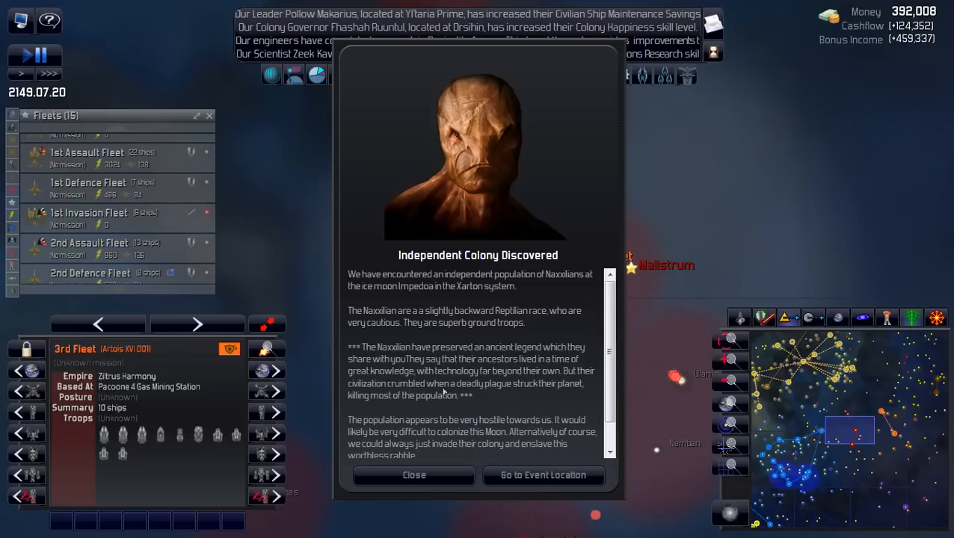
mouse_move(495, 313)
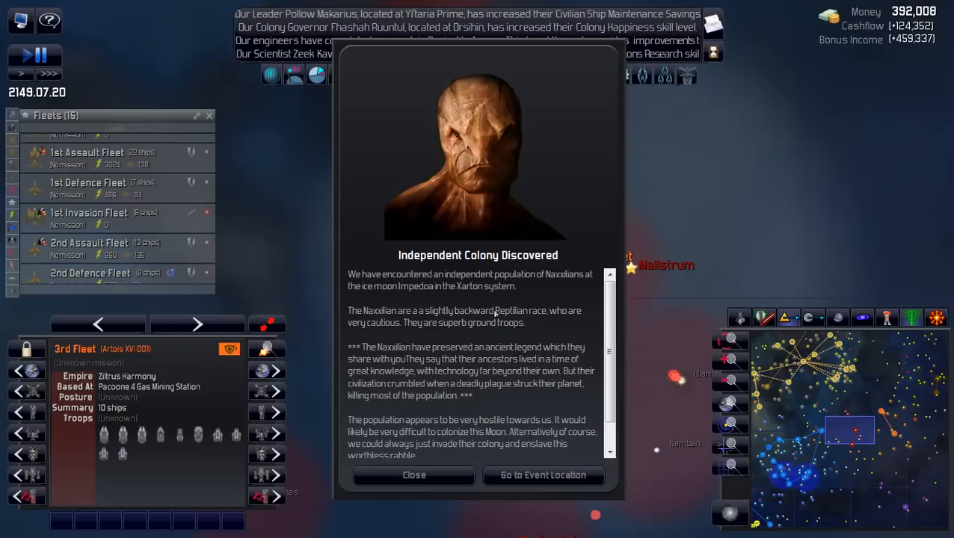
mouse_move(464, 391)
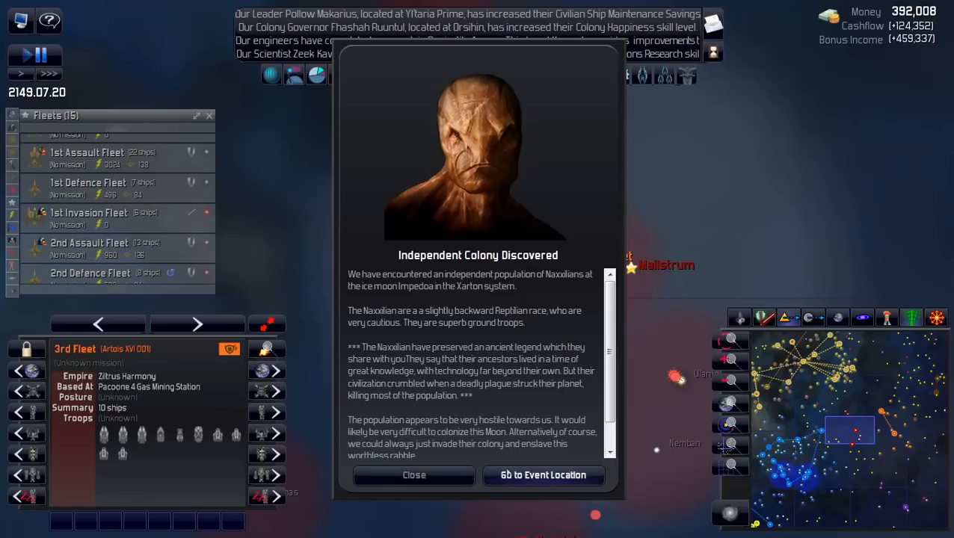
Jump to the newly discovered Naxxilian colony on the Impedoa ice moon
click(544, 475)
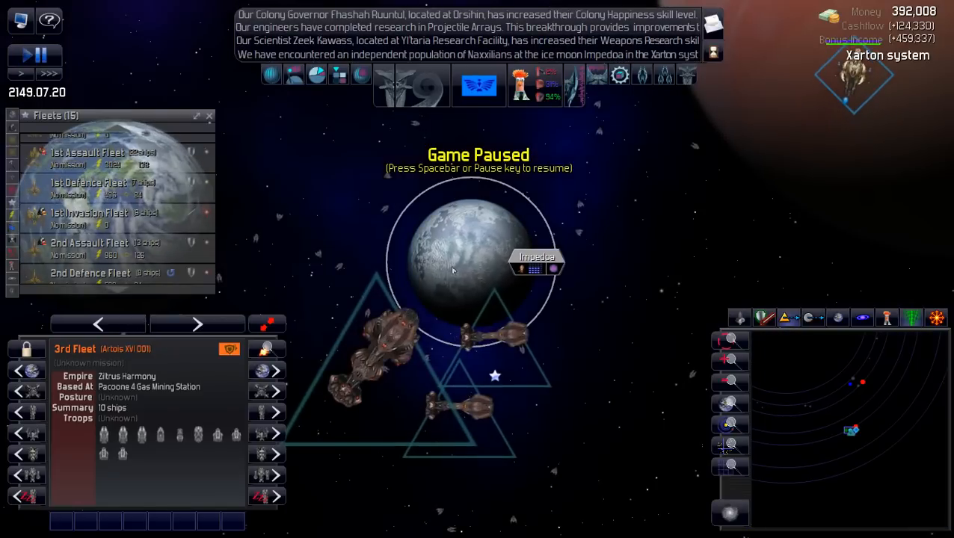
mouse_move(367, 368)
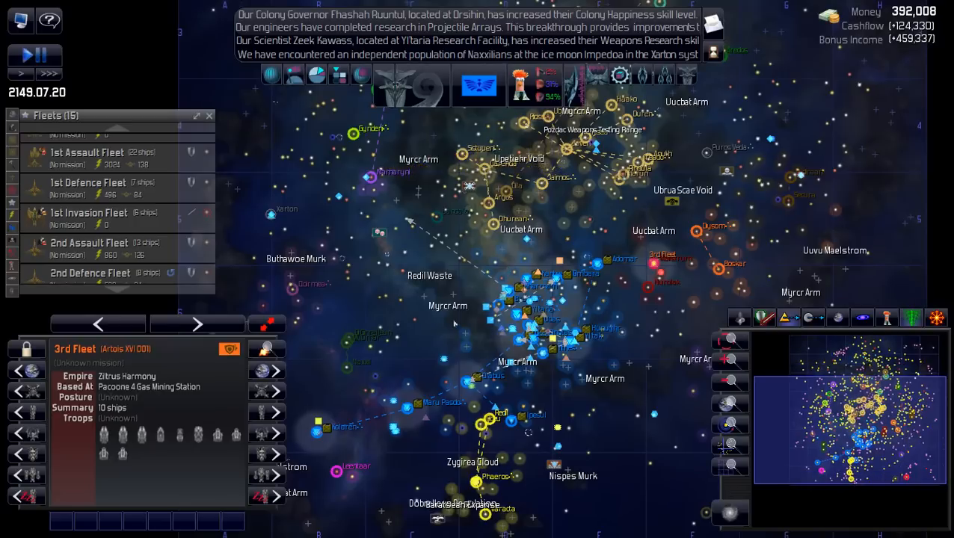
Focus the galaxy map on the home systems region
click(112, 188)
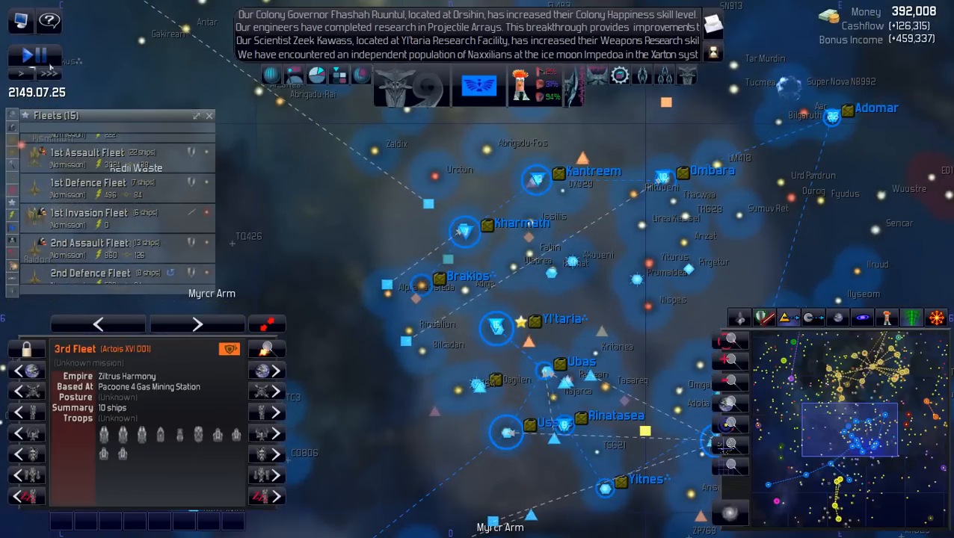
click(48, 72)
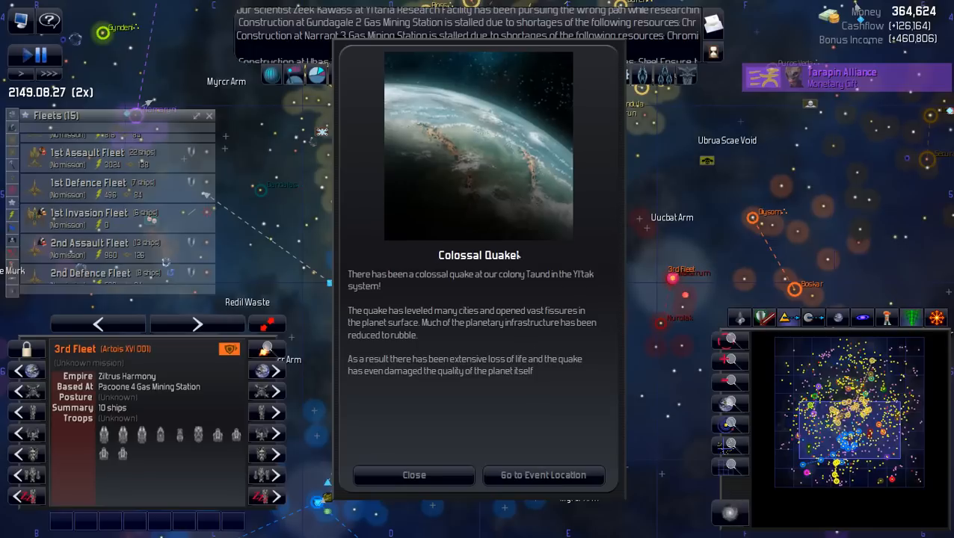
mouse_move(515, 320)
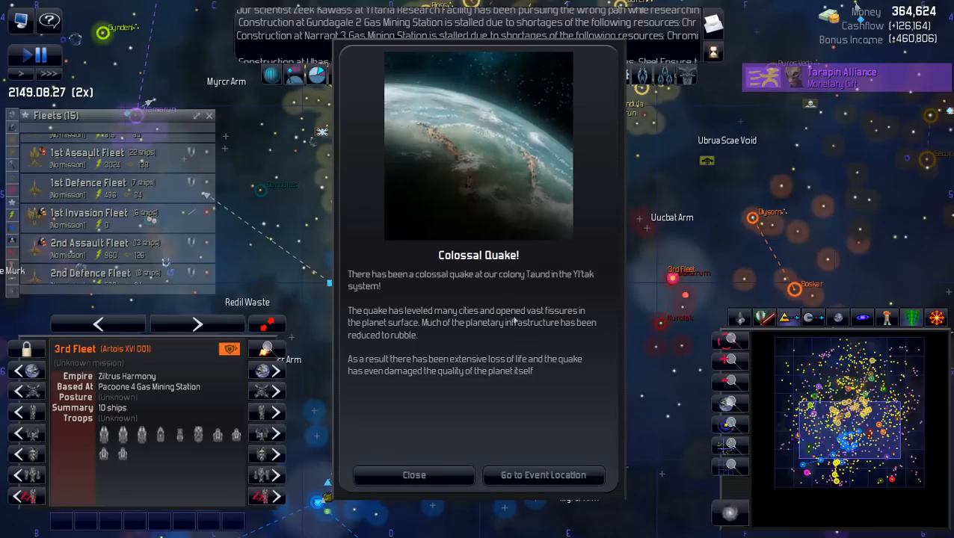
mouse_move(478, 341)
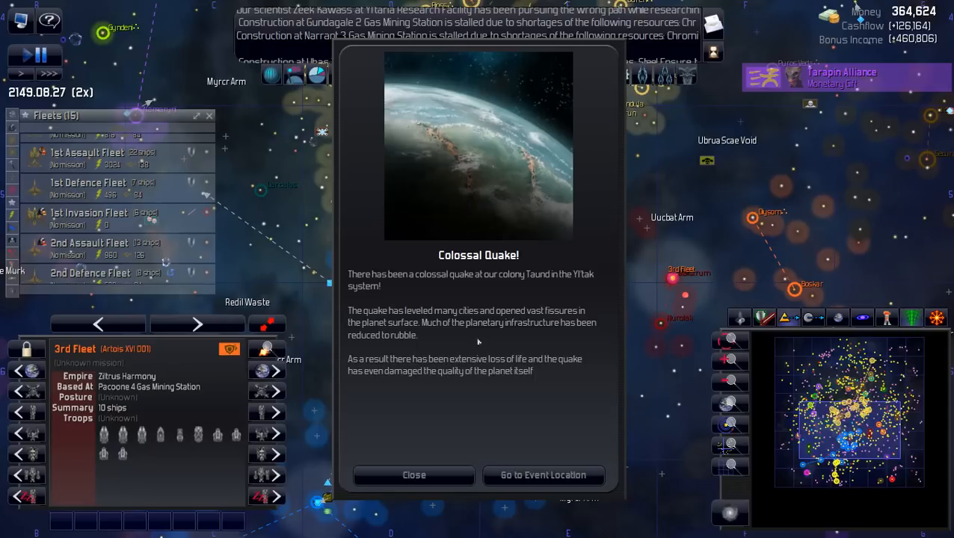
Go to the Colossal Quake location, pause, and show Taund's colony details in Yi'tak
click(413, 476)
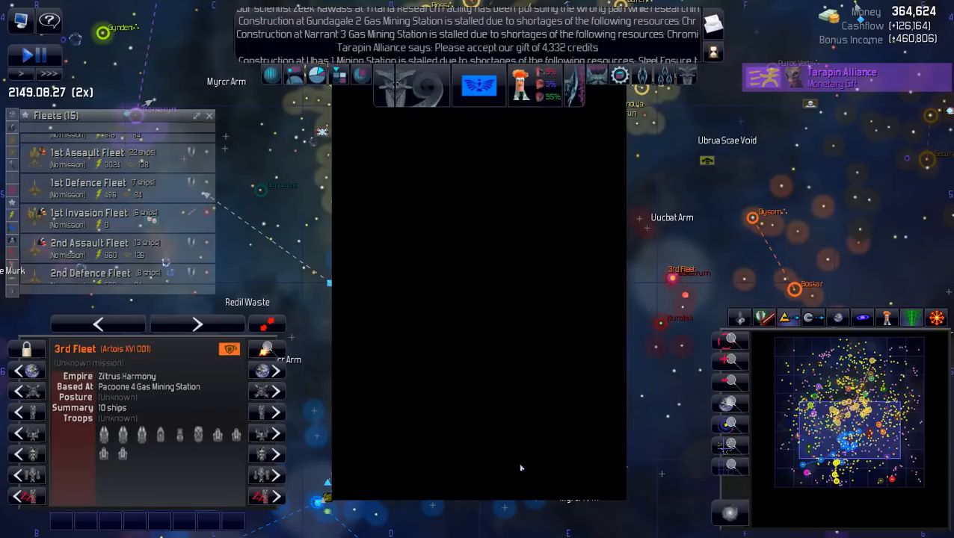
key(space)
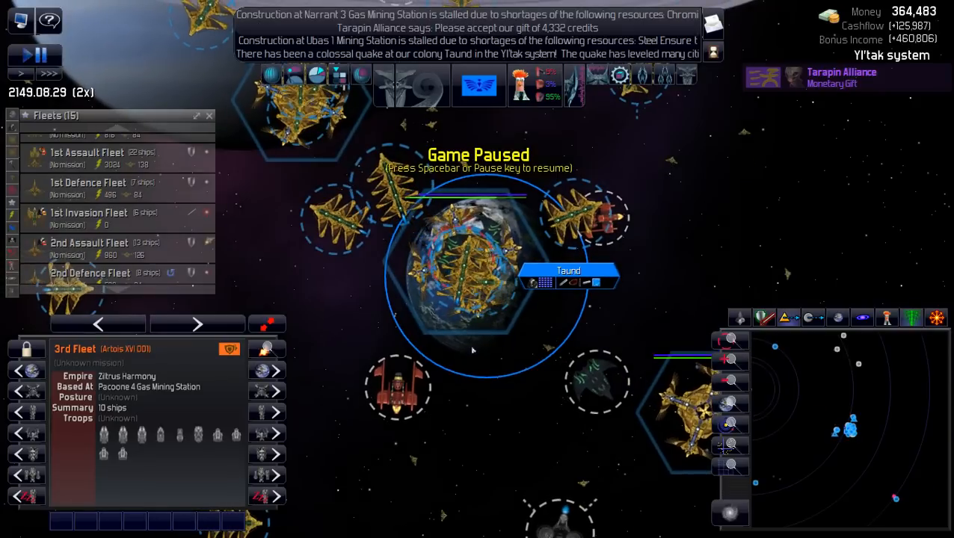
click(471, 269)
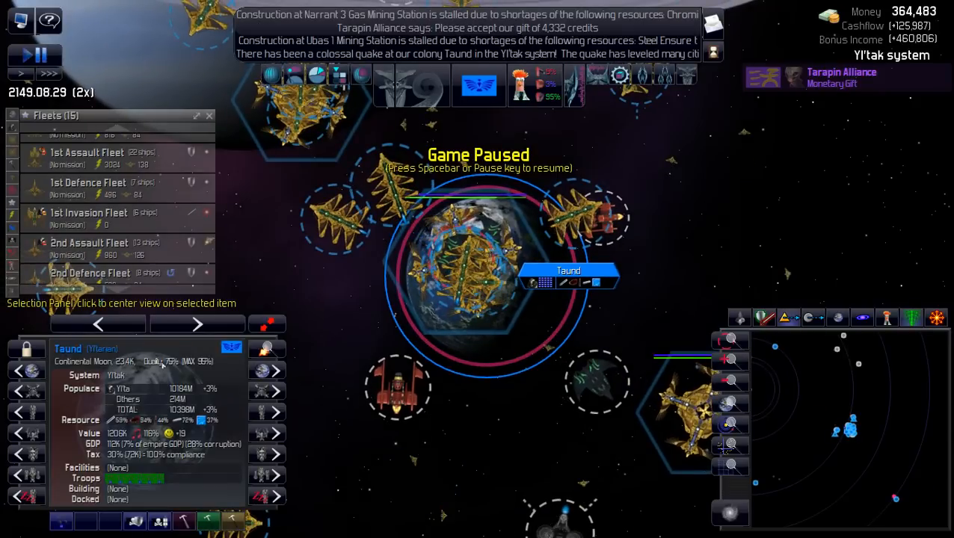
mouse_move(164, 365)
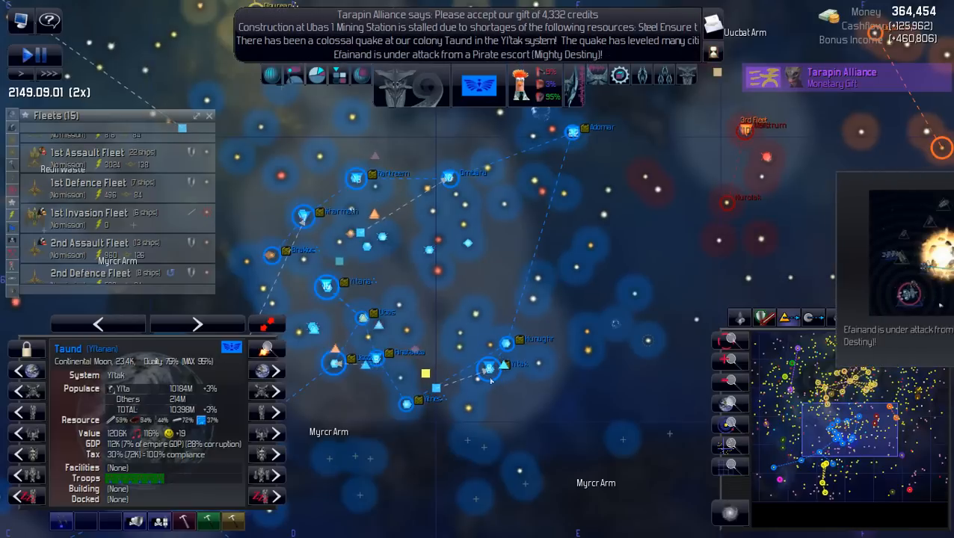
Resume time and watch the home region until the Naxxilian gift offer arrives
key(space)
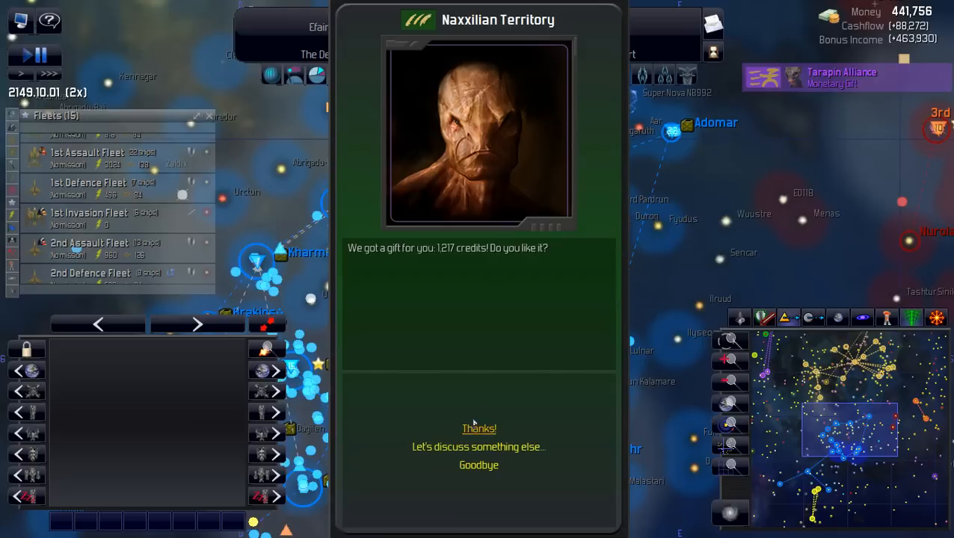
Accept the 1,217-credit Naxxilian gift and the 4,332-credit Tarapin Alliance gift
click(478, 427)
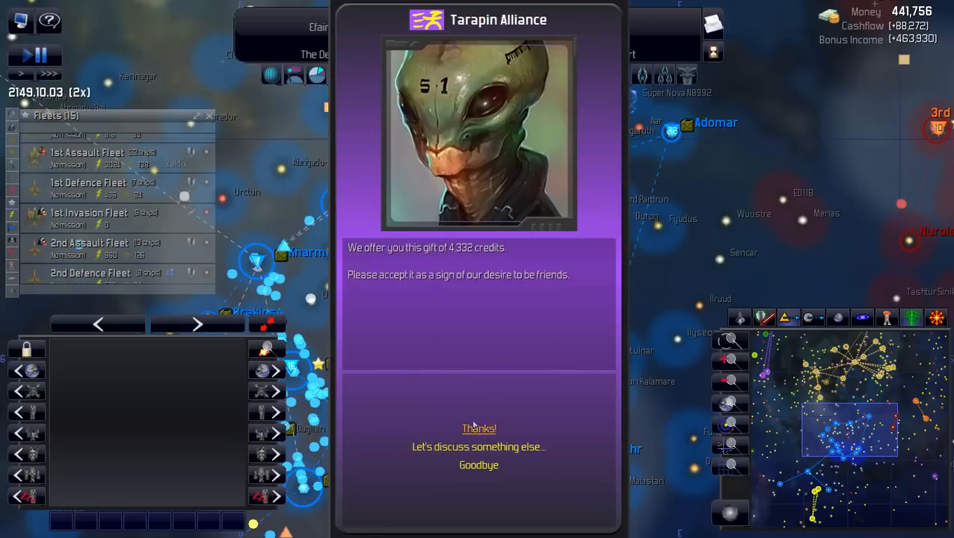
click(478, 428)
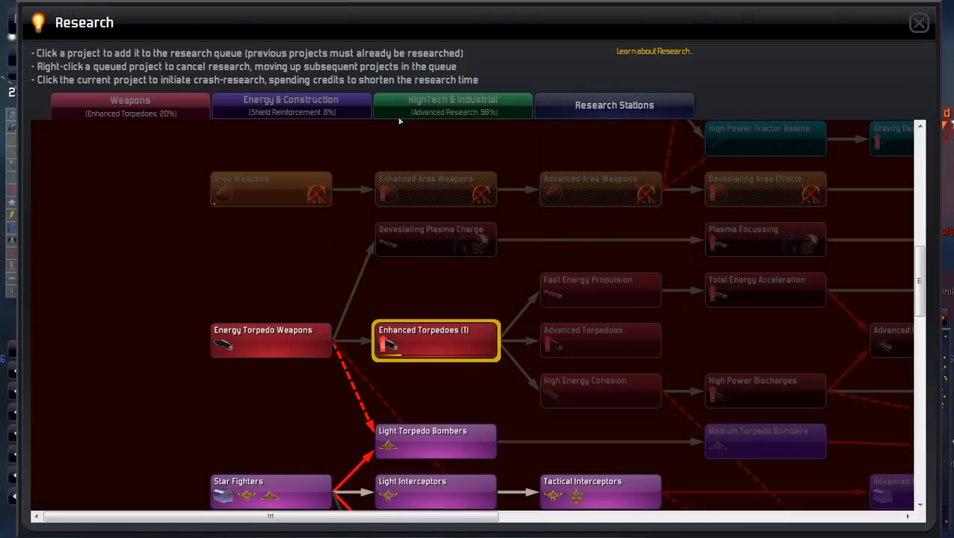
click(452, 105)
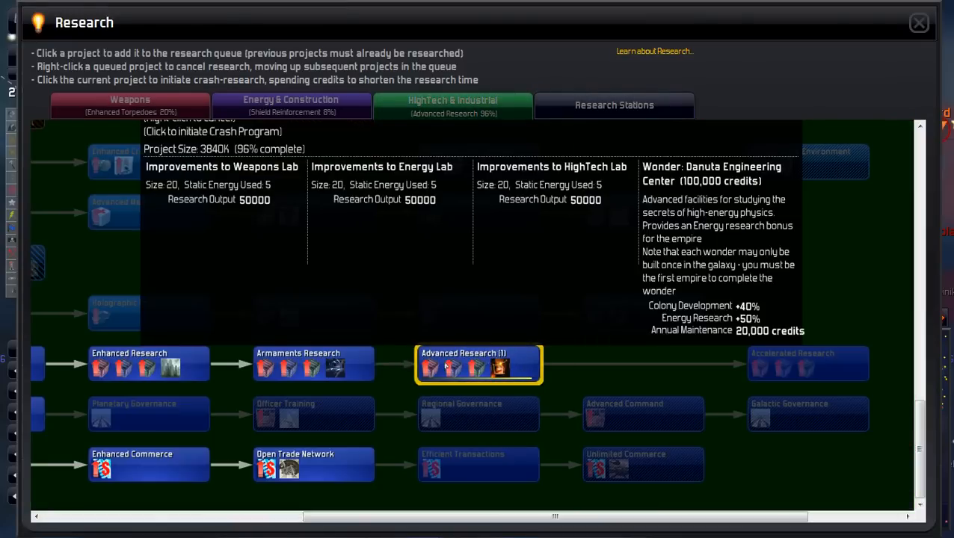
click(478, 365)
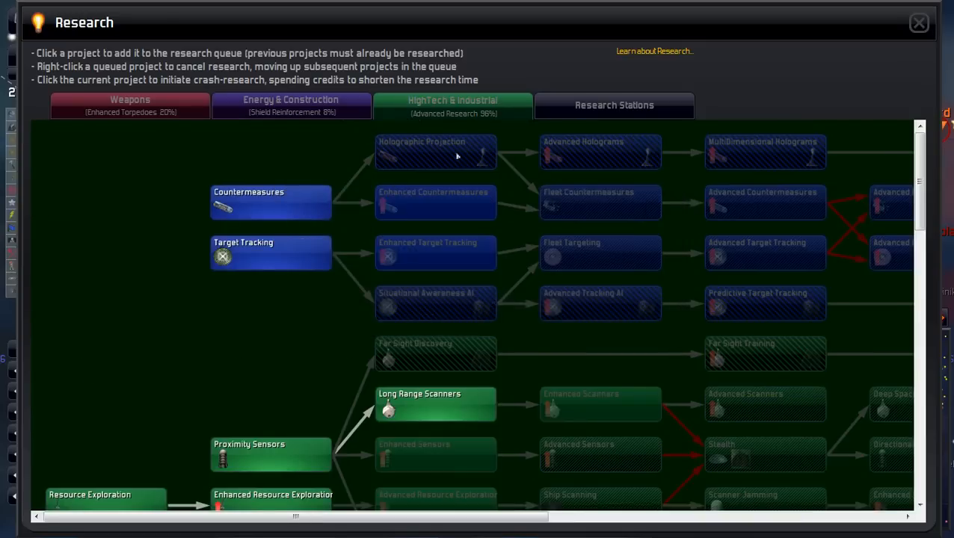
click(290, 104)
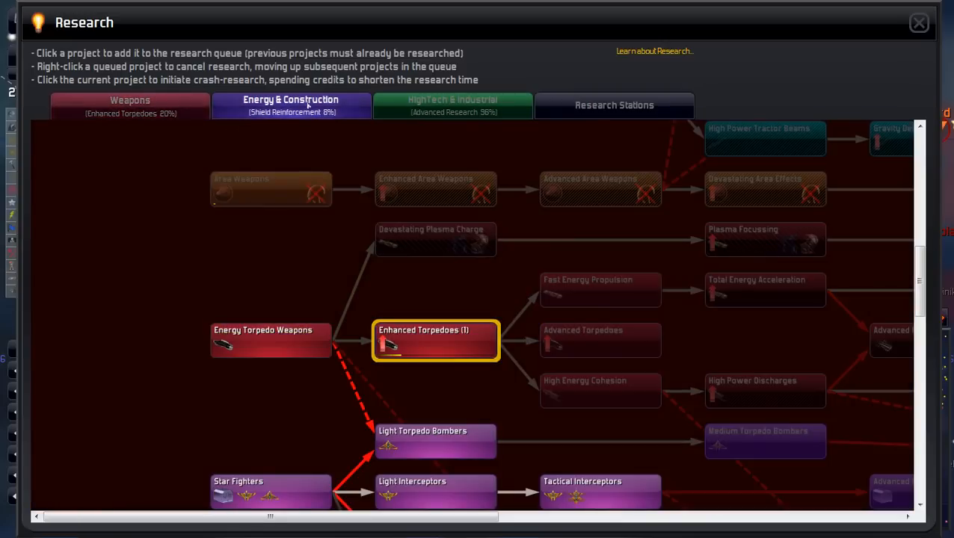
click(437, 341)
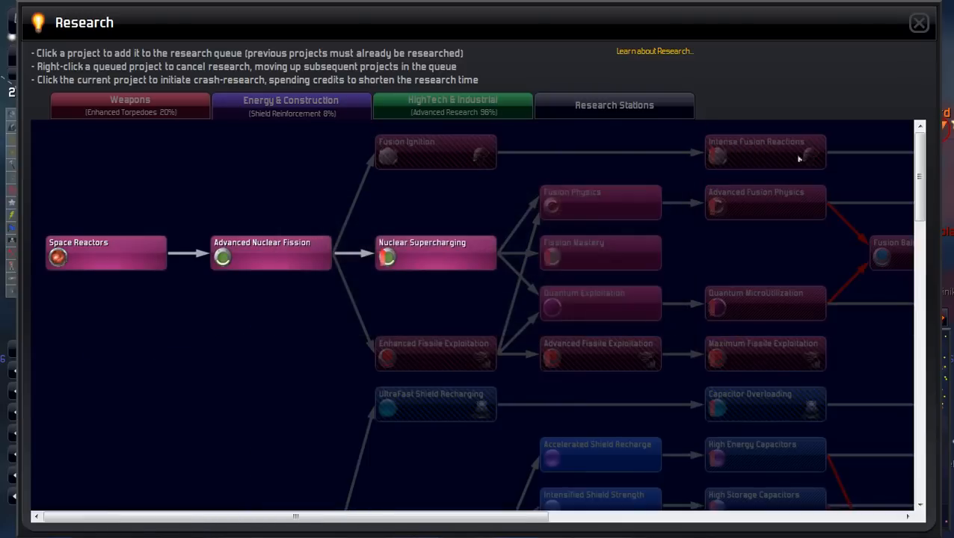
click(918, 22)
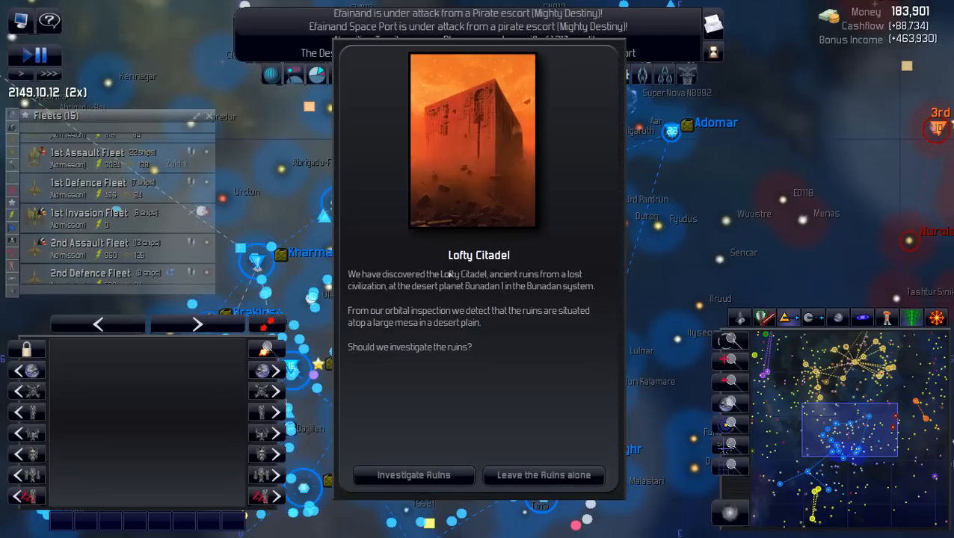
mouse_move(432, 432)
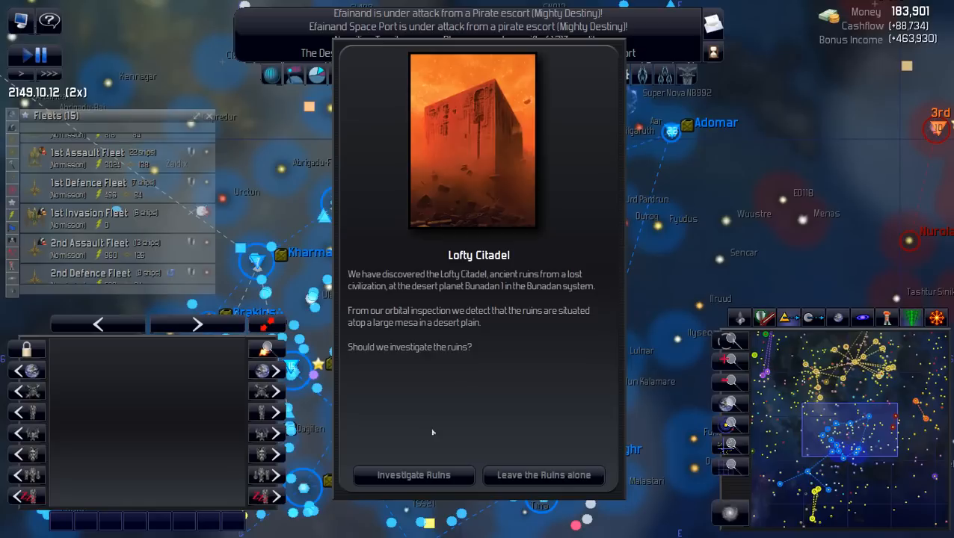
Investigate the Lofty Citadel ruins and dismiss the Dead Zone navigational coordinates report
click(413, 476)
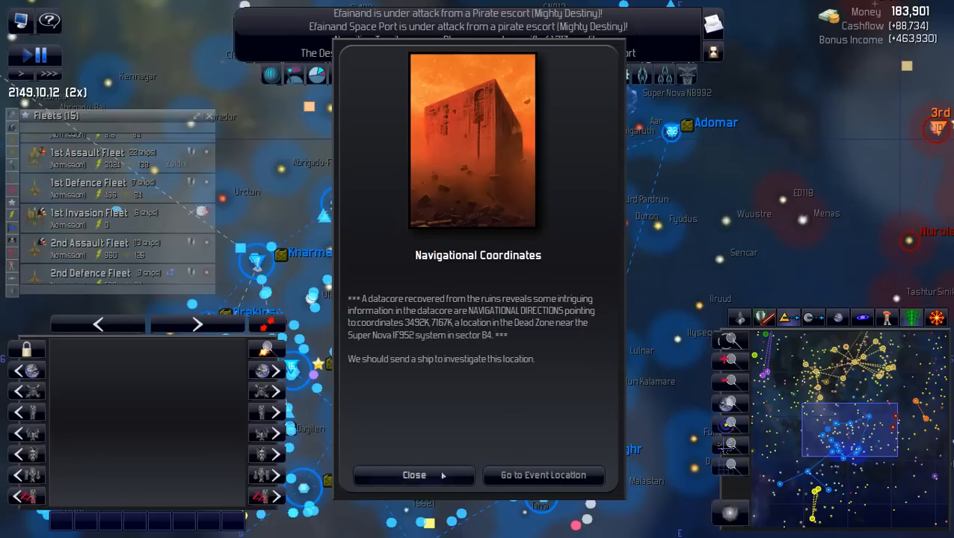
click(414, 476)
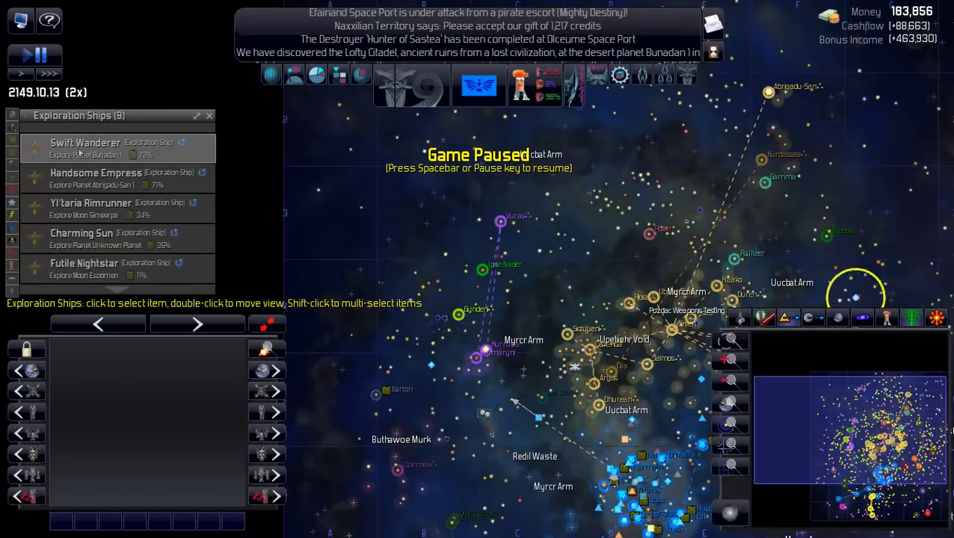
Select the Swift Wanderer explorer from the Exploration Ships list to send to the datacore coordinates
click(85, 148)
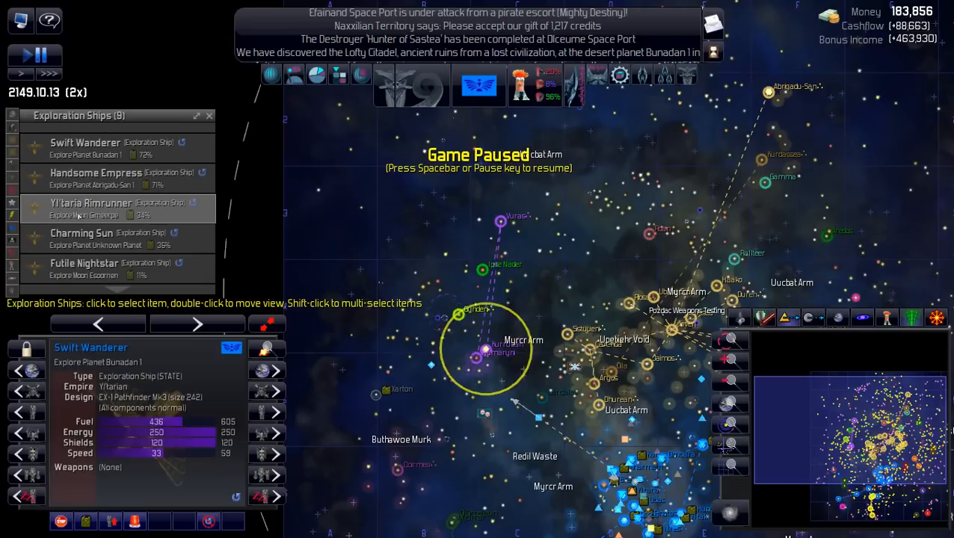
click(90, 204)
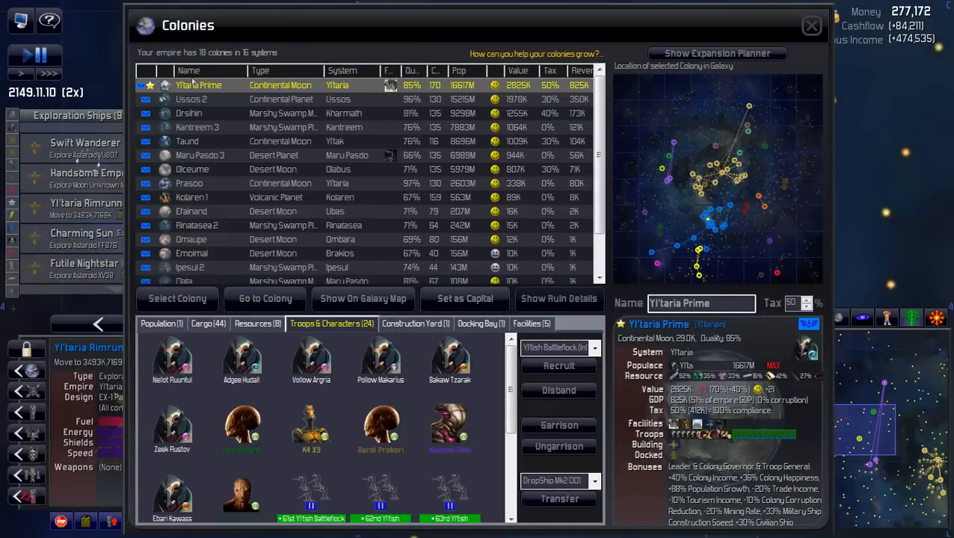
View Yi'taria Prime's Troops & Characters in the Colonies overview
click(532, 323)
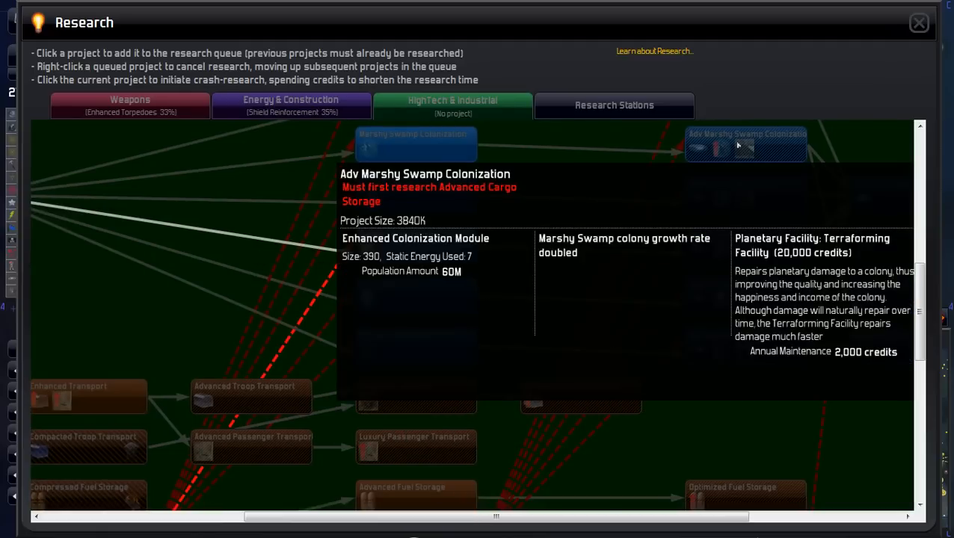
Queue Enhanced Target Tracking in the HighTech research tree and switch to the research stations overview
scroll(down, 3)
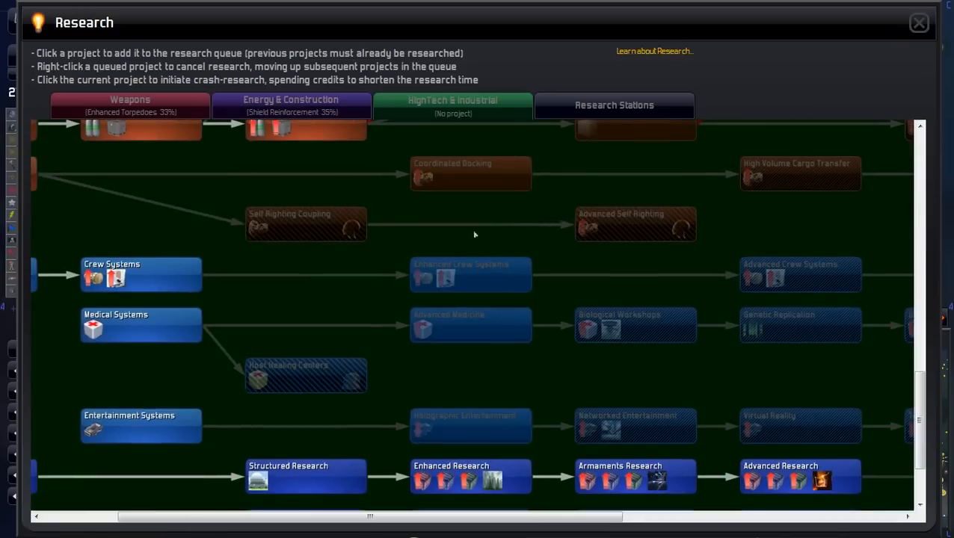
scroll(down, 3)
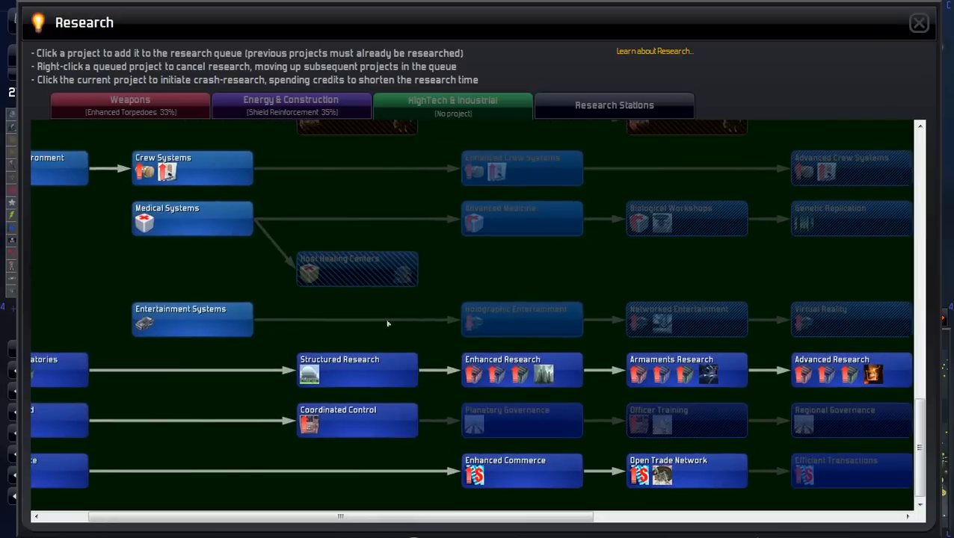
mouse_move(522, 420)
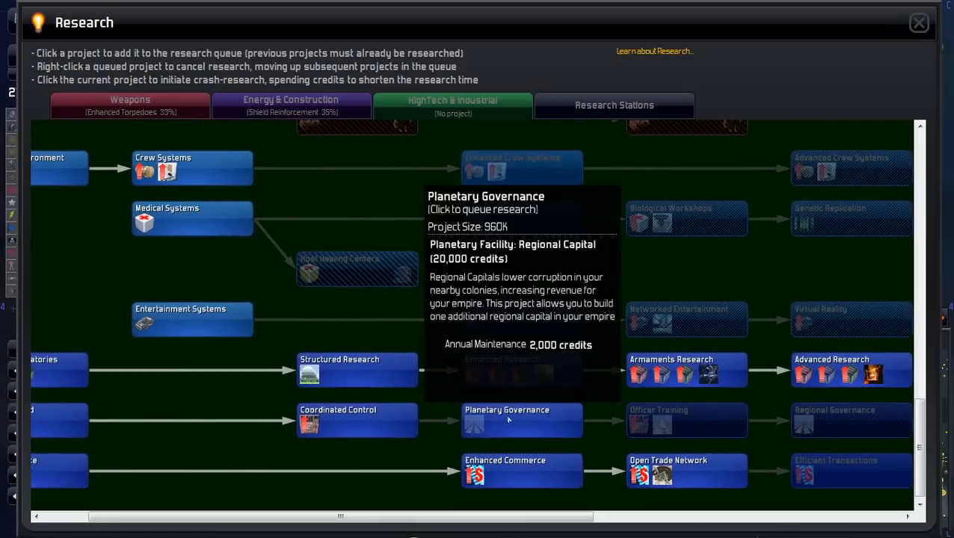
click(522, 419)
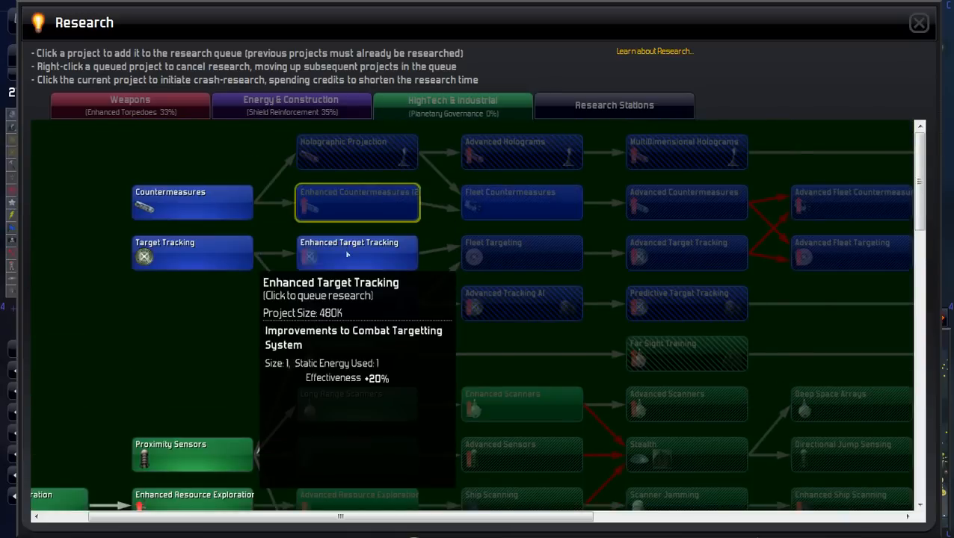
click(357, 251)
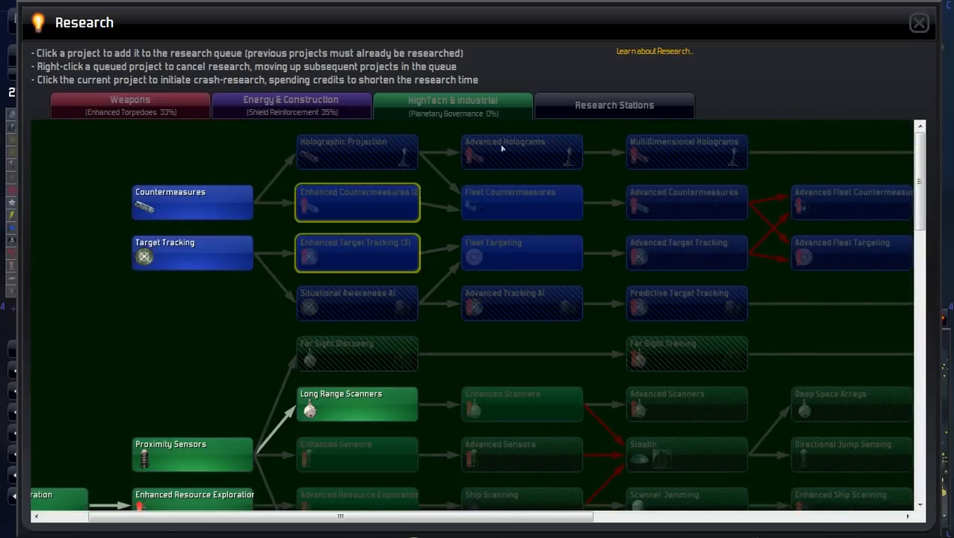
click(613, 105)
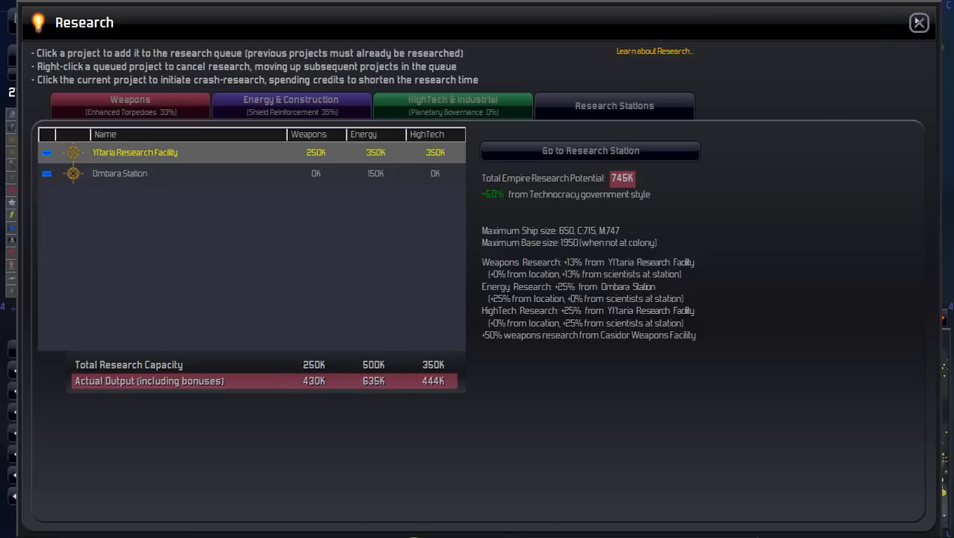
mouse_move(278, 231)
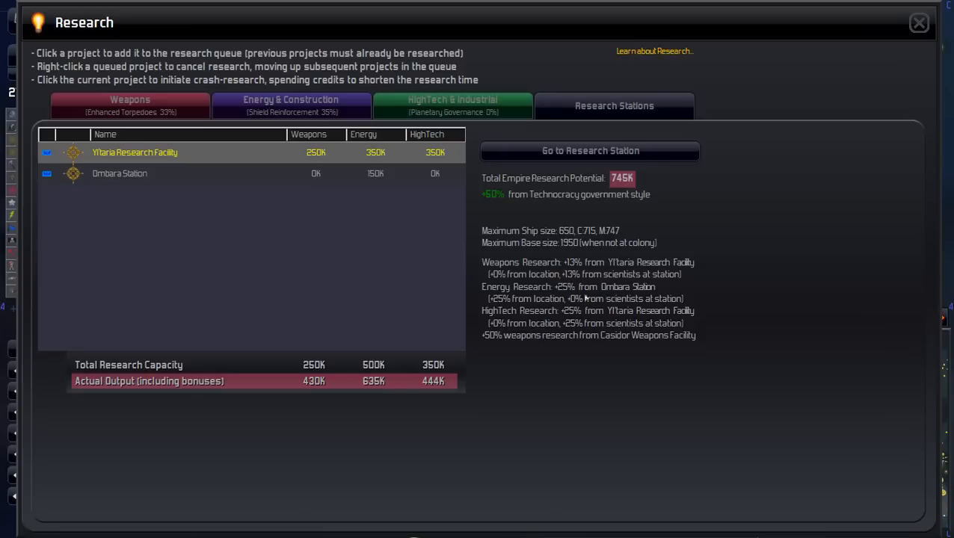
mouse_move(610, 297)
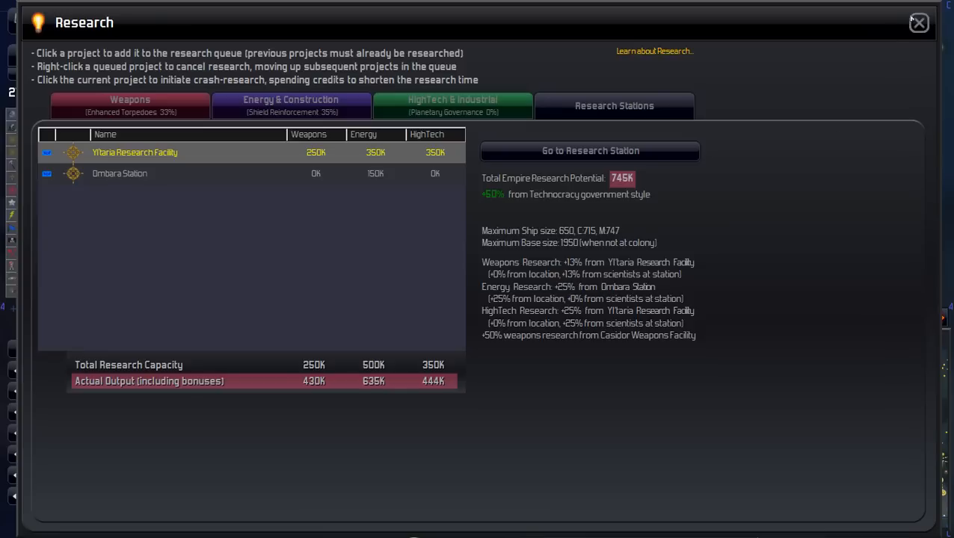
Close the research screen after reviewing station capacity and output
click(918, 22)
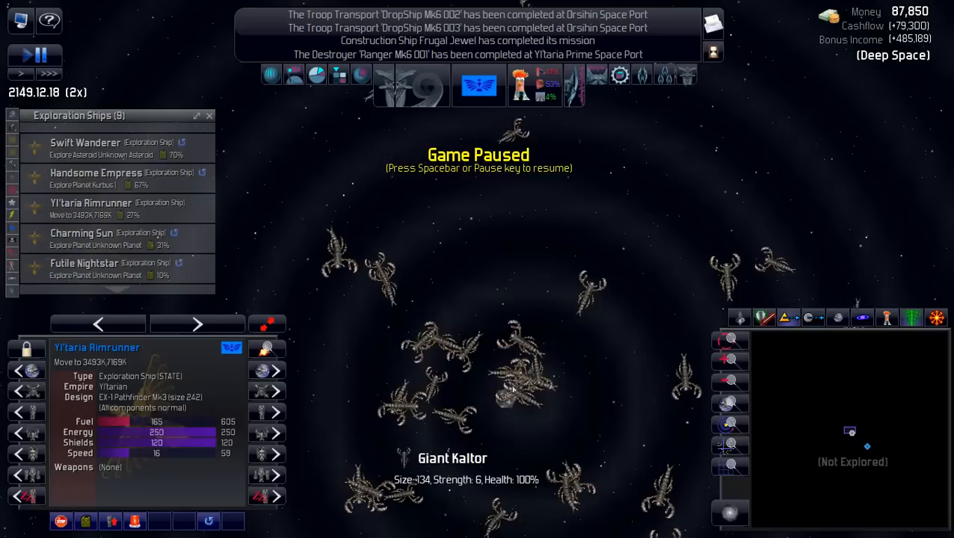
Inspect the Giant Kaltor nest near Yi'taria Rimrunner, send it to explore Gyndeni 3, and pause
click(522, 397)
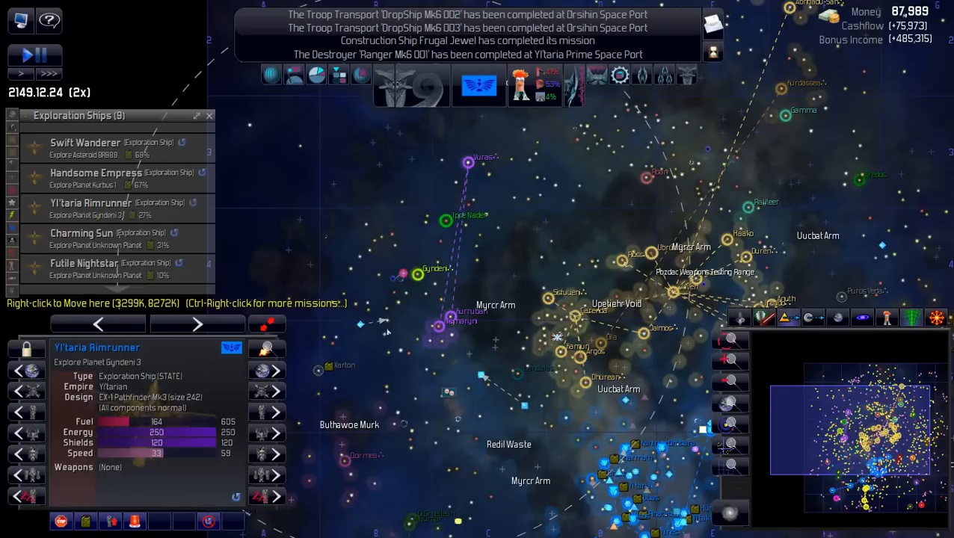
key(space)
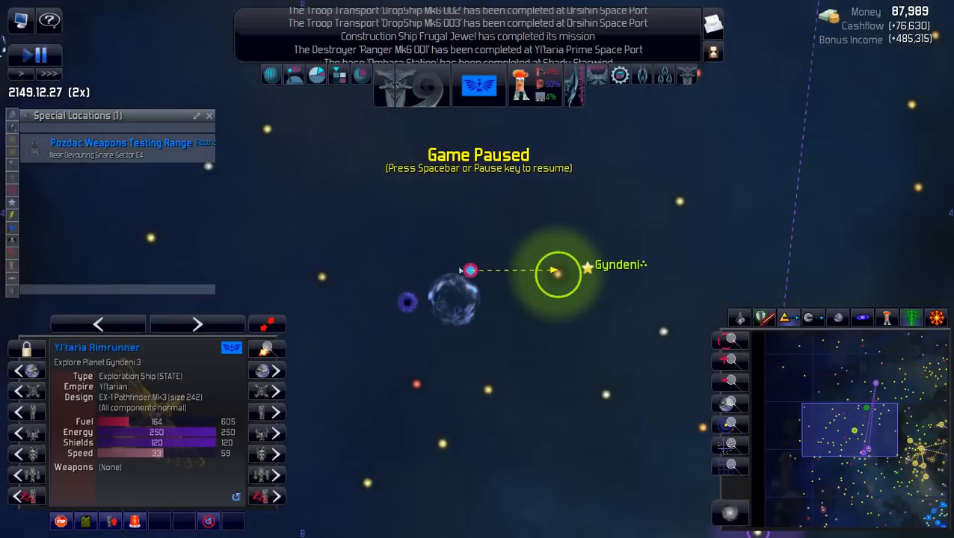
Review the Gyndeni Territory's relations in the Diplomacy screen, then pause the game
click(557, 275)
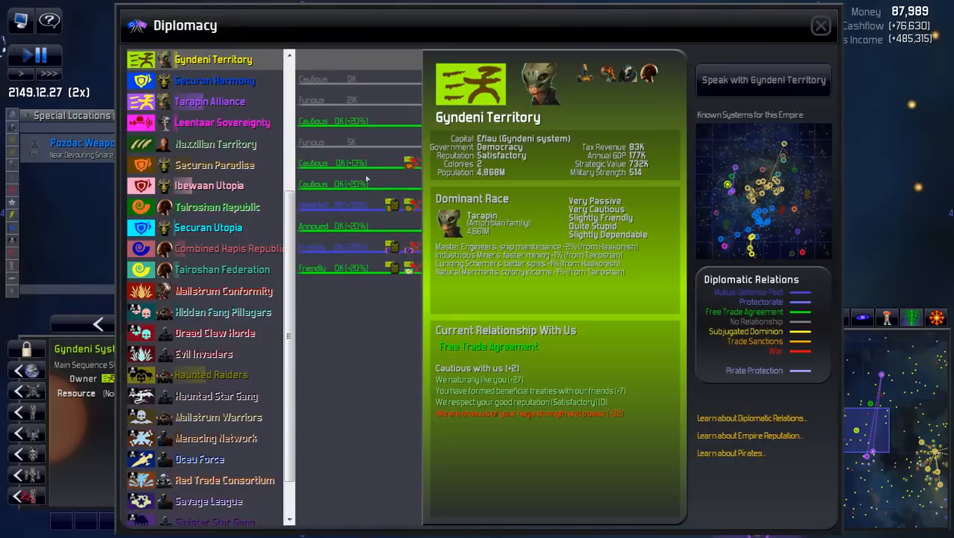
click(819, 24)
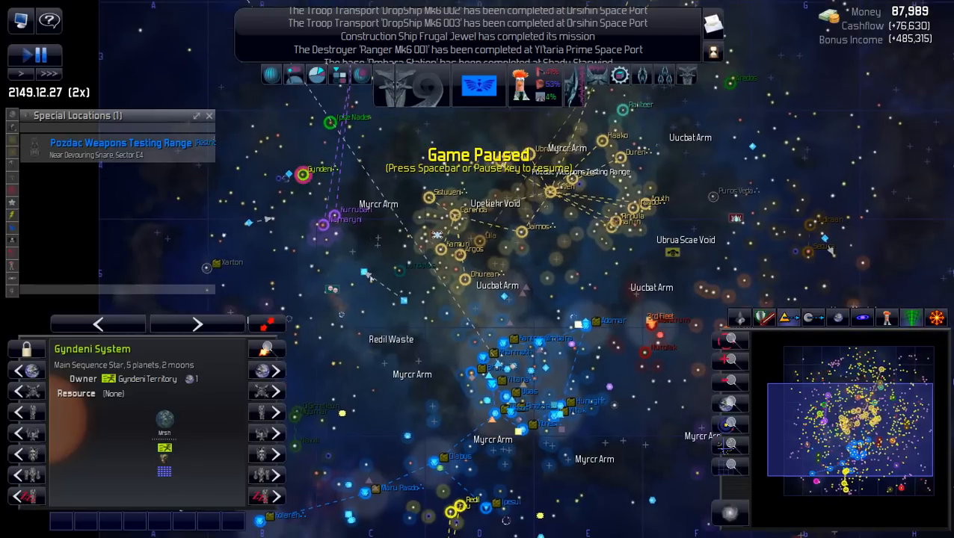
mouse_move(382, 266)
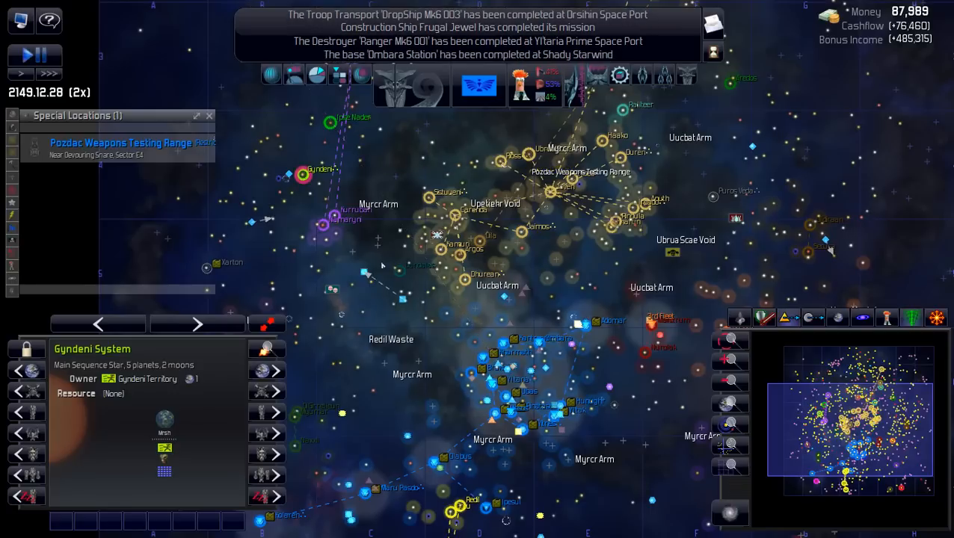
key(space)
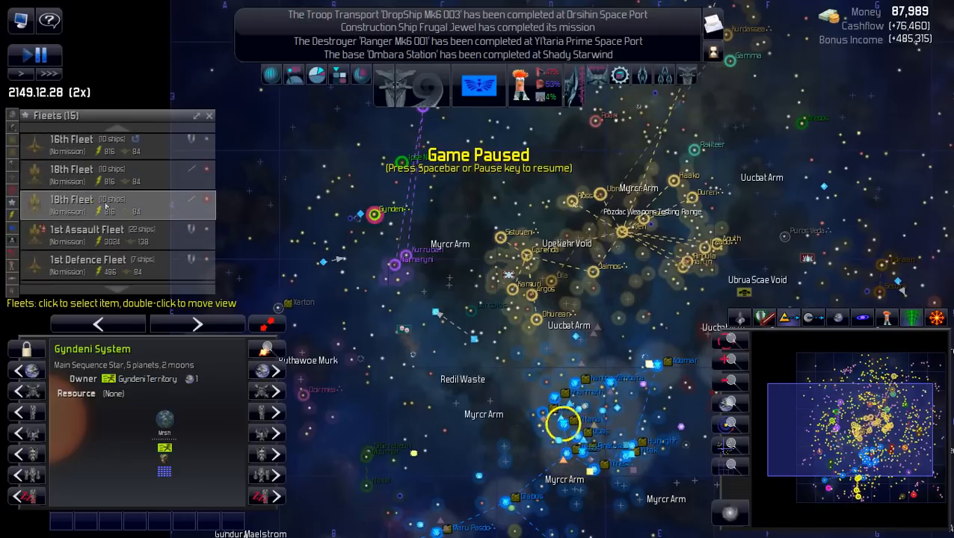
Order the 1st Invasion Fleet to move to Oloeume Space Port, then pause the game
click(72, 201)
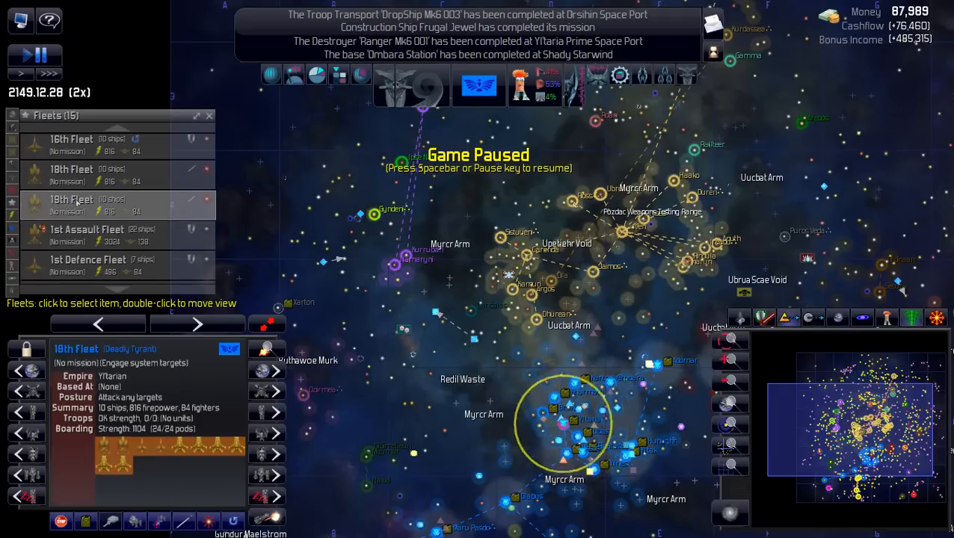
click(72, 198)
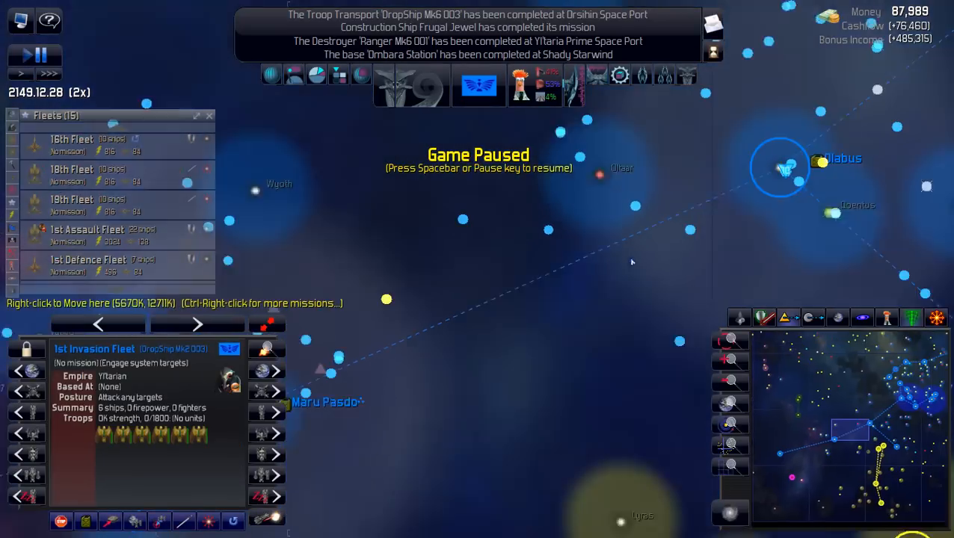
right_click(512, 315)
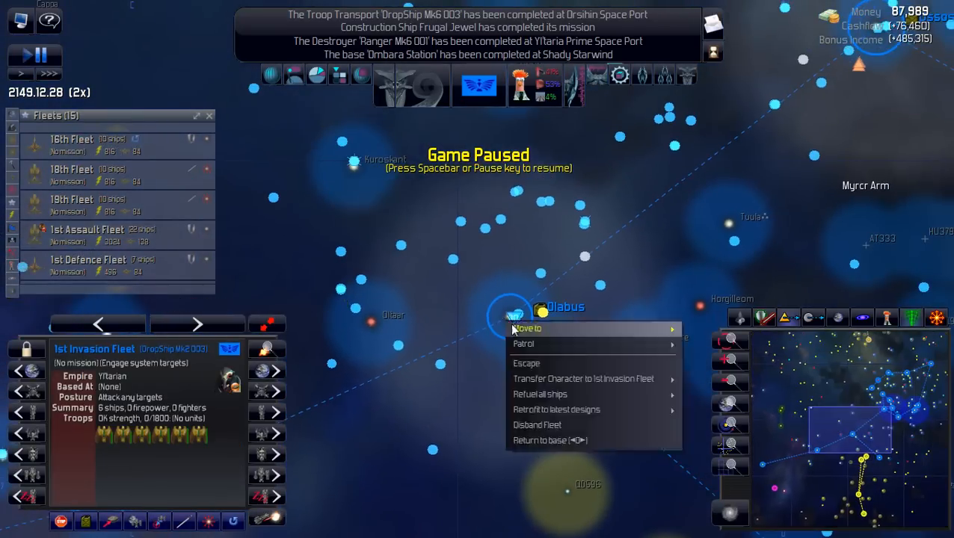
mouse_move(527, 329)
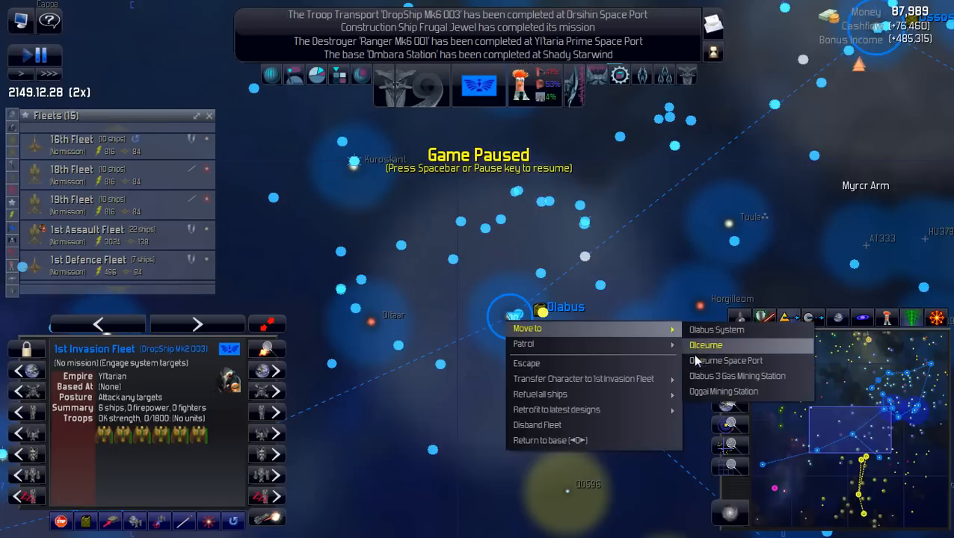
click(726, 360)
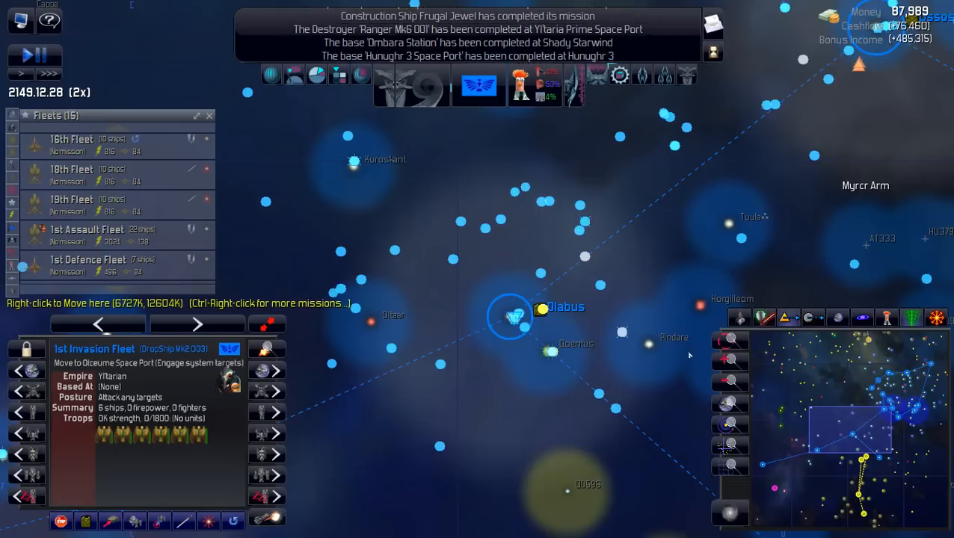
key(space)
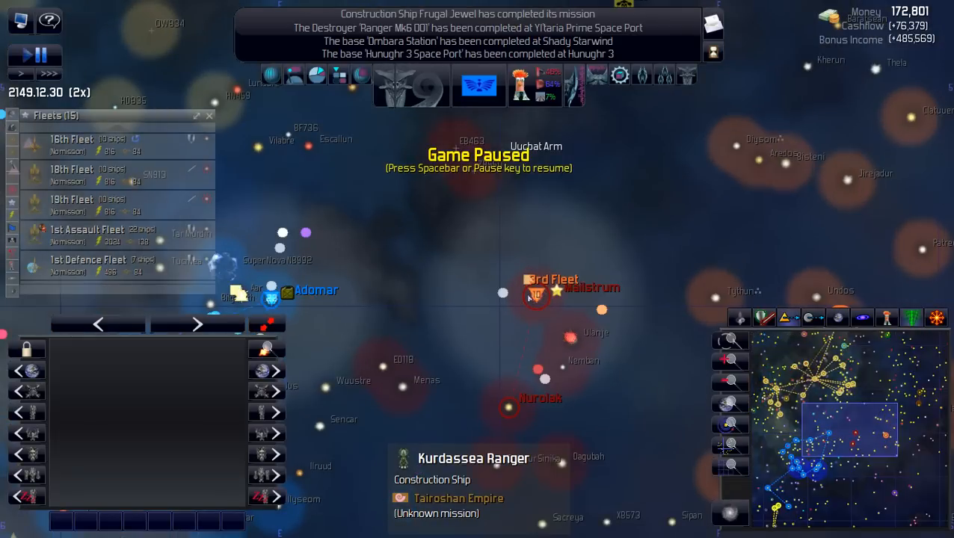
mouse_move(508, 404)
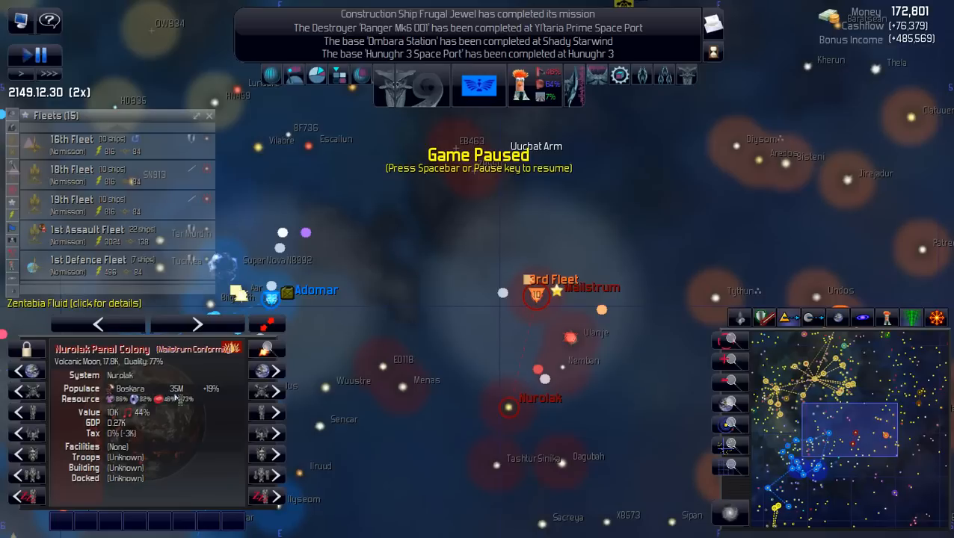
Read the Galactopedia entry on Nurolak Penal Colony's Zentabia Fluid, then select the rival 3rd Fleet
click(73, 302)
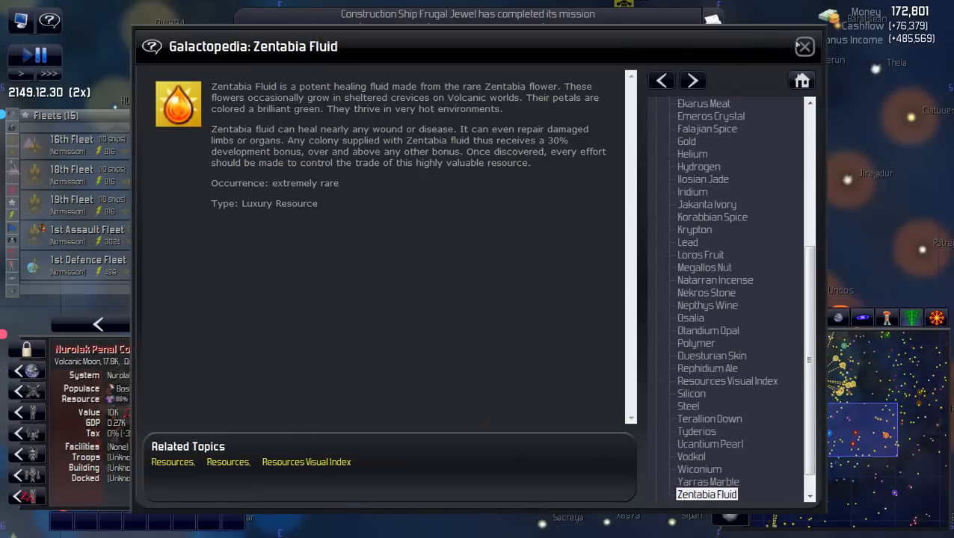
click(804, 46)
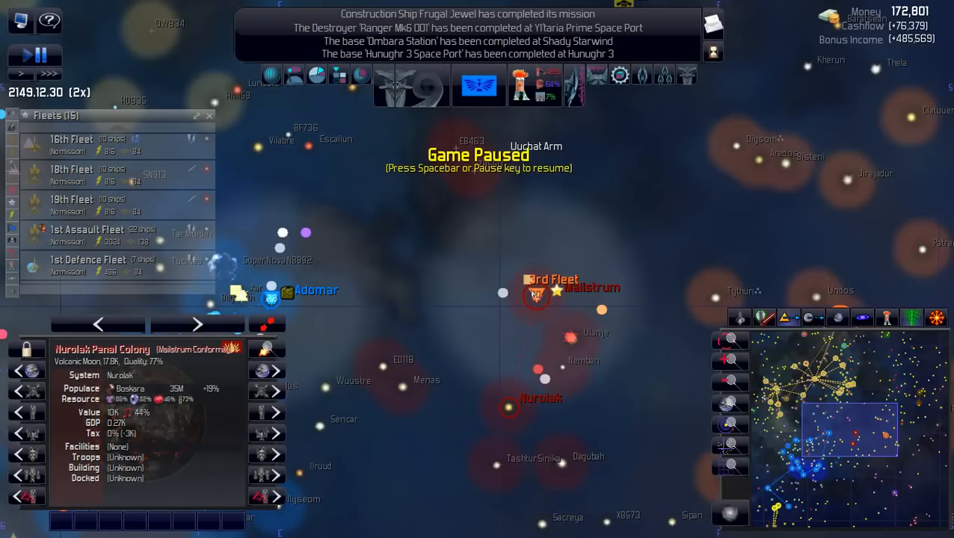
click(535, 296)
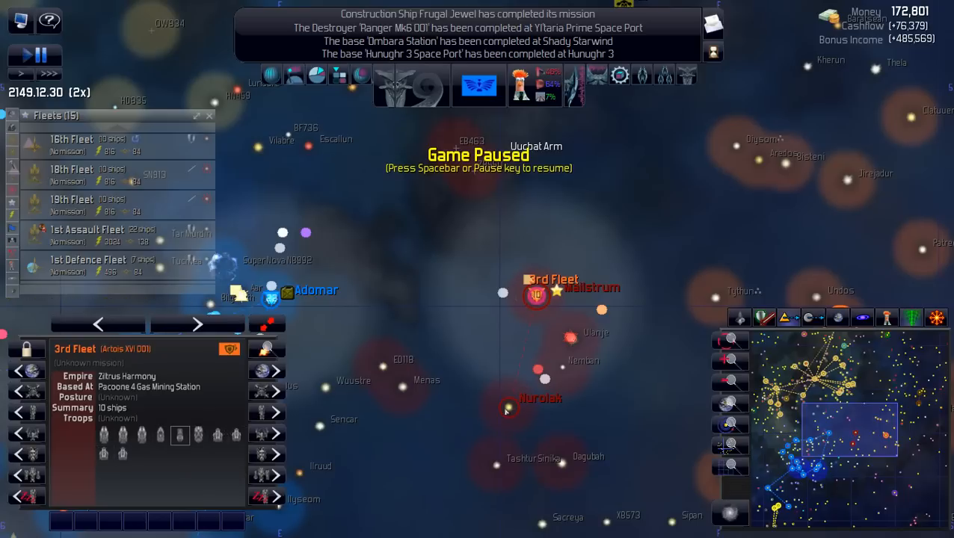
Deselect the rival ten-ship 3rd Fleet near Malistrum
click(509, 408)
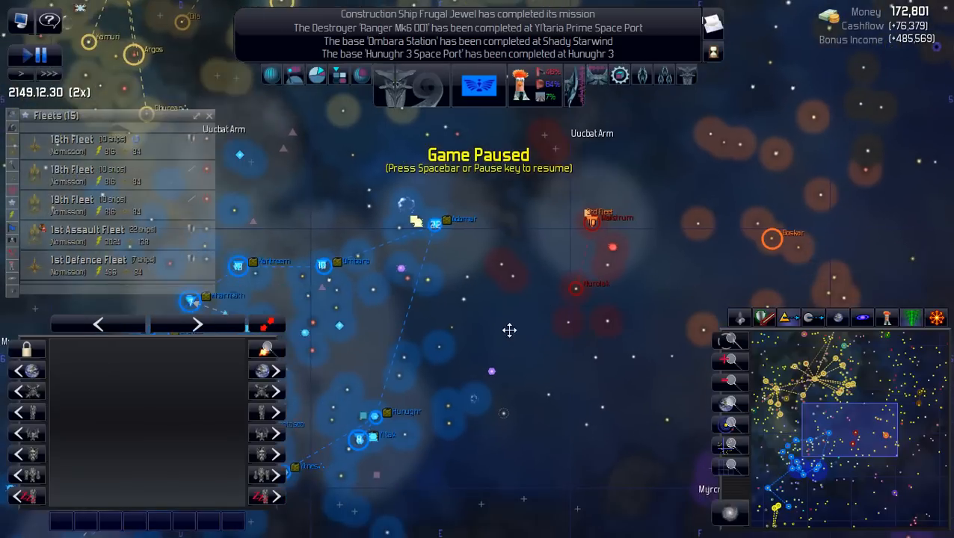
Select the Malistrum Conformity's Nurolak System to show its details
click(576, 291)
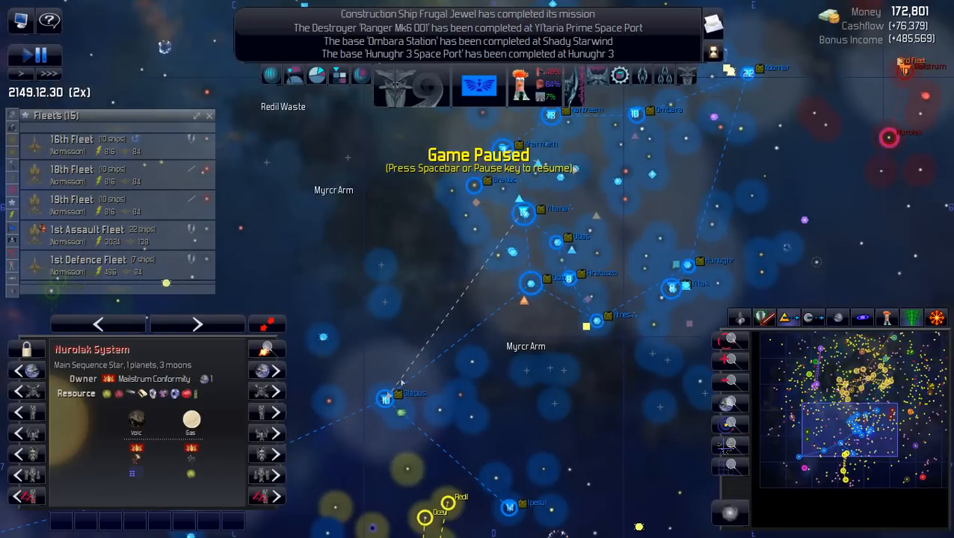
mouse_move(879, 135)
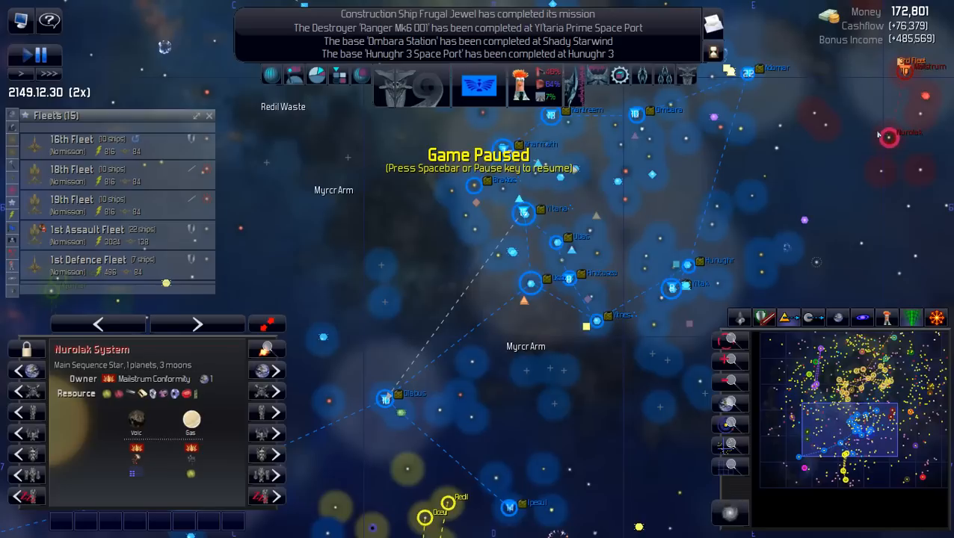
mouse_move(848, 151)
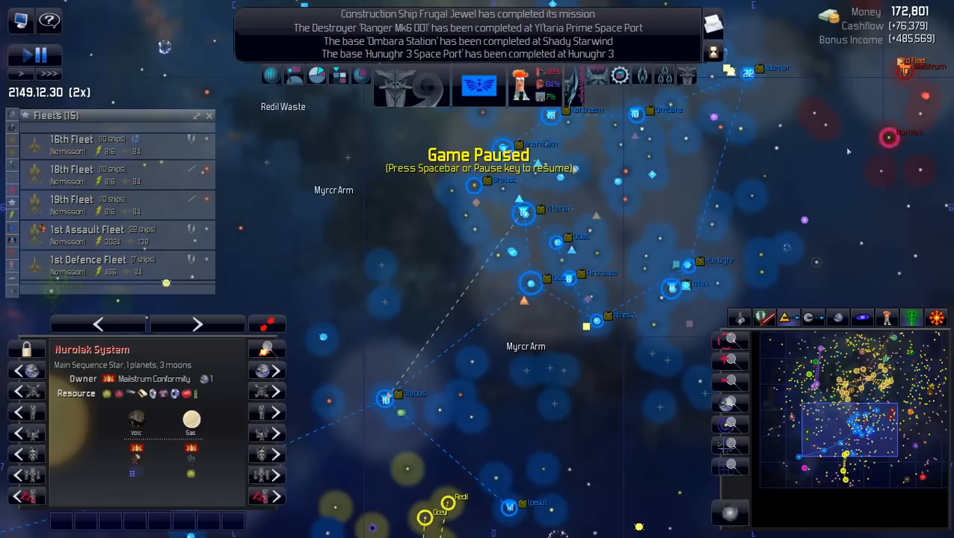